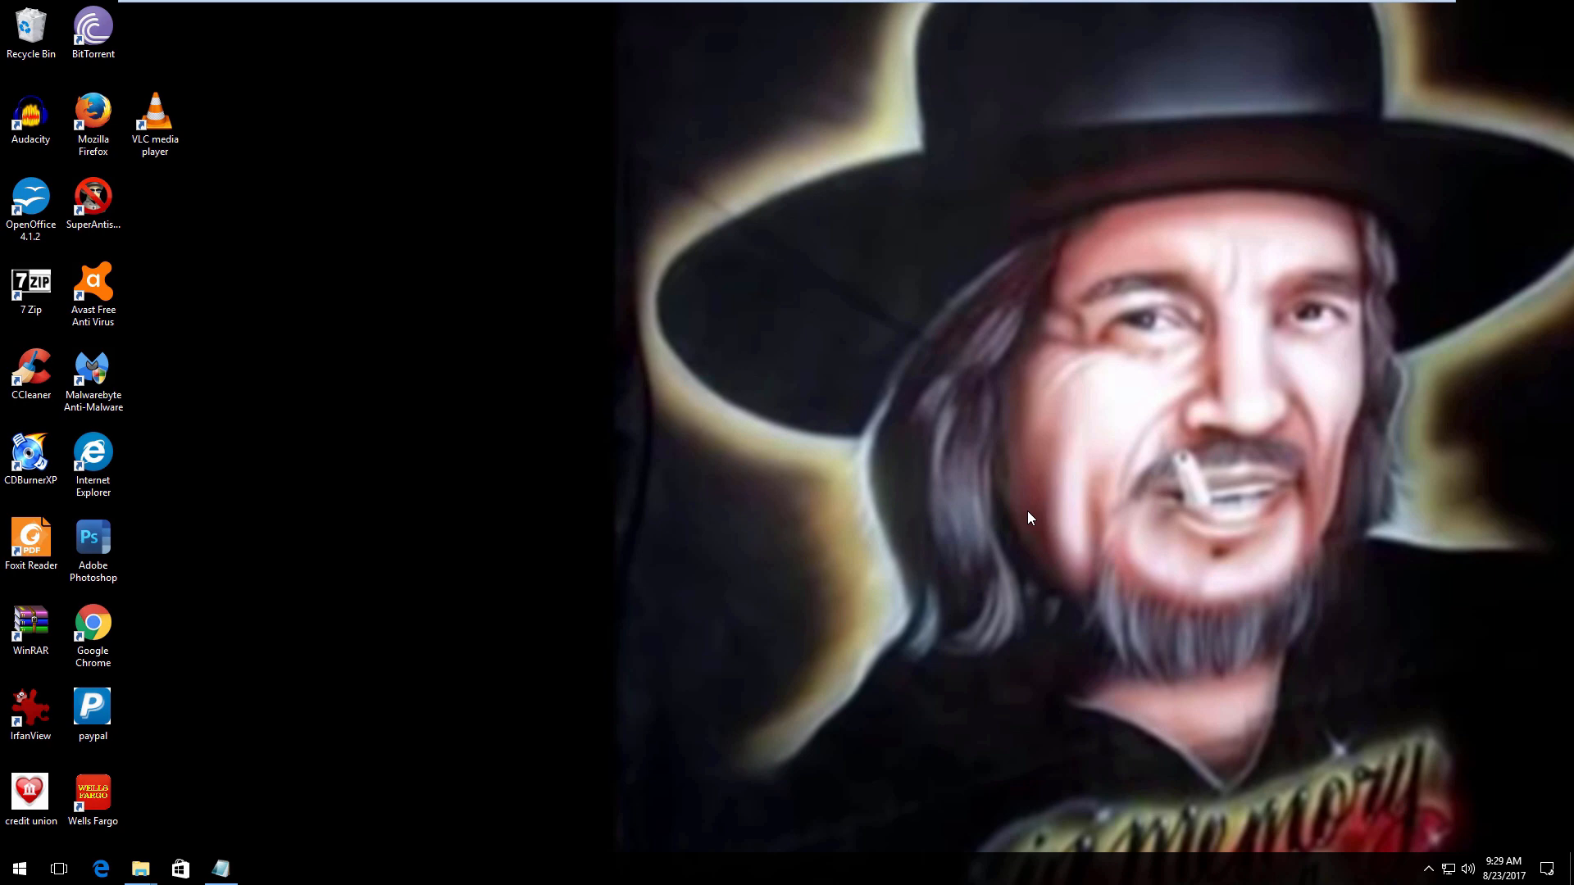
{"action": "mouse_move", "coordinate": [716, 318]}
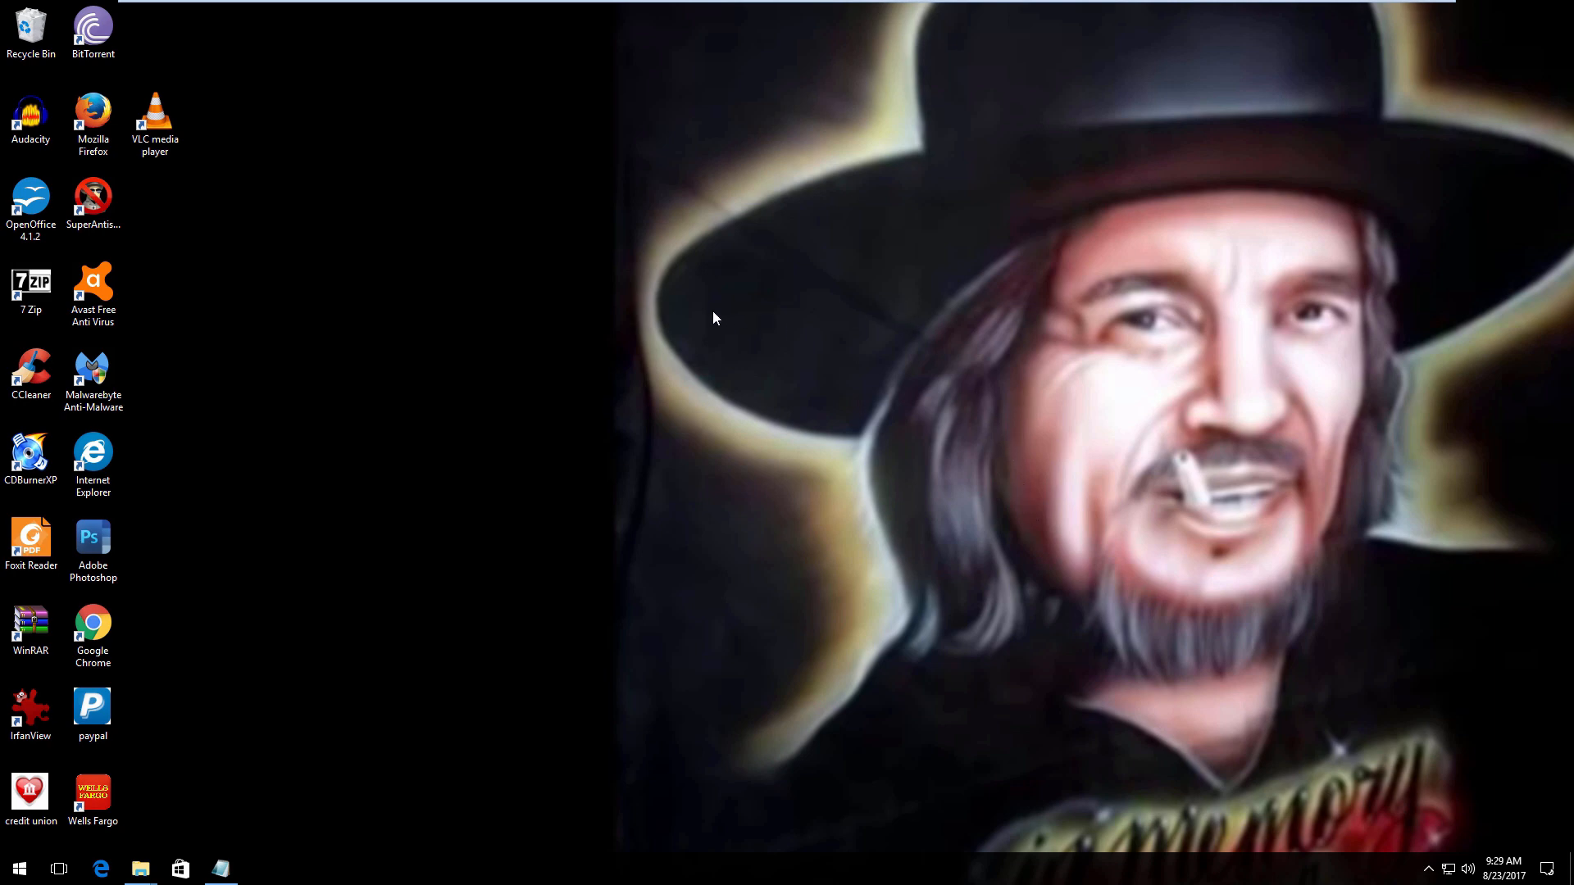
Launch the fake Avast shortcut and dismiss its chained virus alert message boxes
{"action": "left_click", "coordinate": [93, 291]}
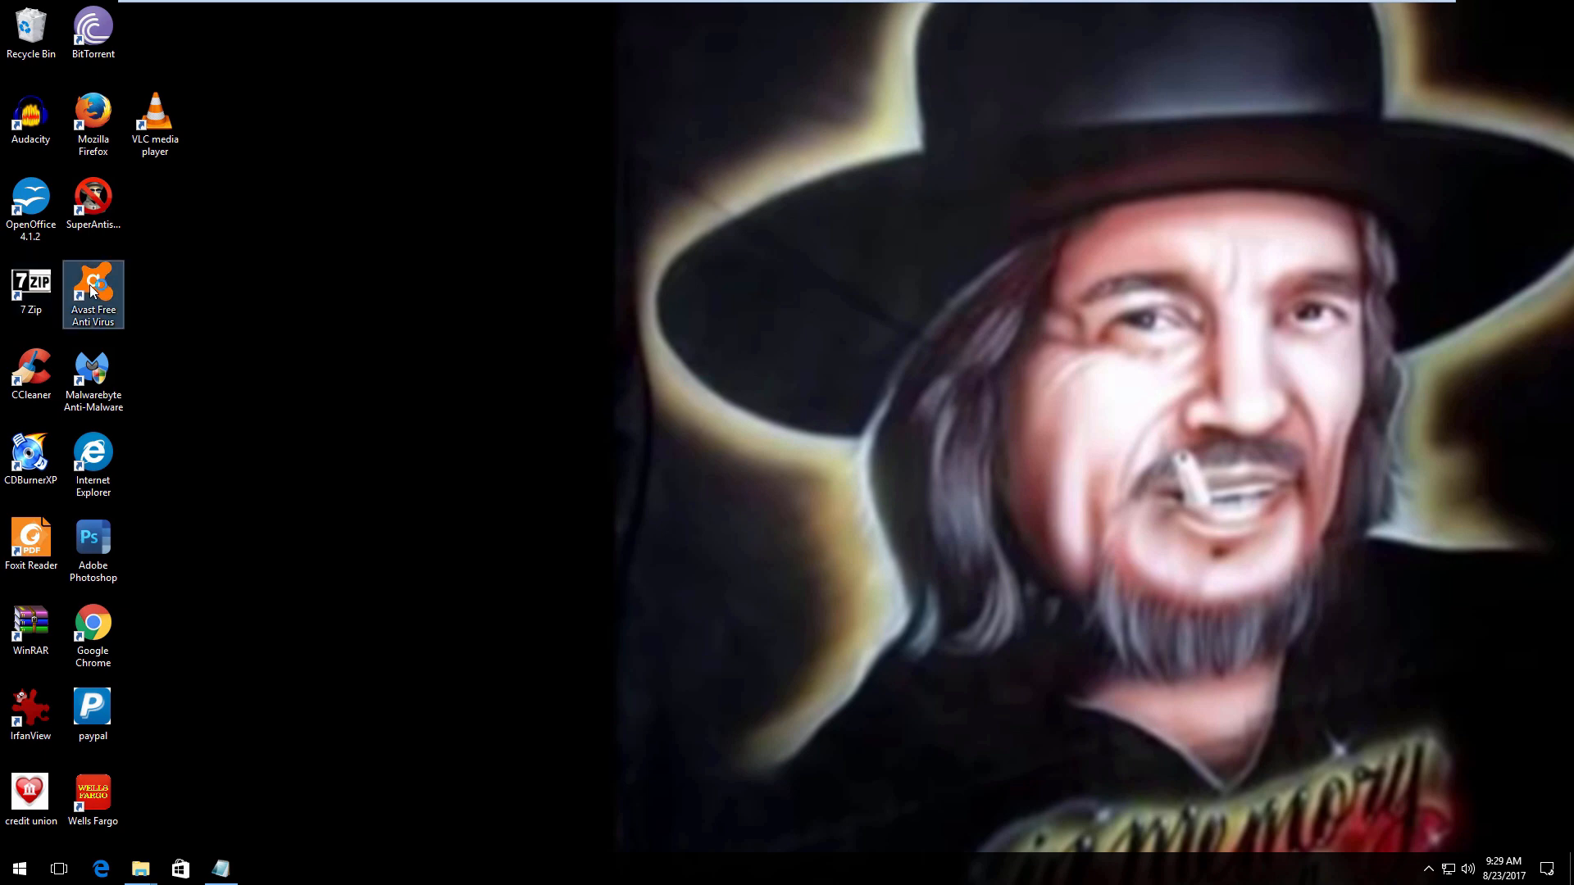
{"action": "double_click", "coordinate": [93, 293]}
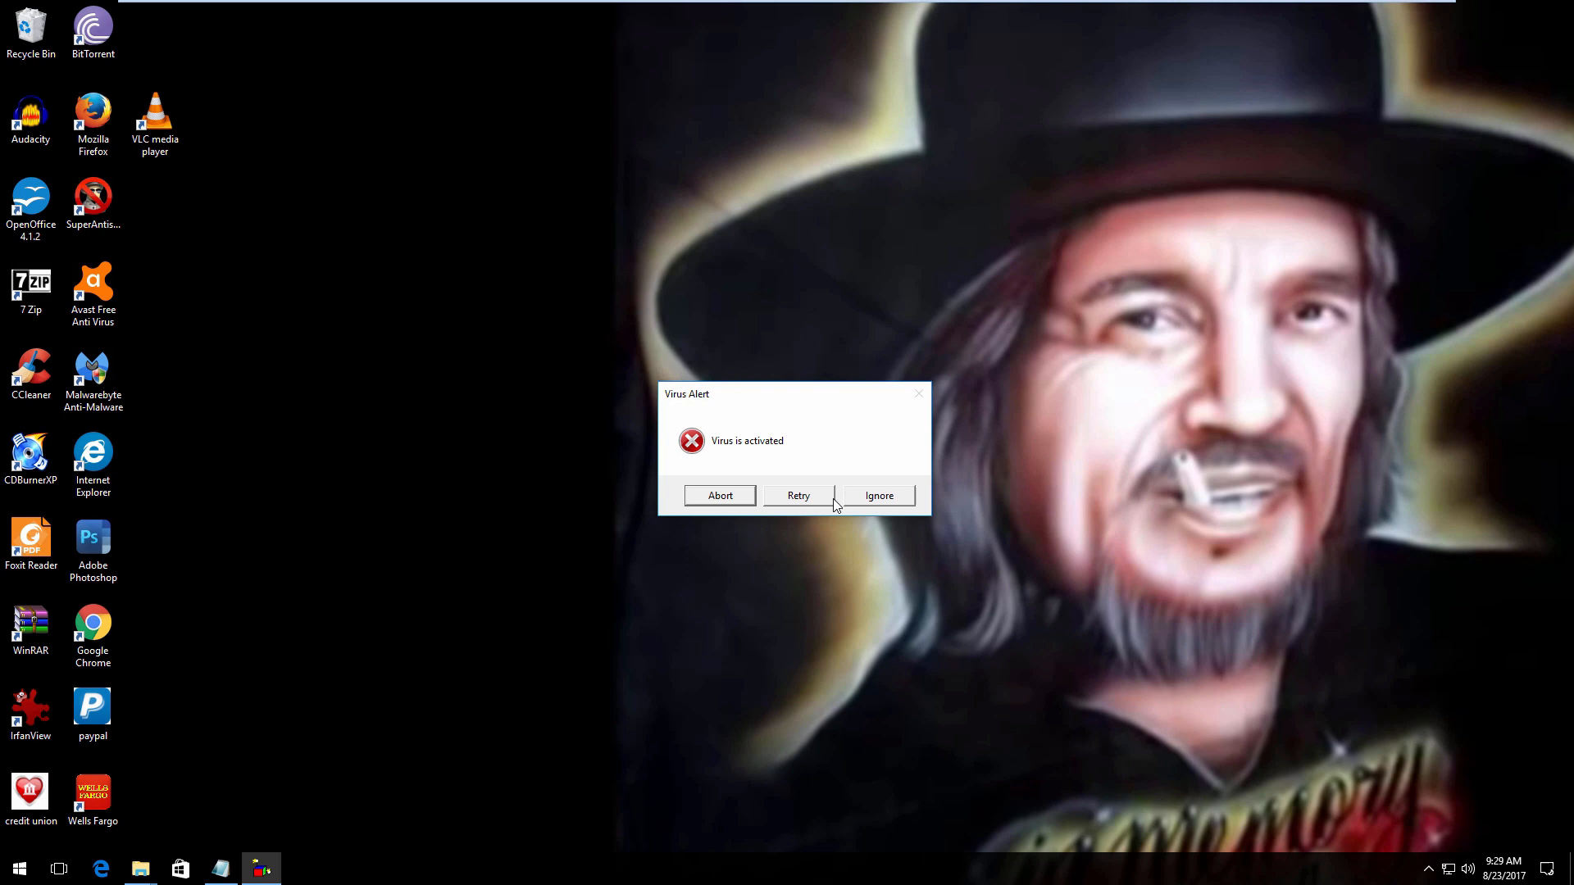
{"action": "left_click", "coordinate": [878, 495]}
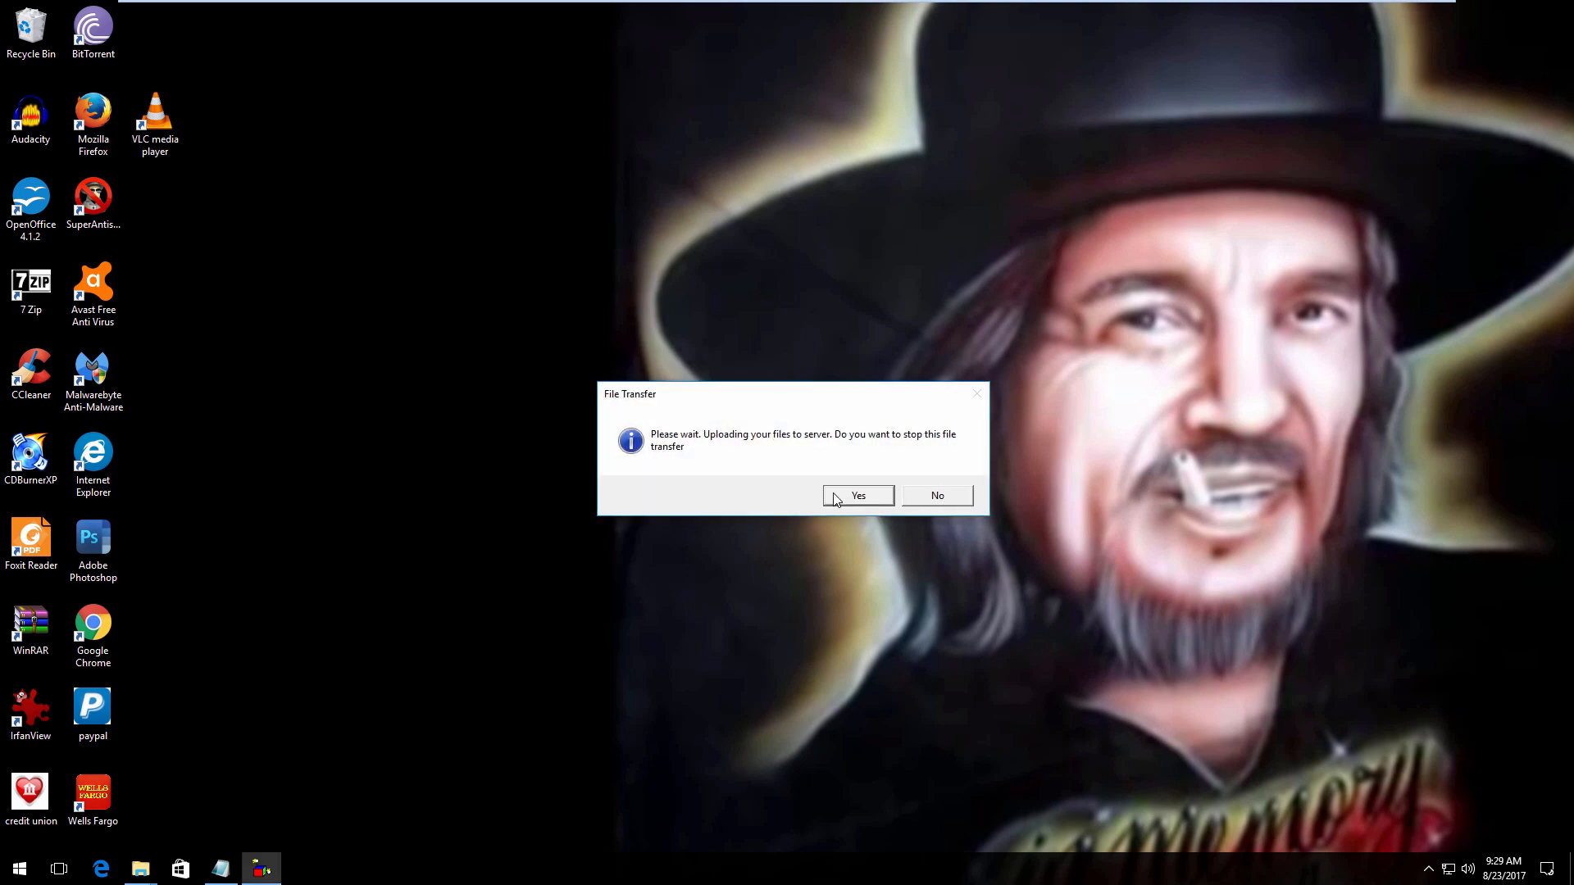
{"action": "left_click", "coordinate": [858, 495]}
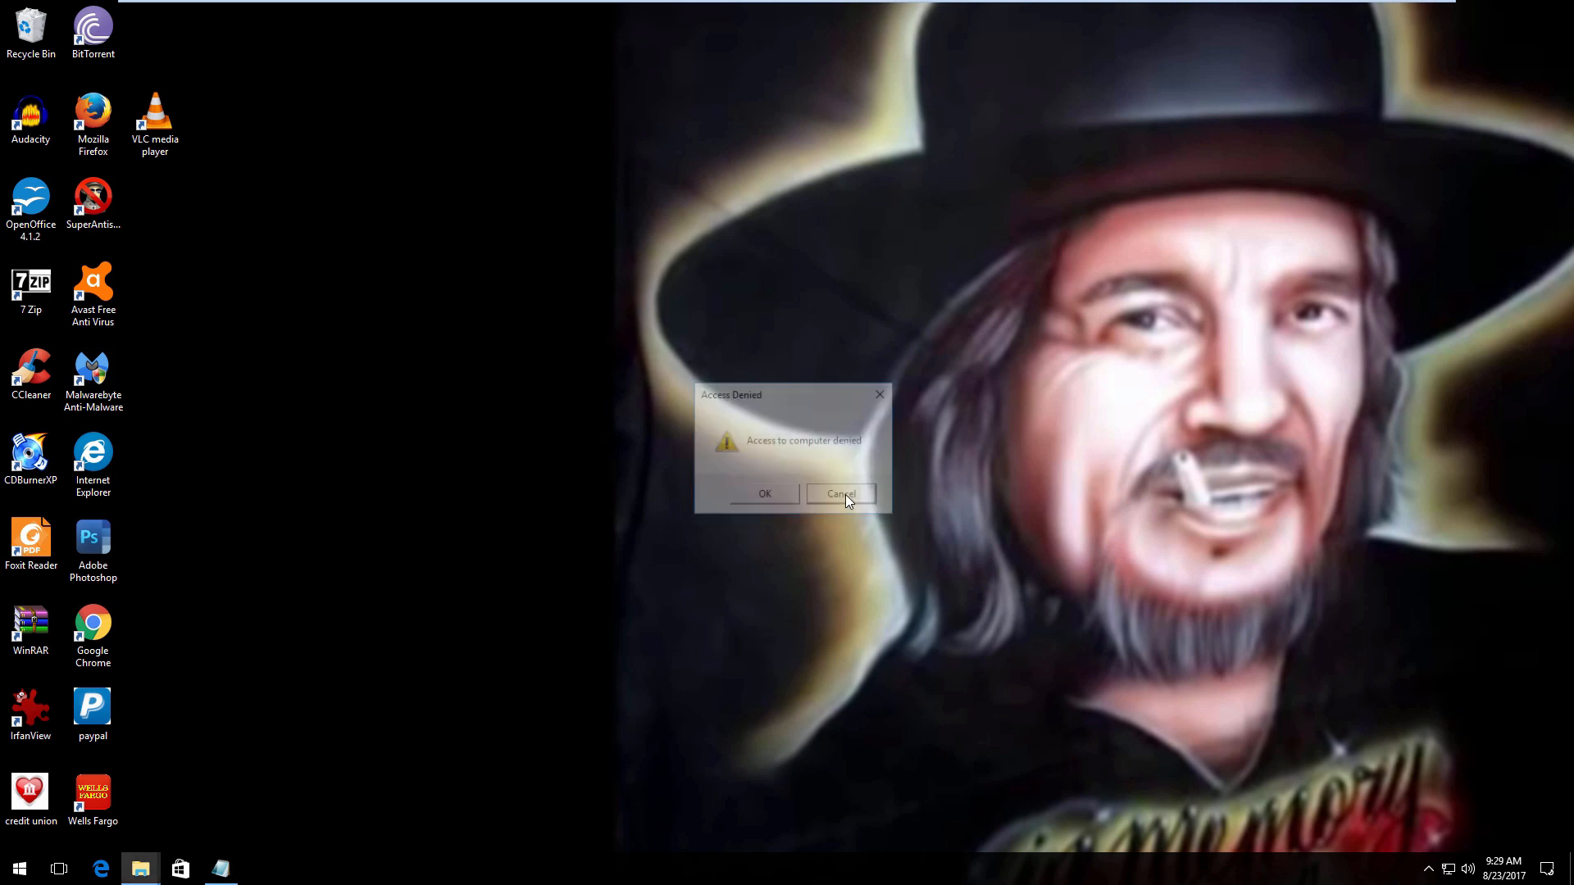
{"action": "left_click", "coordinate": [839, 493]}
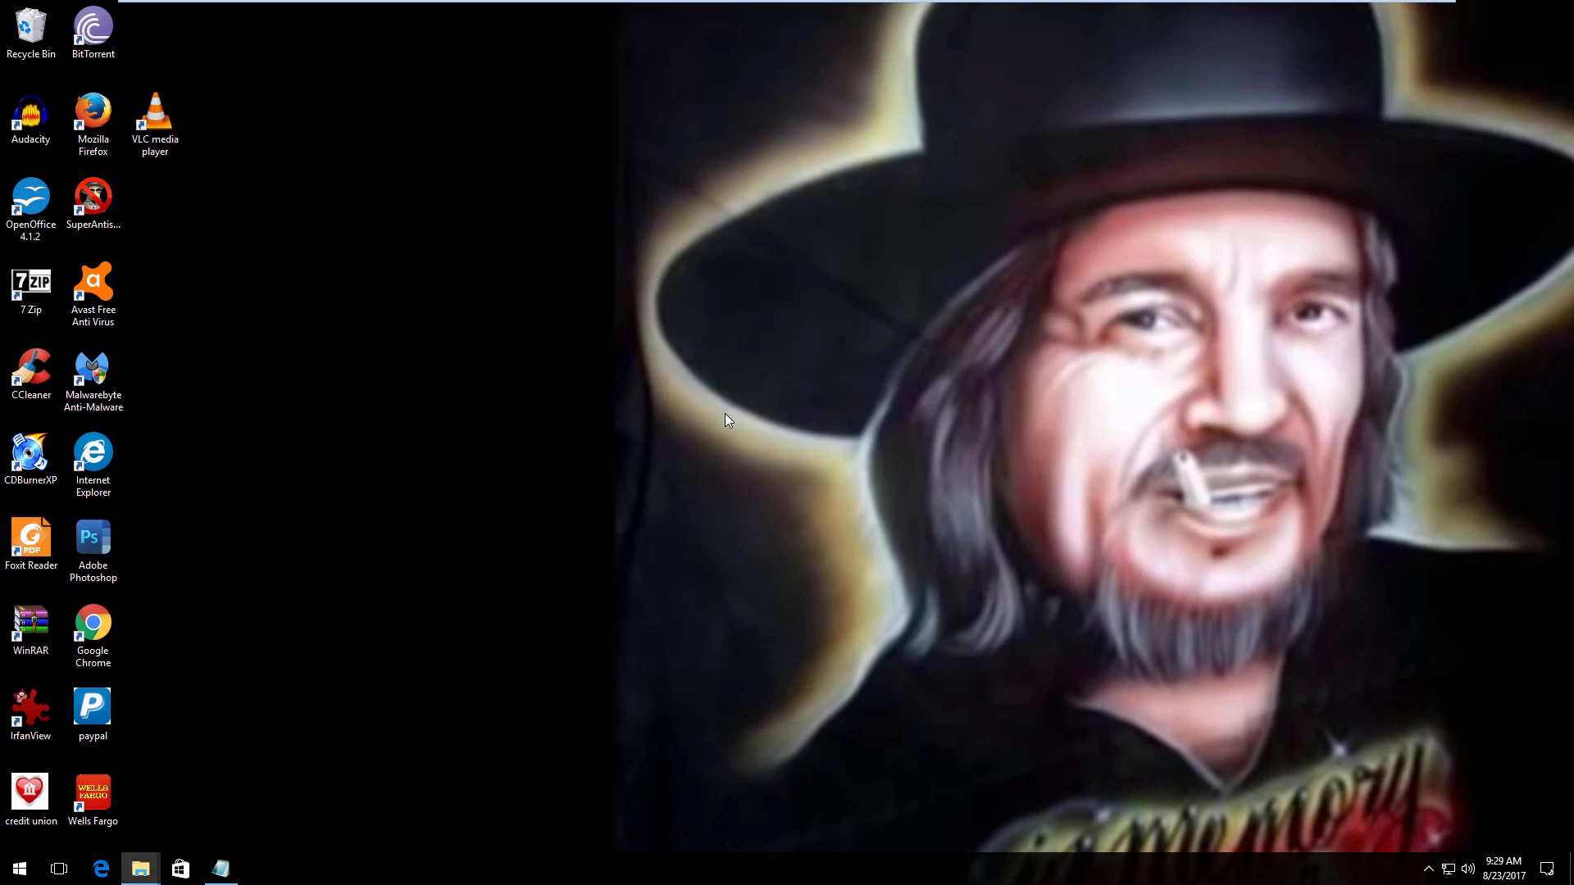
{"action": "mouse_move", "coordinate": [710, 436]}
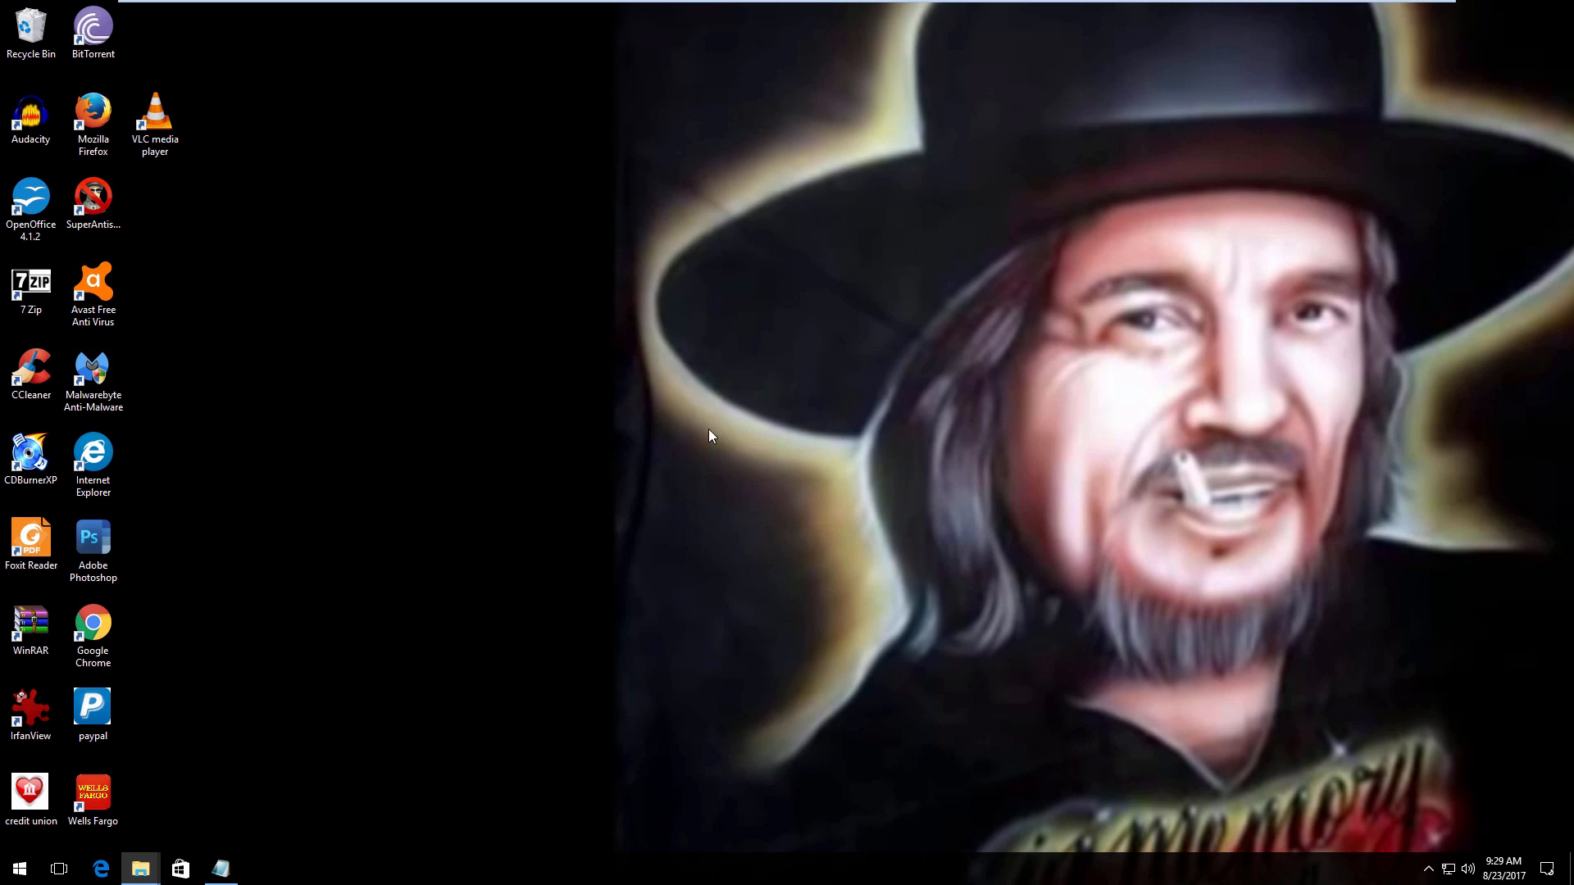
{"action": "mouse_move", "coordinate": [663, 475]}
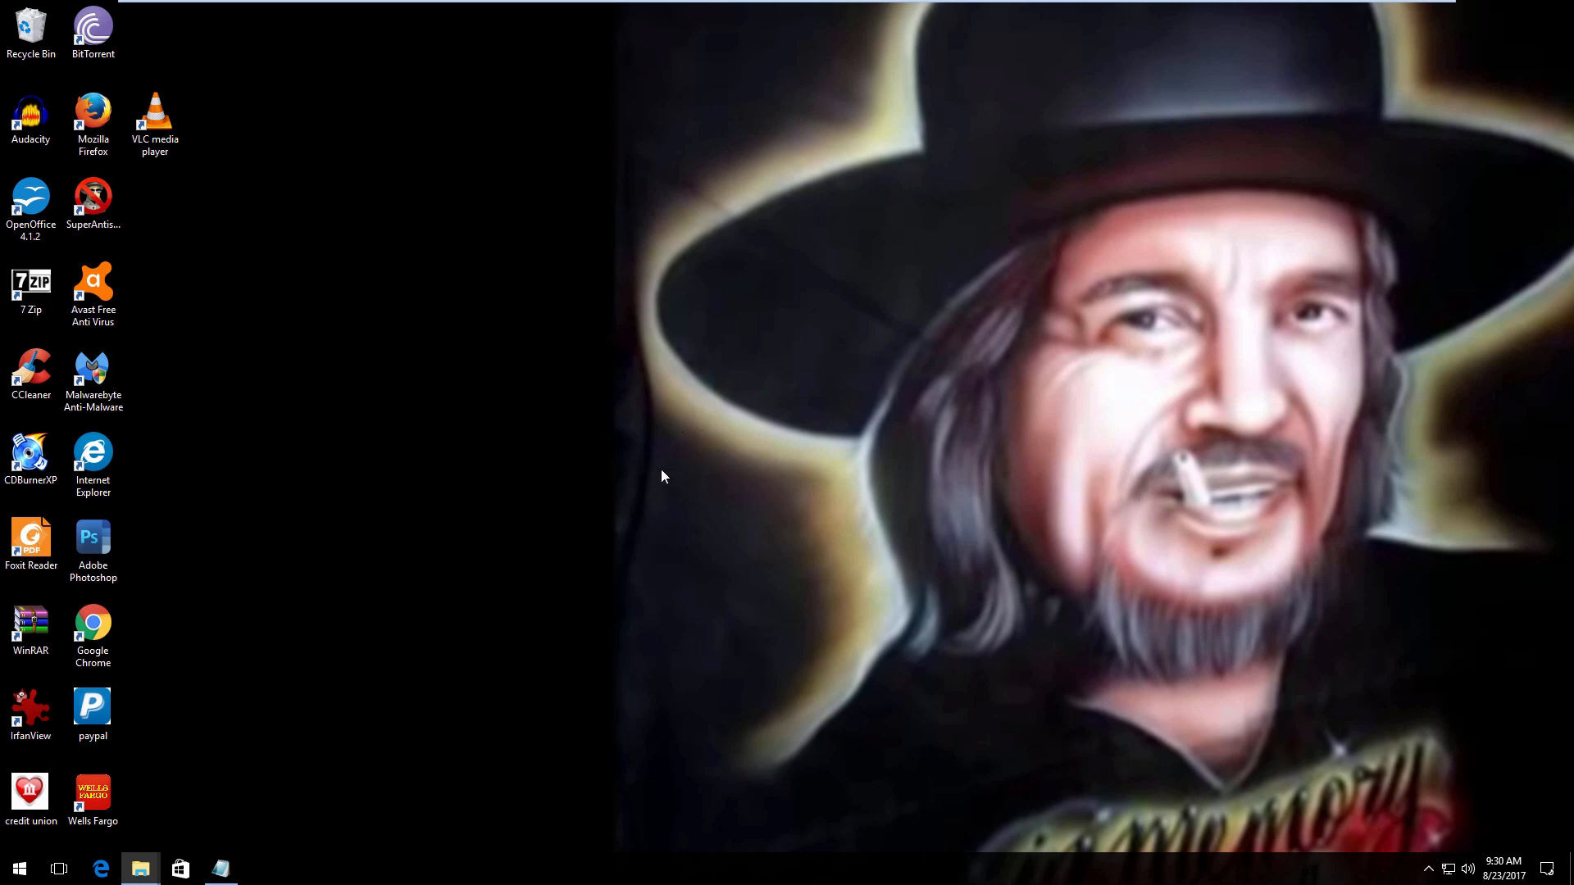
{"action": "mouse_move", "coordinate": [512, 579]}
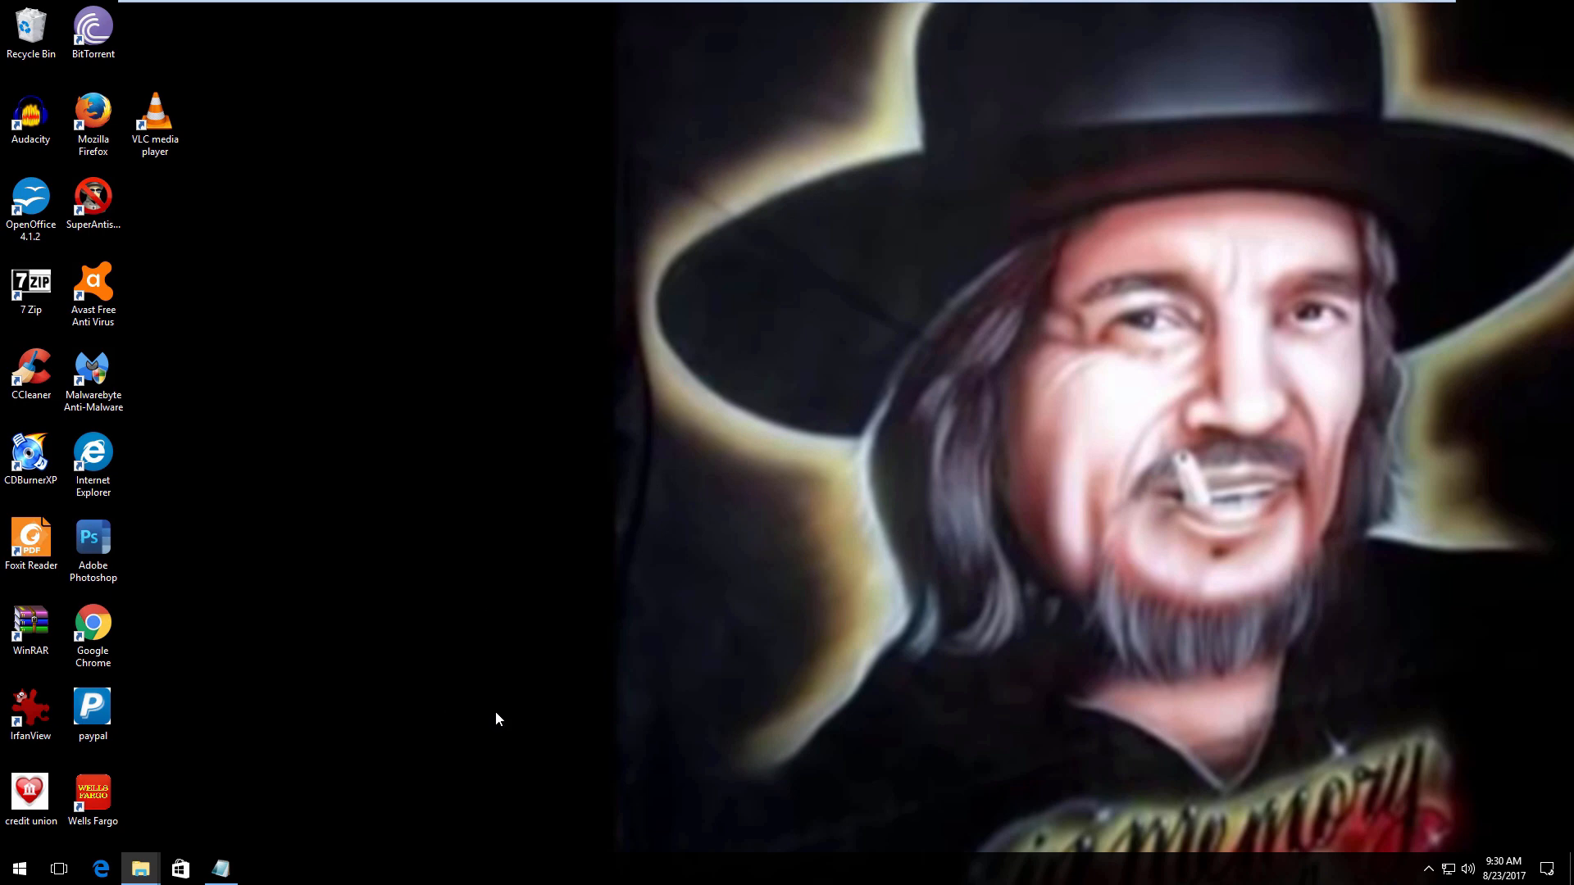
{"action": "mouse_move", "coordinate": [563, 655]}
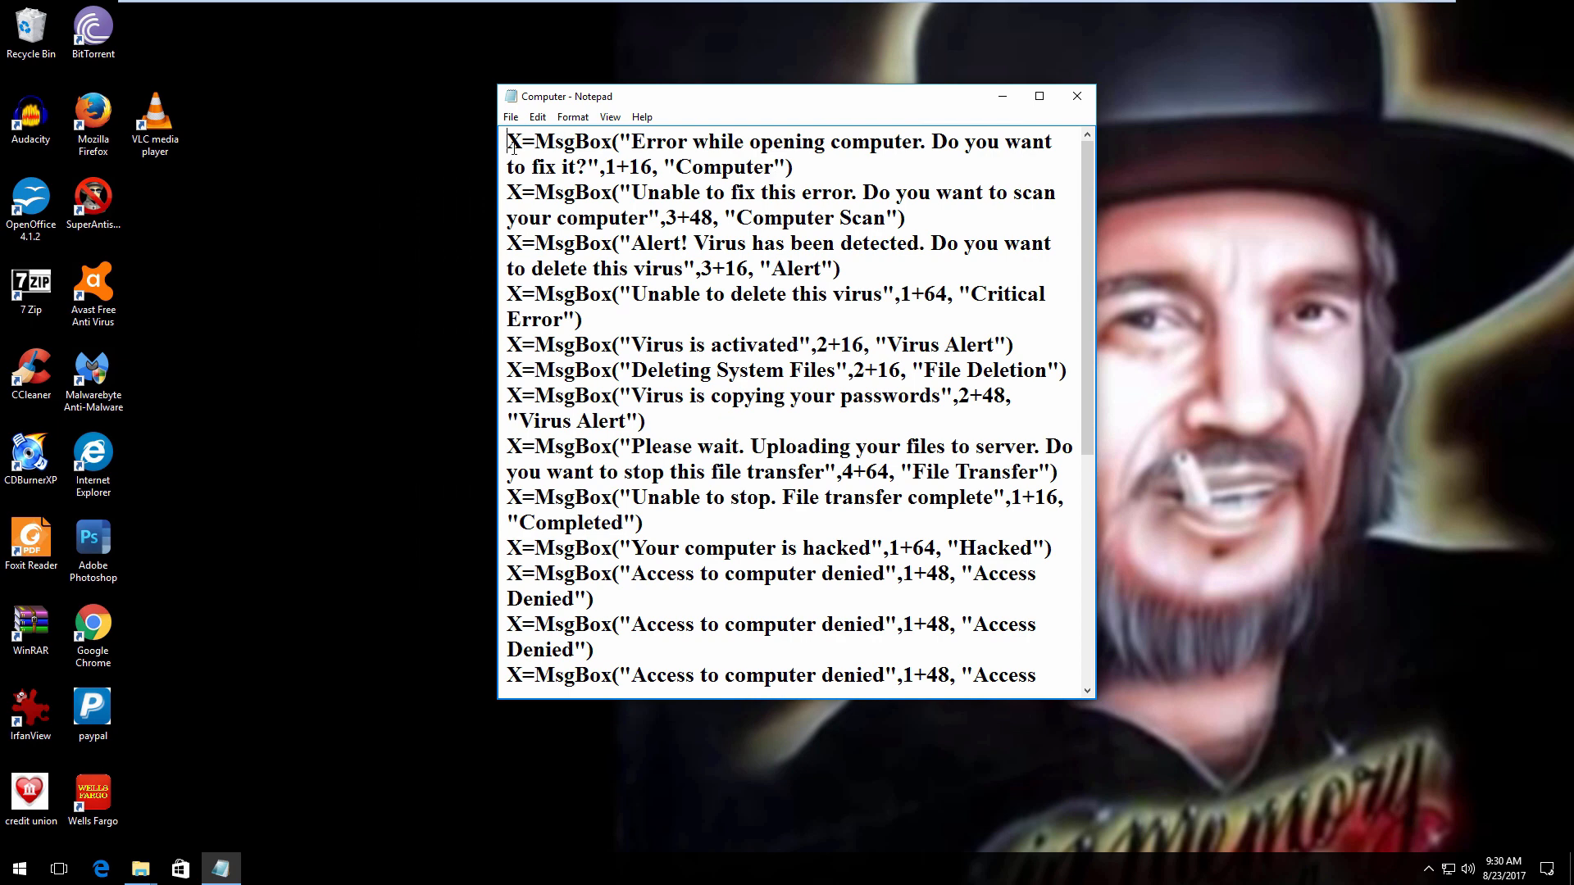
Select the whole MsgBox script text with a new blank Notepad document ready for it
{"action": "double_click", "coordinate": [515, 141]}
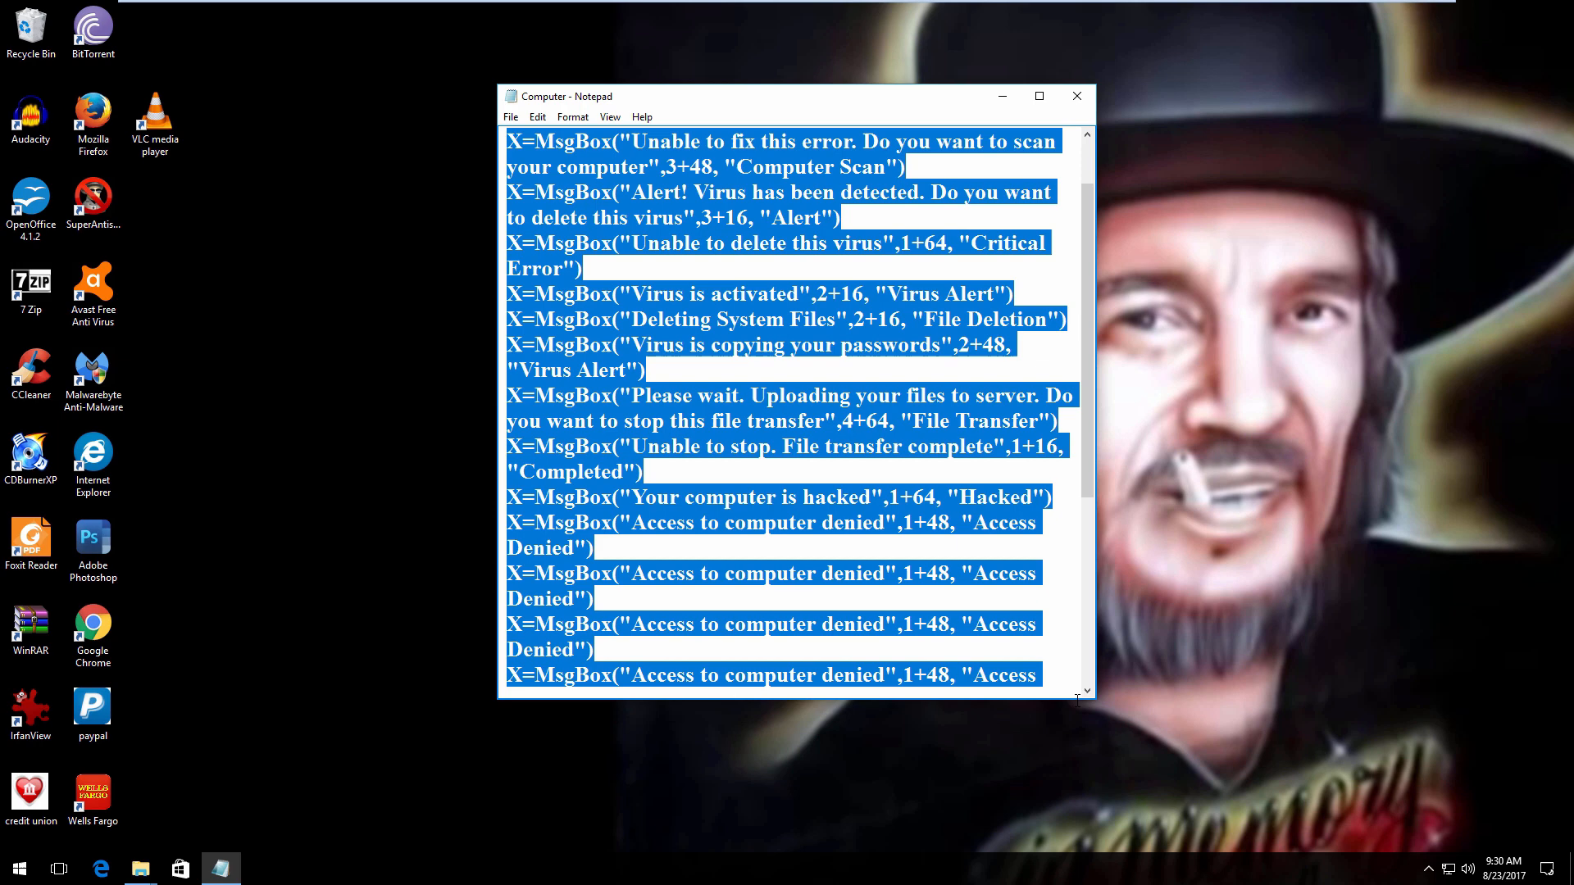
{"action": "scroll", "scroll_direction": "down", "scroll_amount": 3}
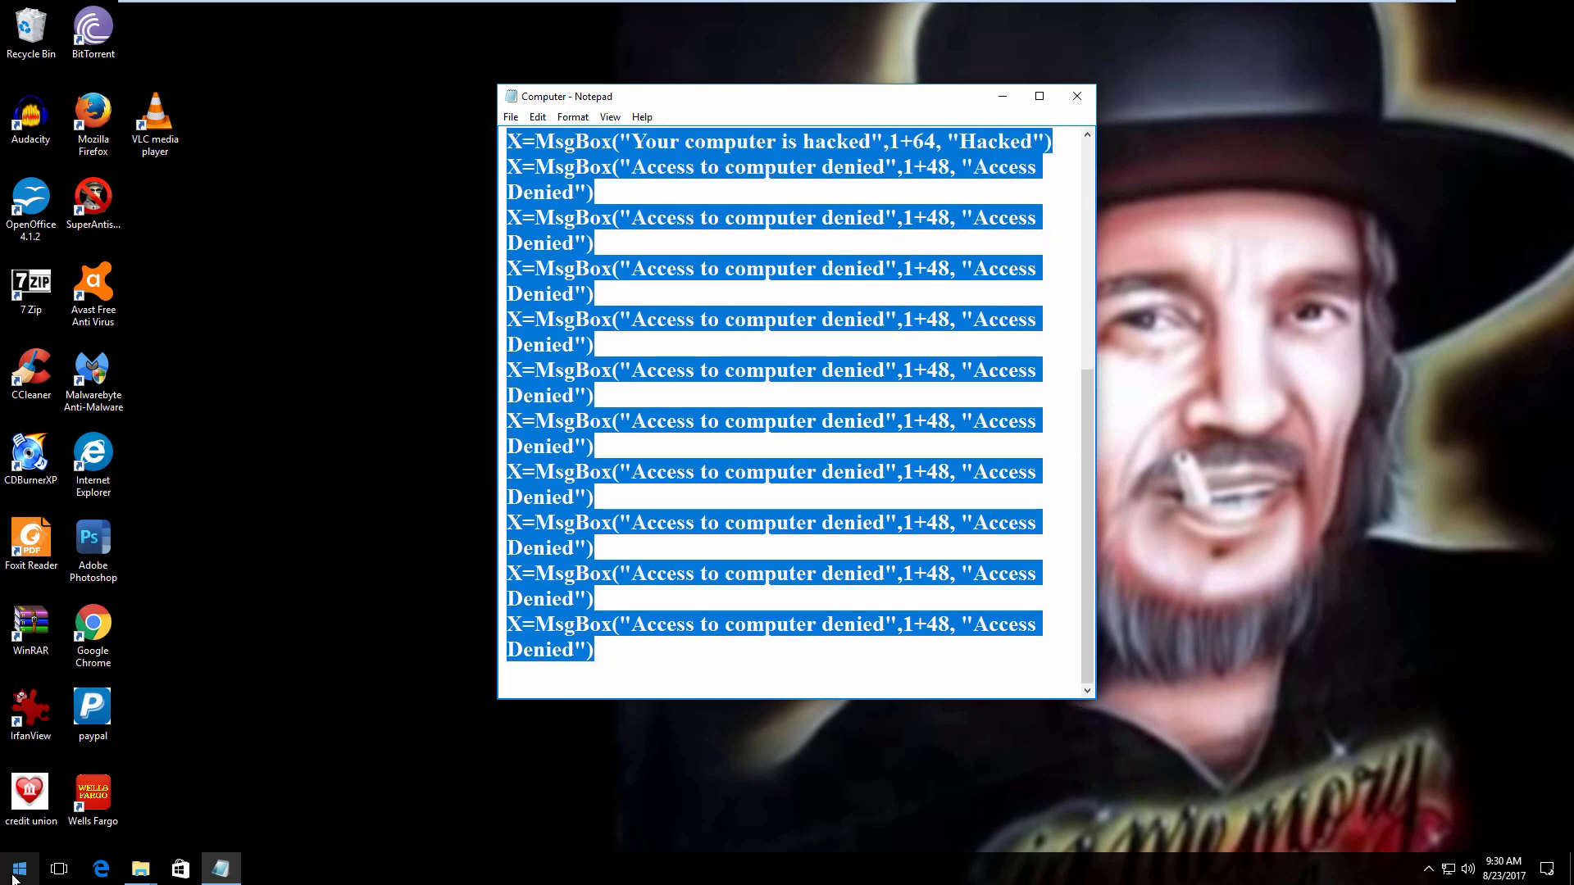
{"action": "left_click", "coordinate": [18, 869]}
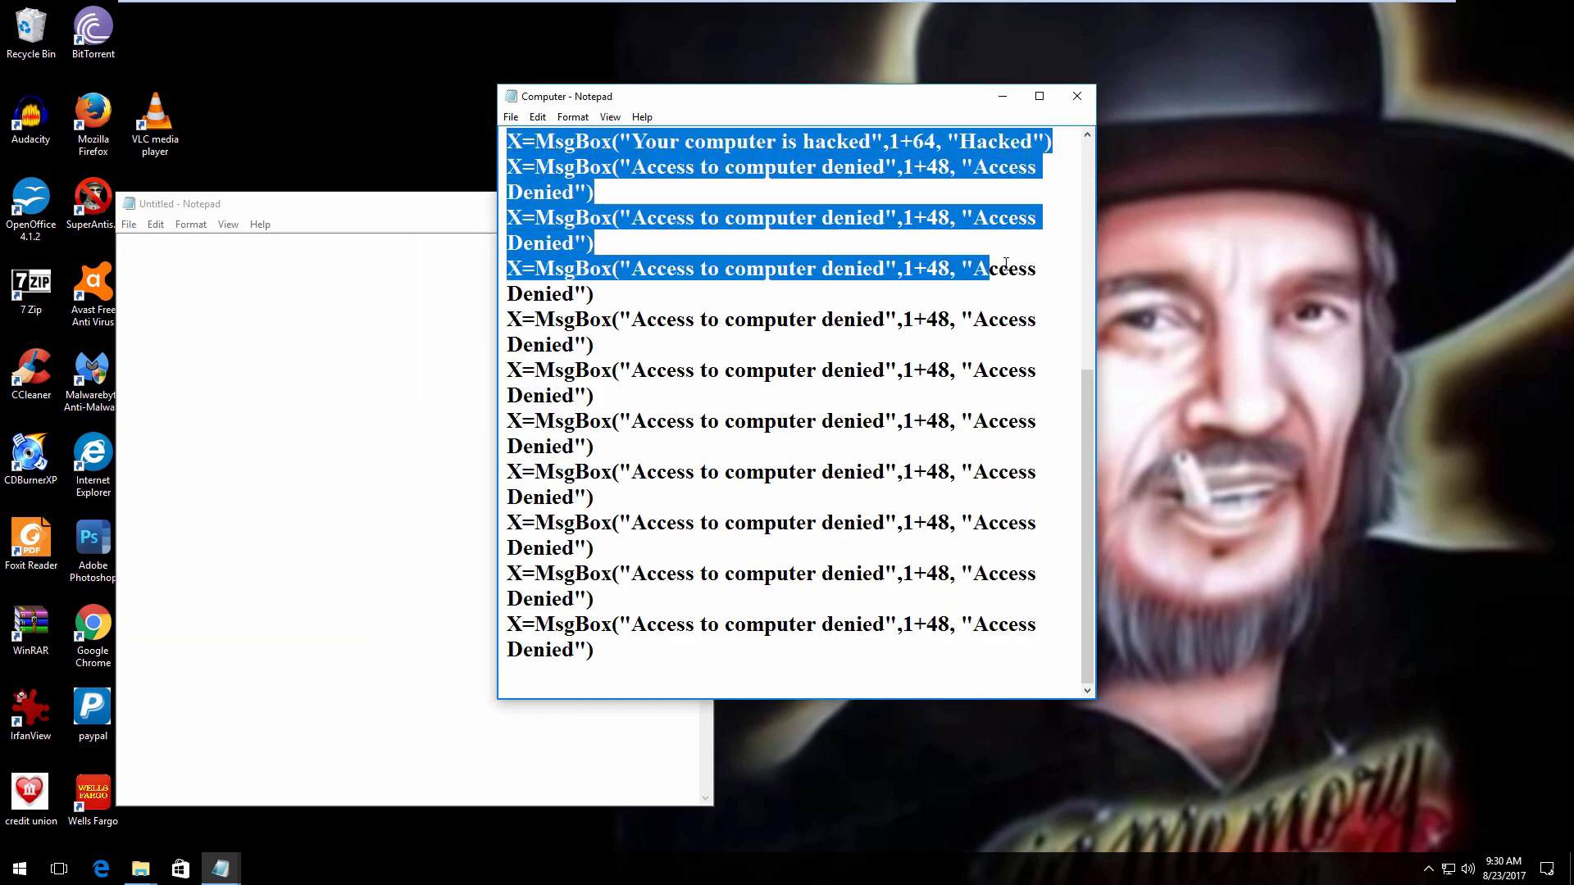
{"action": "key", "text": "ctrl+a"}
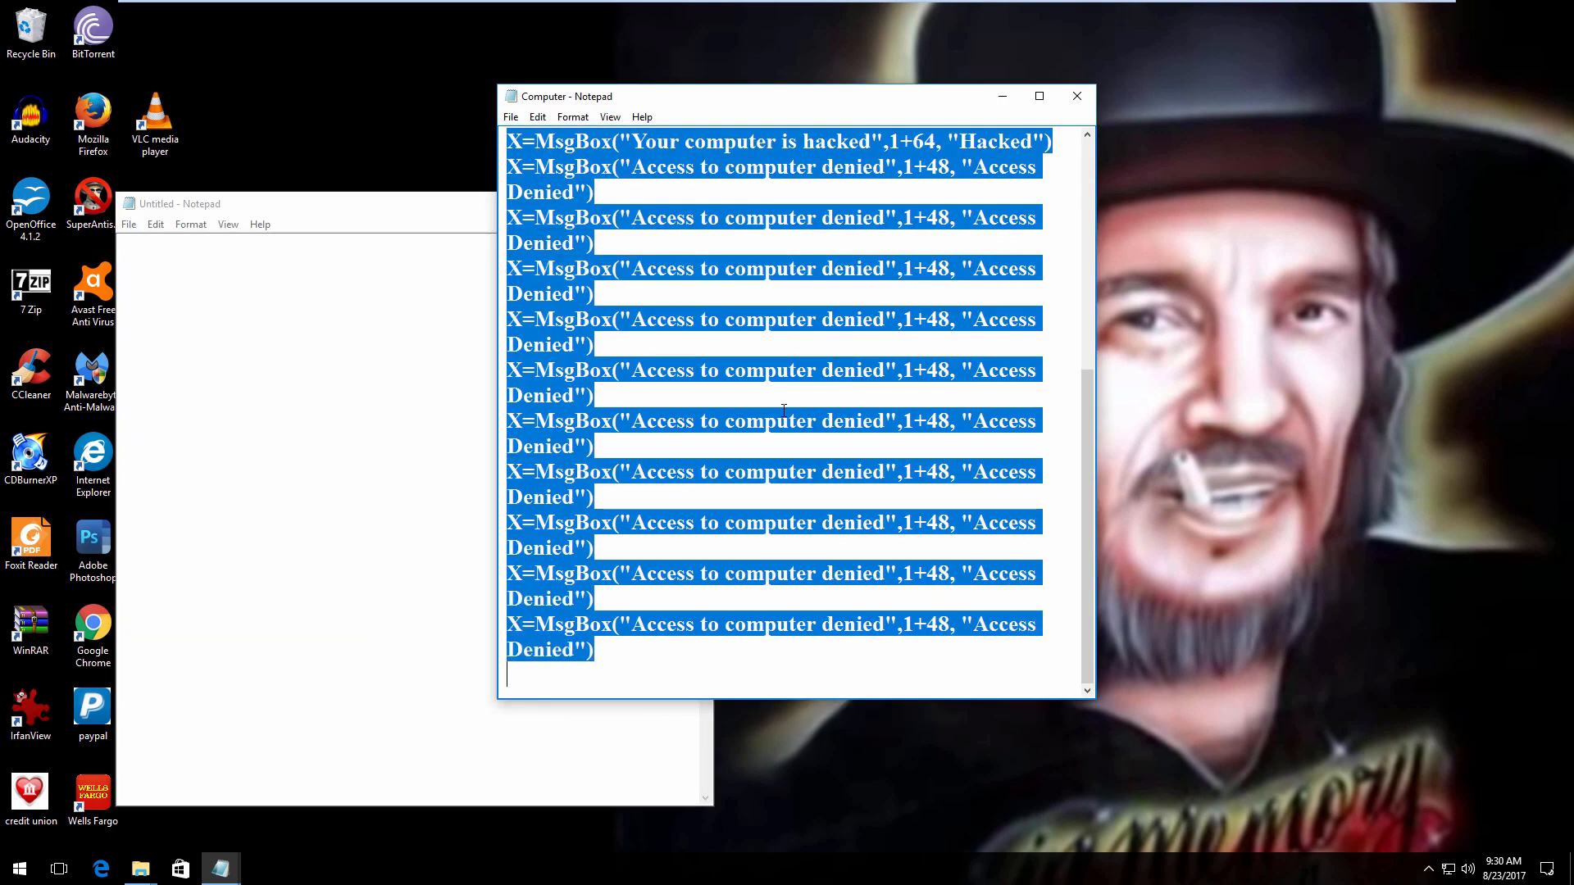
{"action": "mouse_move", "coordinate": [164, 328]}
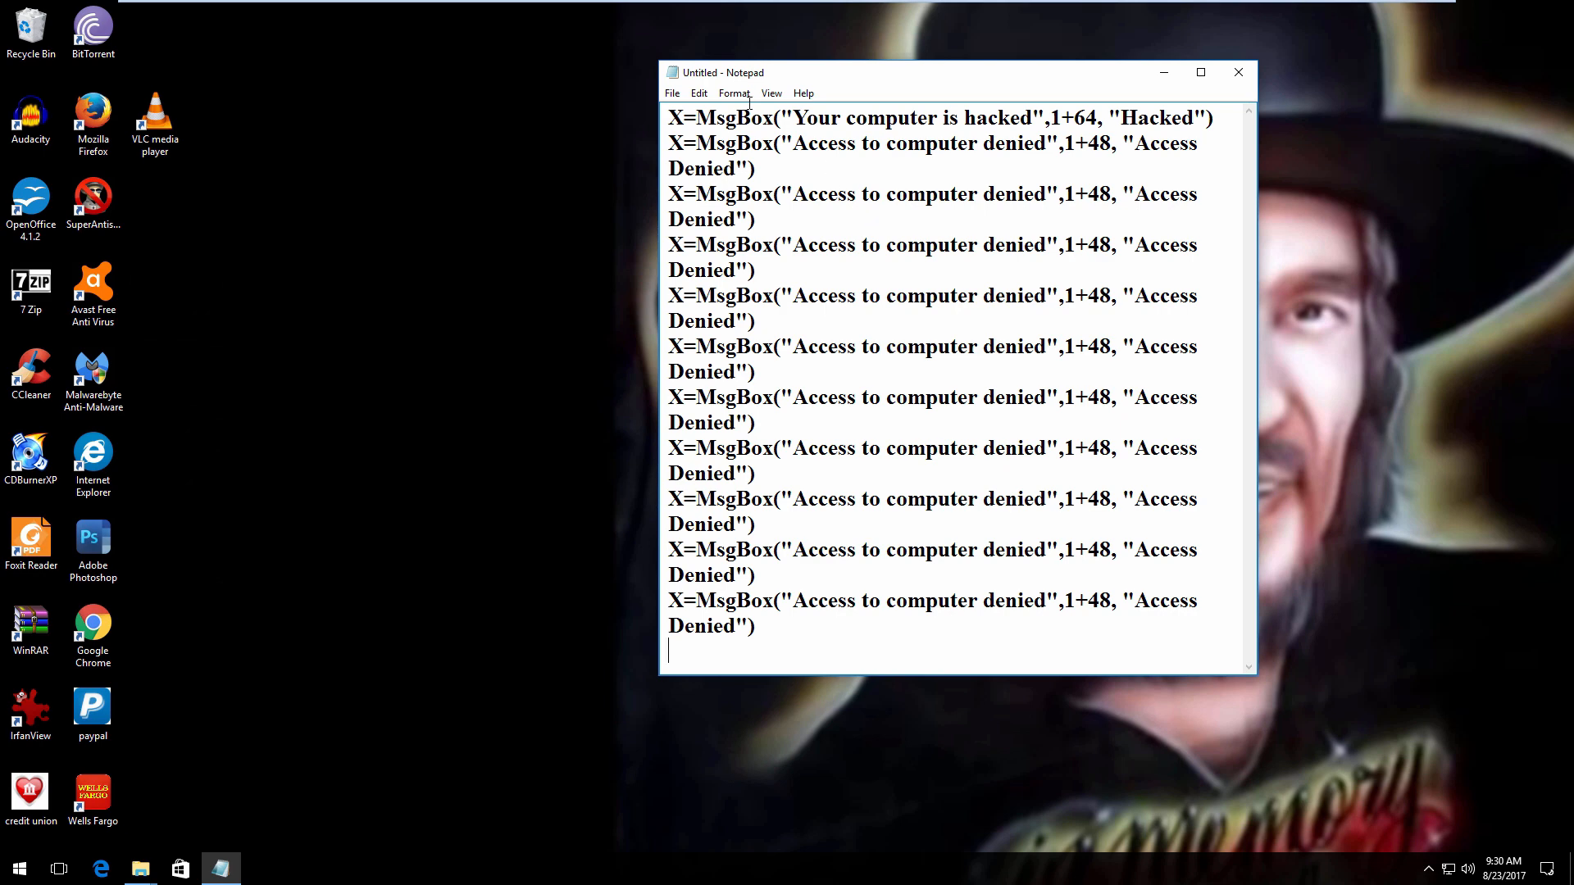
Save the script via Save As to the Desktop as 'AvastFree Anit Virus.vbs'
{"action": "left_click", "coordinate": [671, 93]}
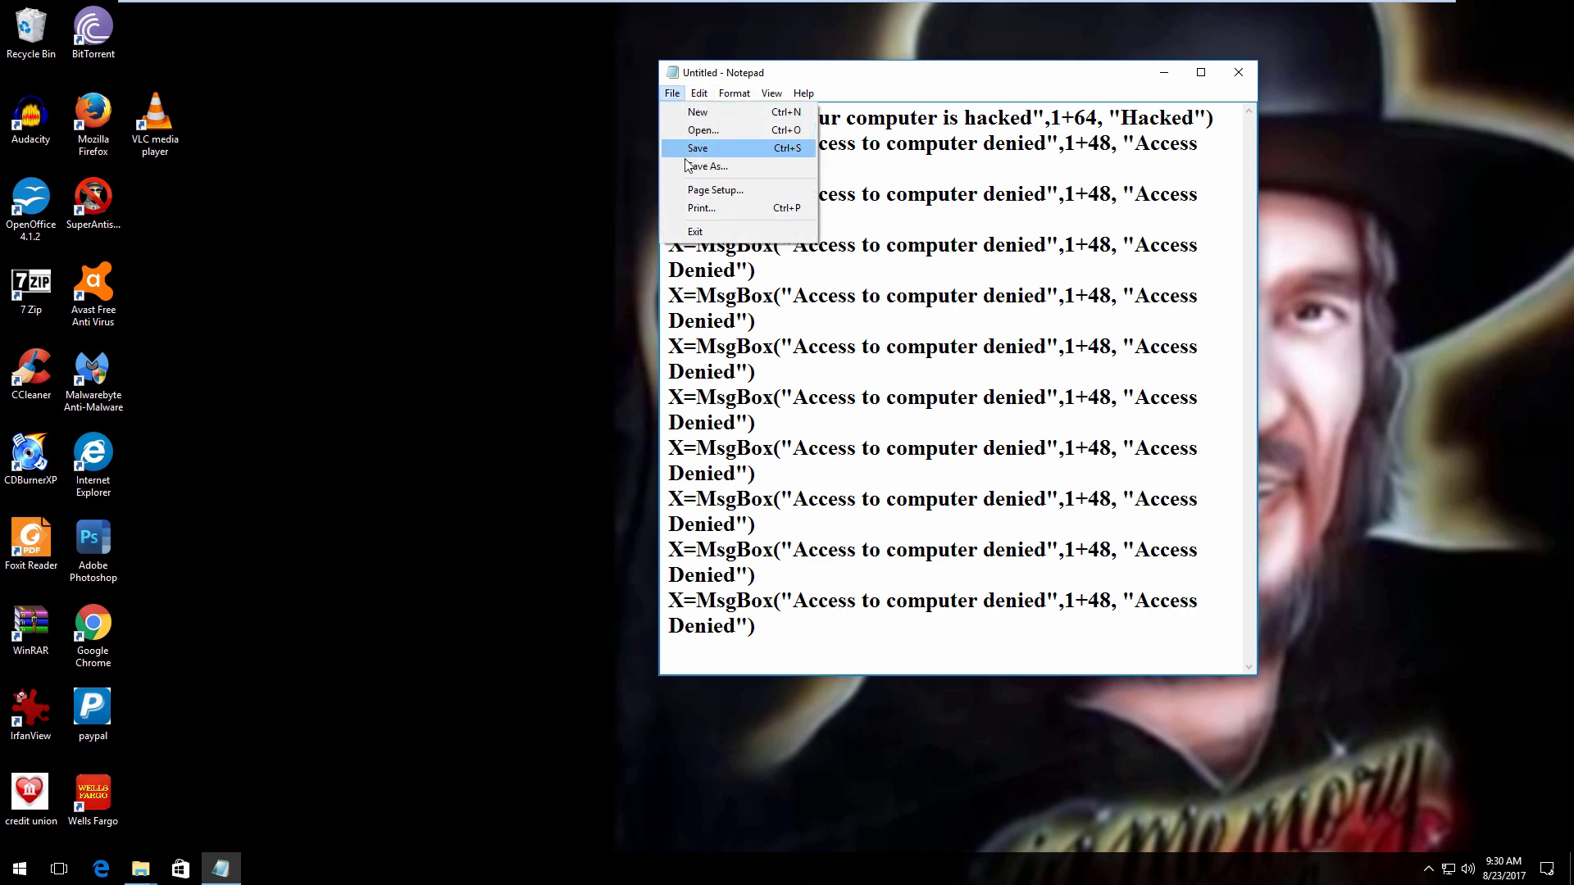
{"action": "left_click", "coordinate": [698, 147]}
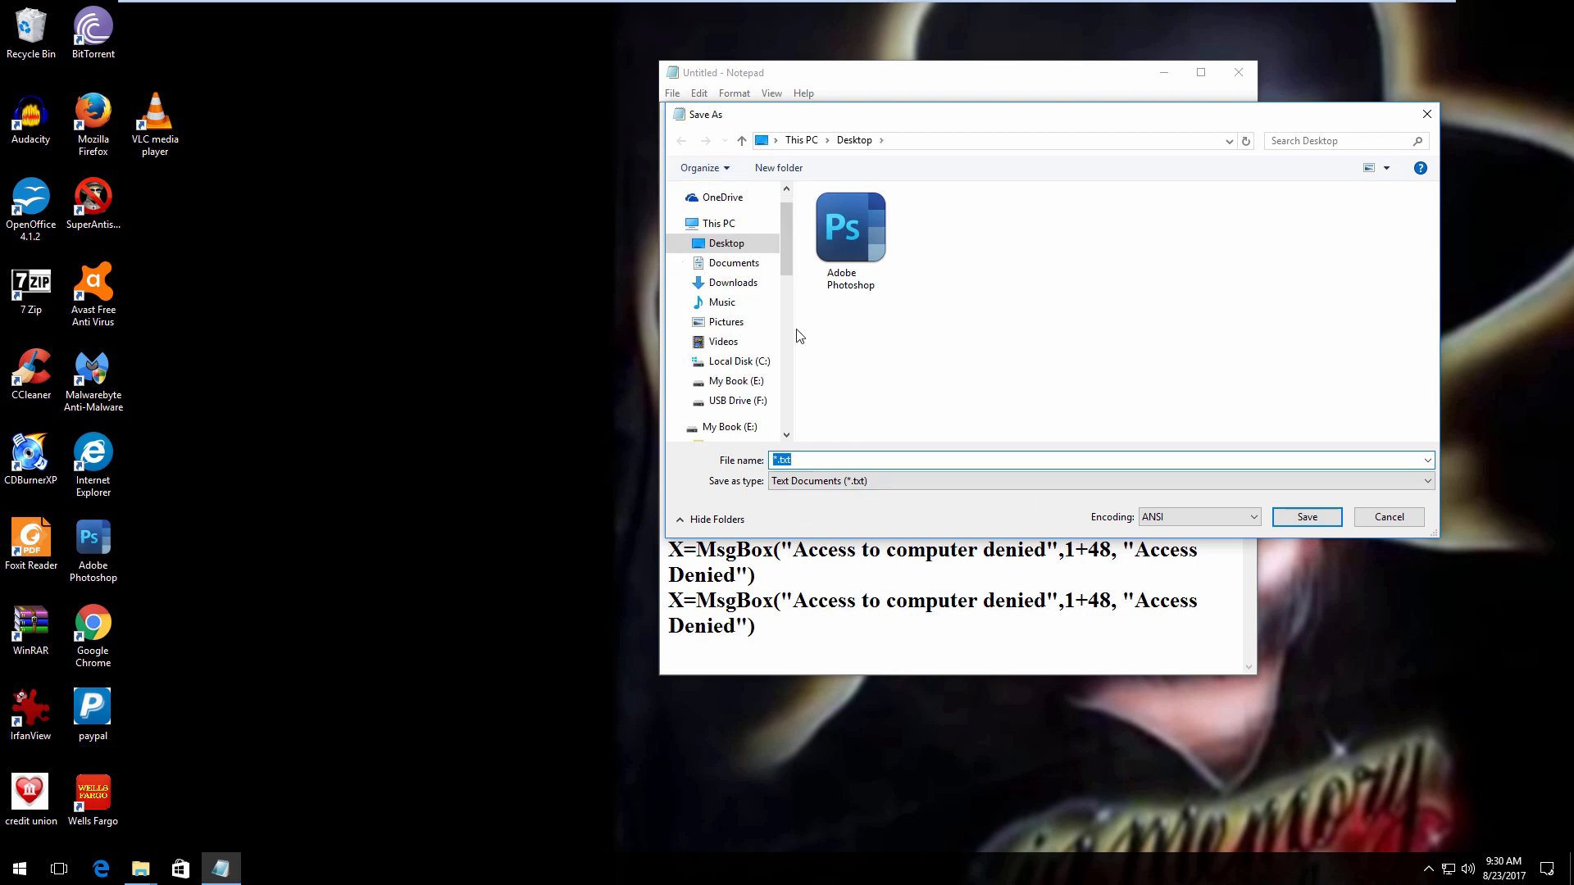
{"action": "type", "text": "A"}
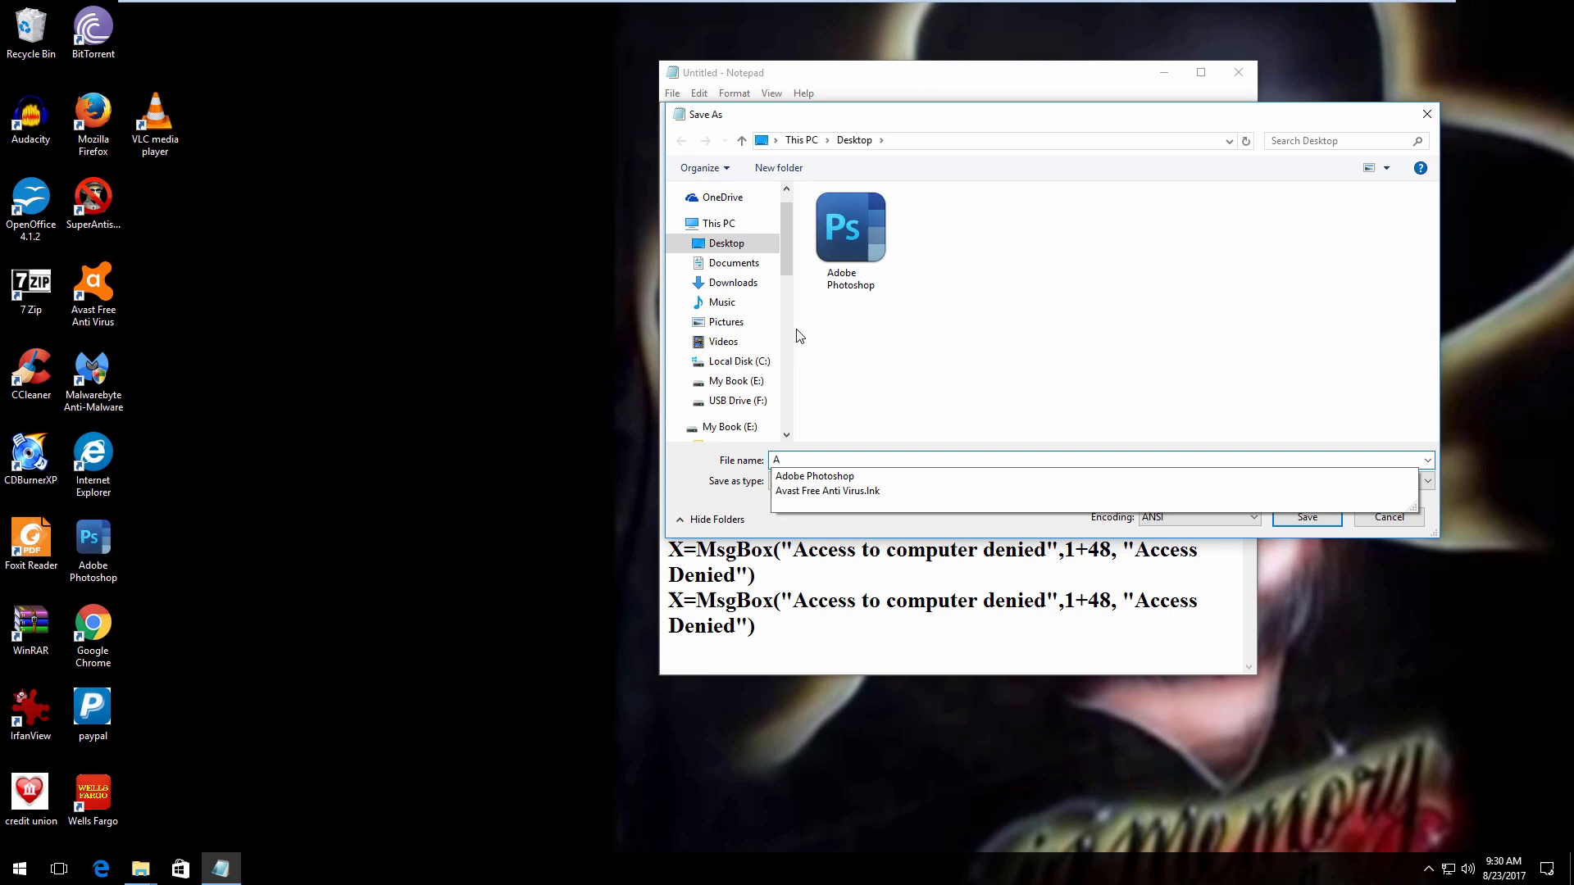
{"action": "type", "text": "vastFree"}
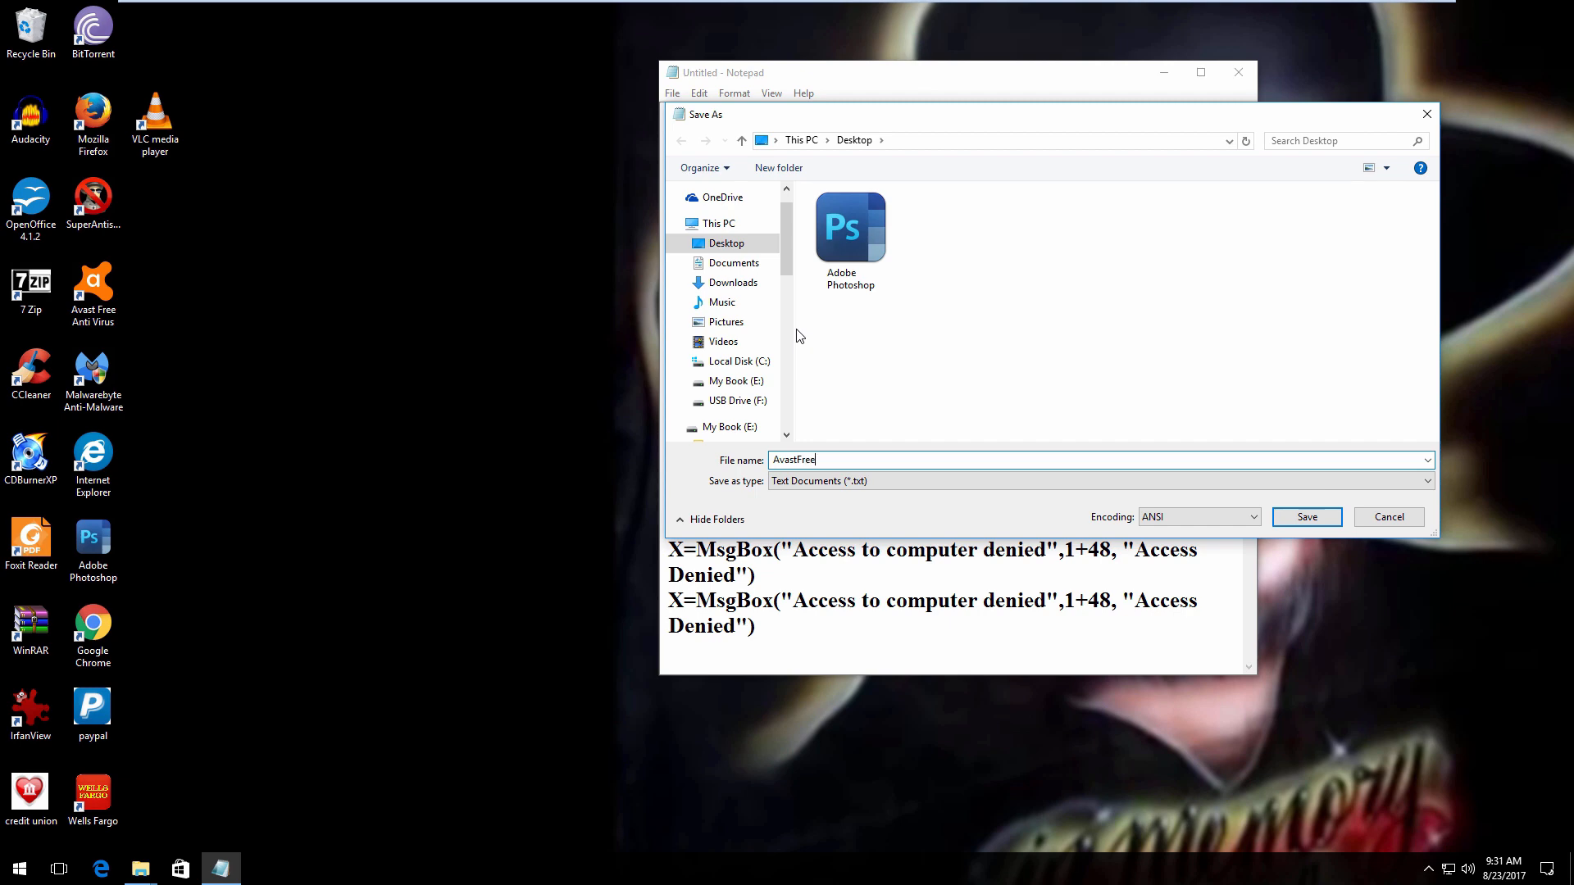
{"action": "type", "text": "Anit V"}
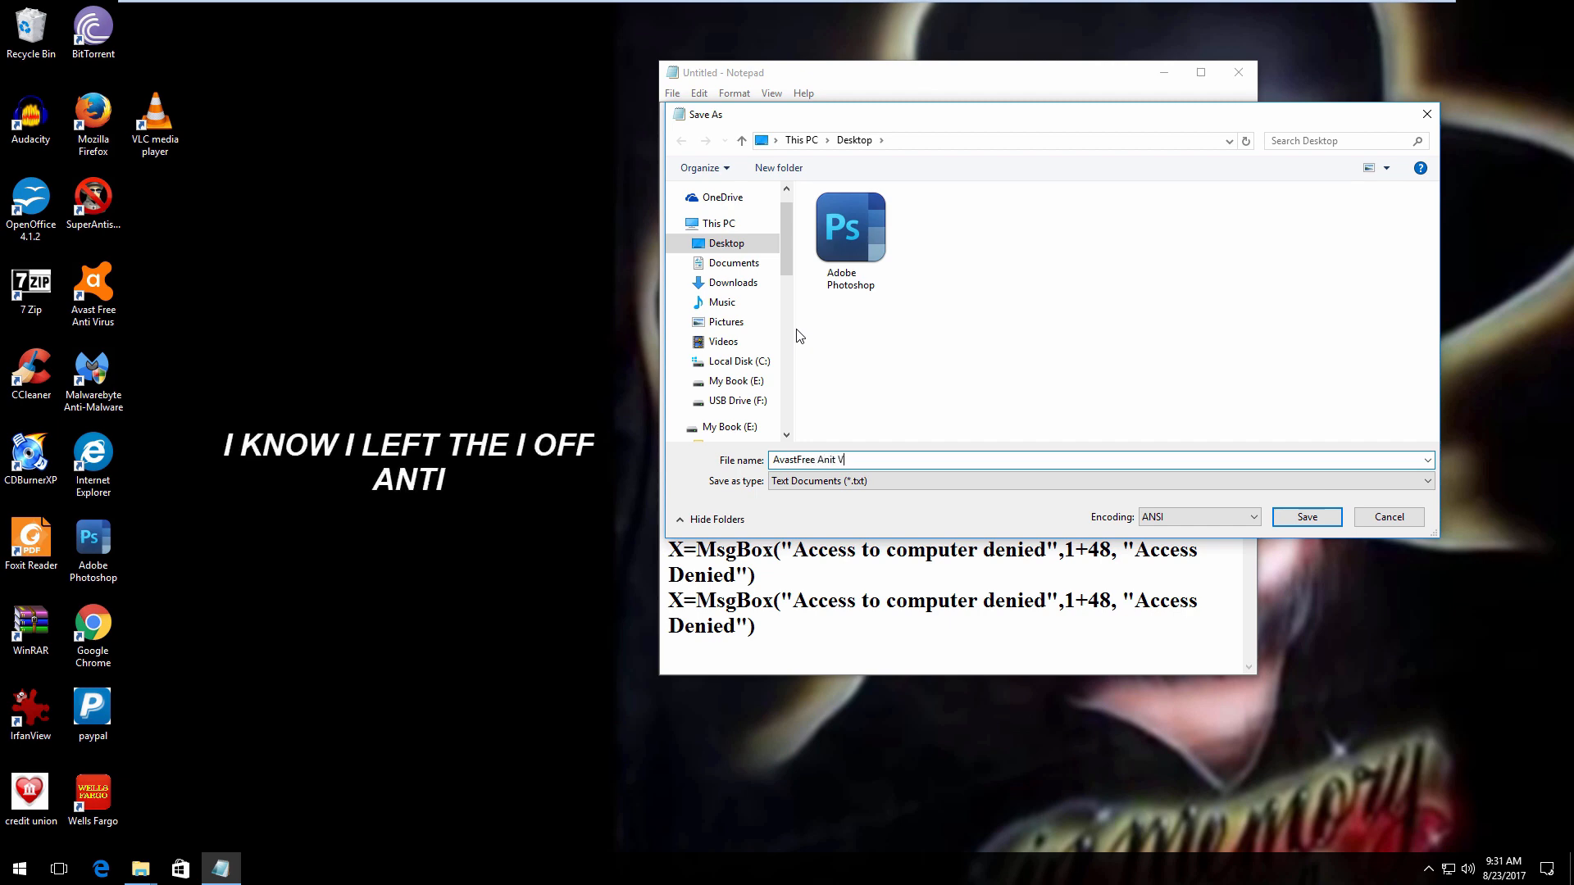
{"action": "type", "text": "iry"}
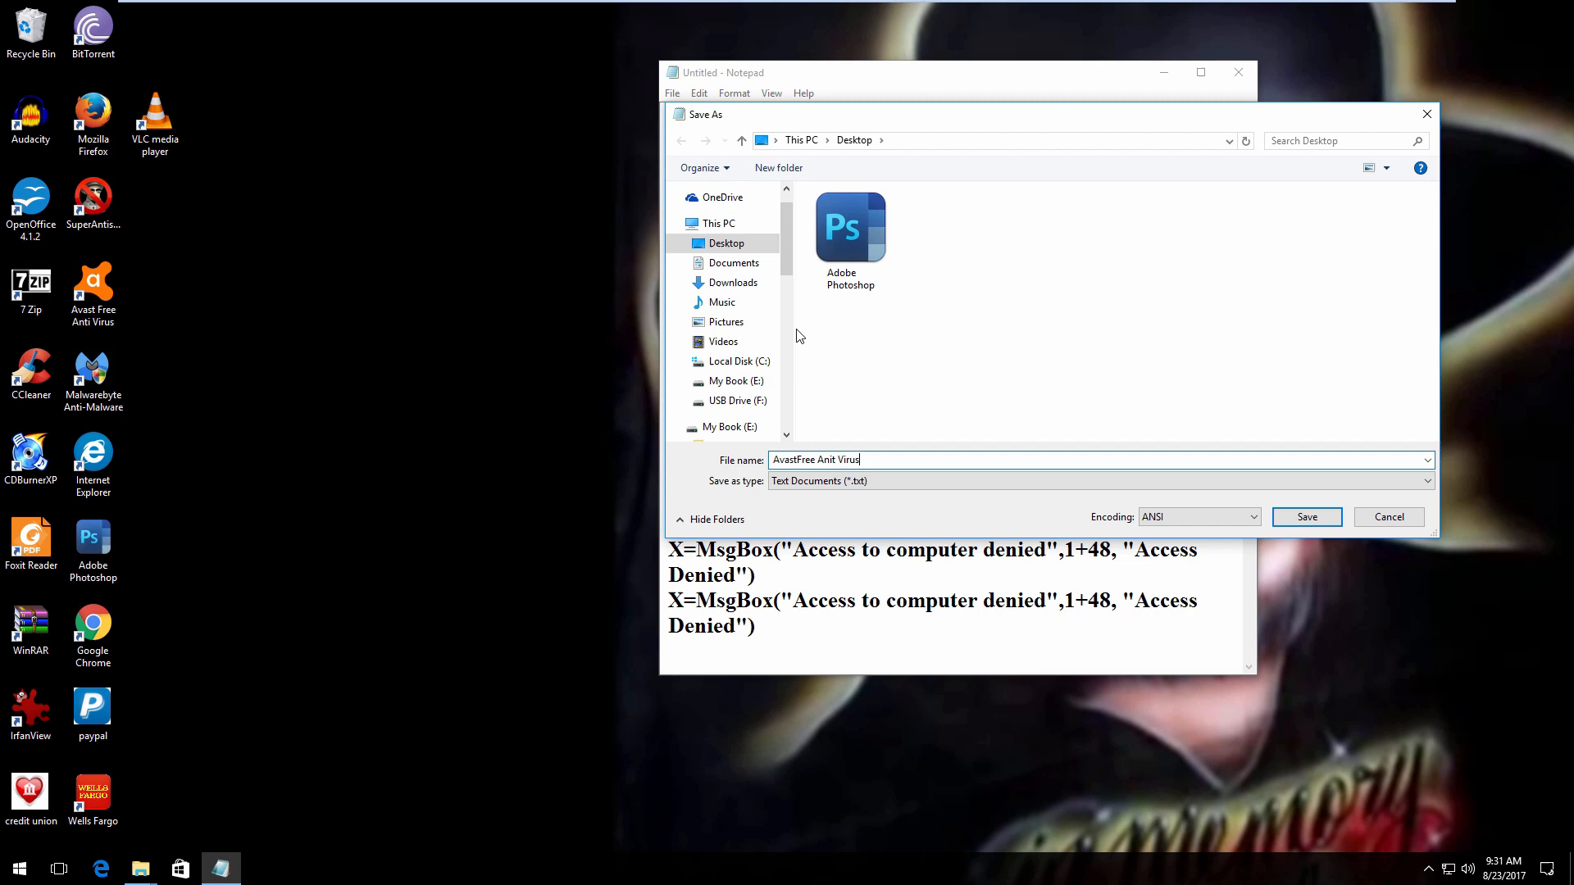
{"action": "type", "text": ".vbs"}
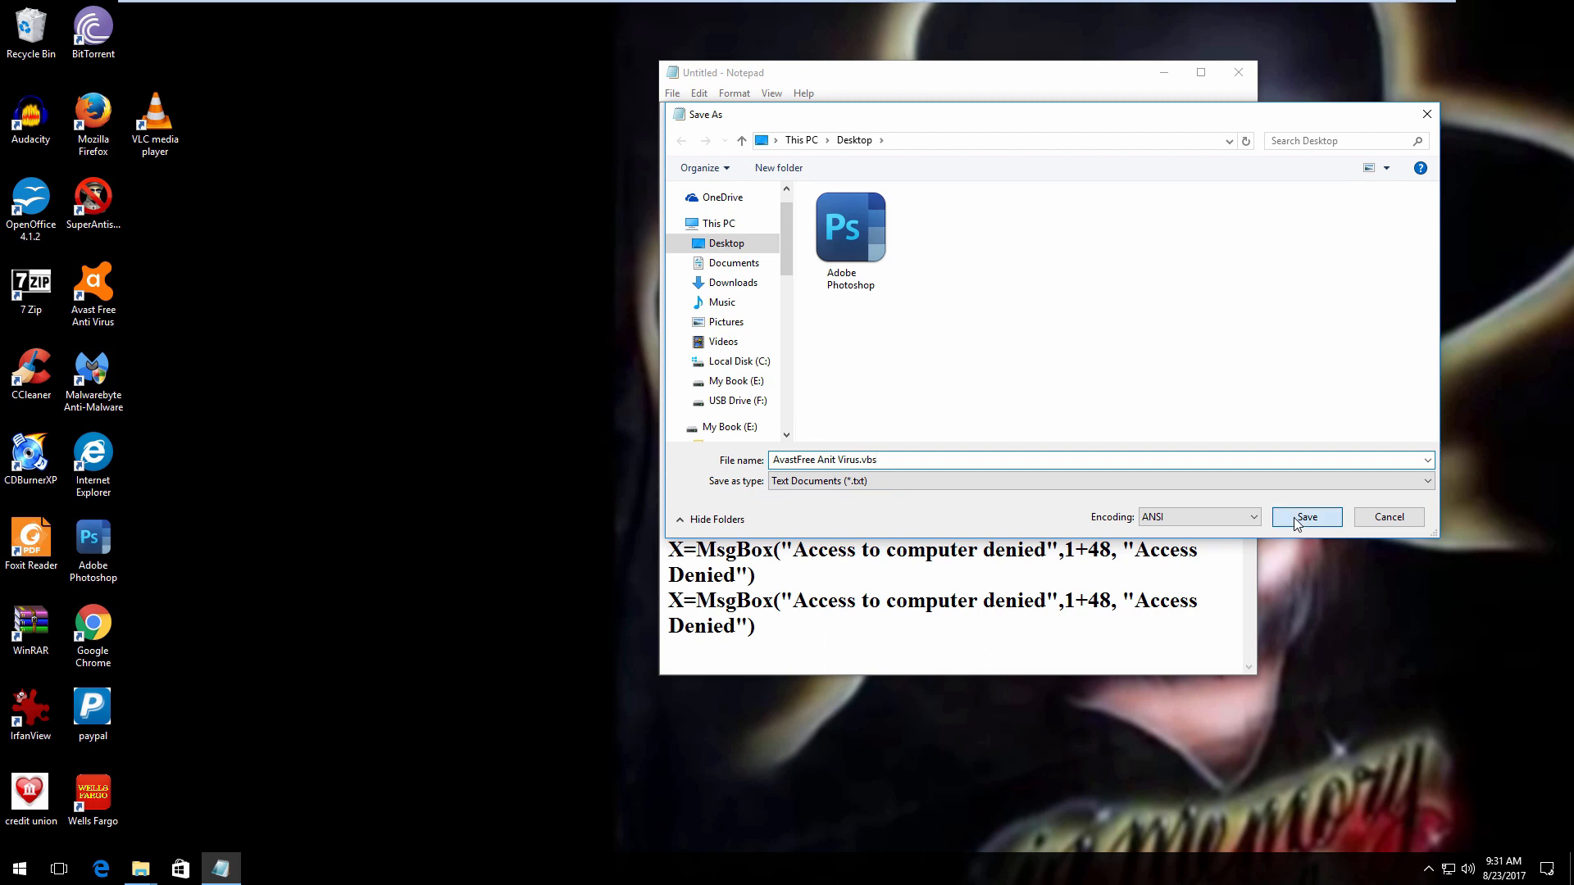
{"action": "left_click", "coordinate": [1306, 518]}
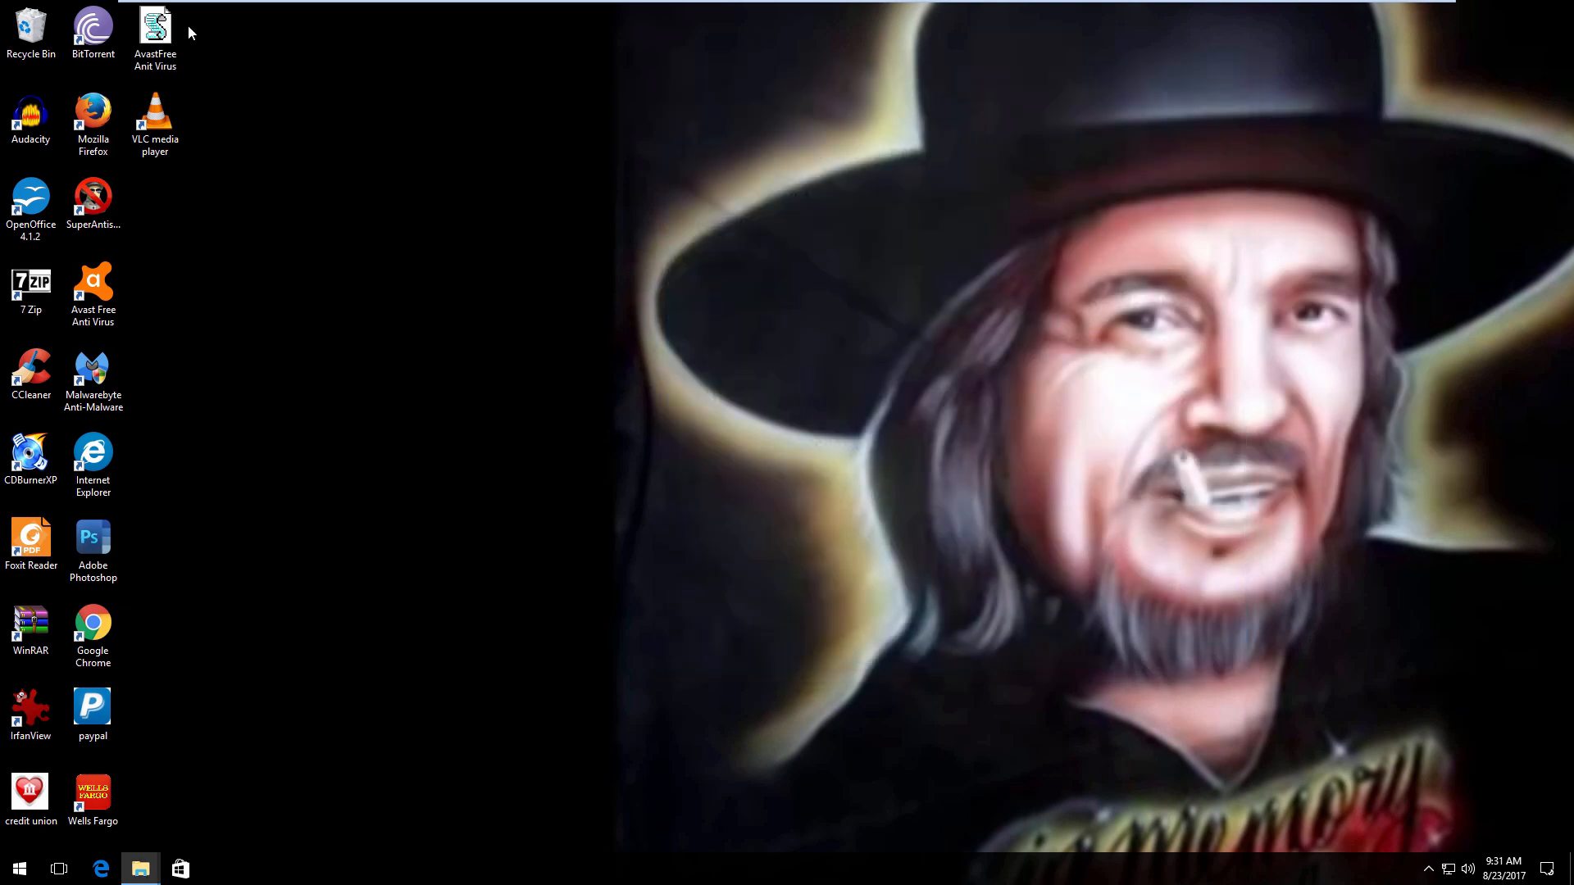
Drag the new AvastFree Anit Virus script icon to mid-desktop and bring up Start
{"action": "left_click_drag", "start_coordinate": [155, 26], "coordinate": [778, 291]}
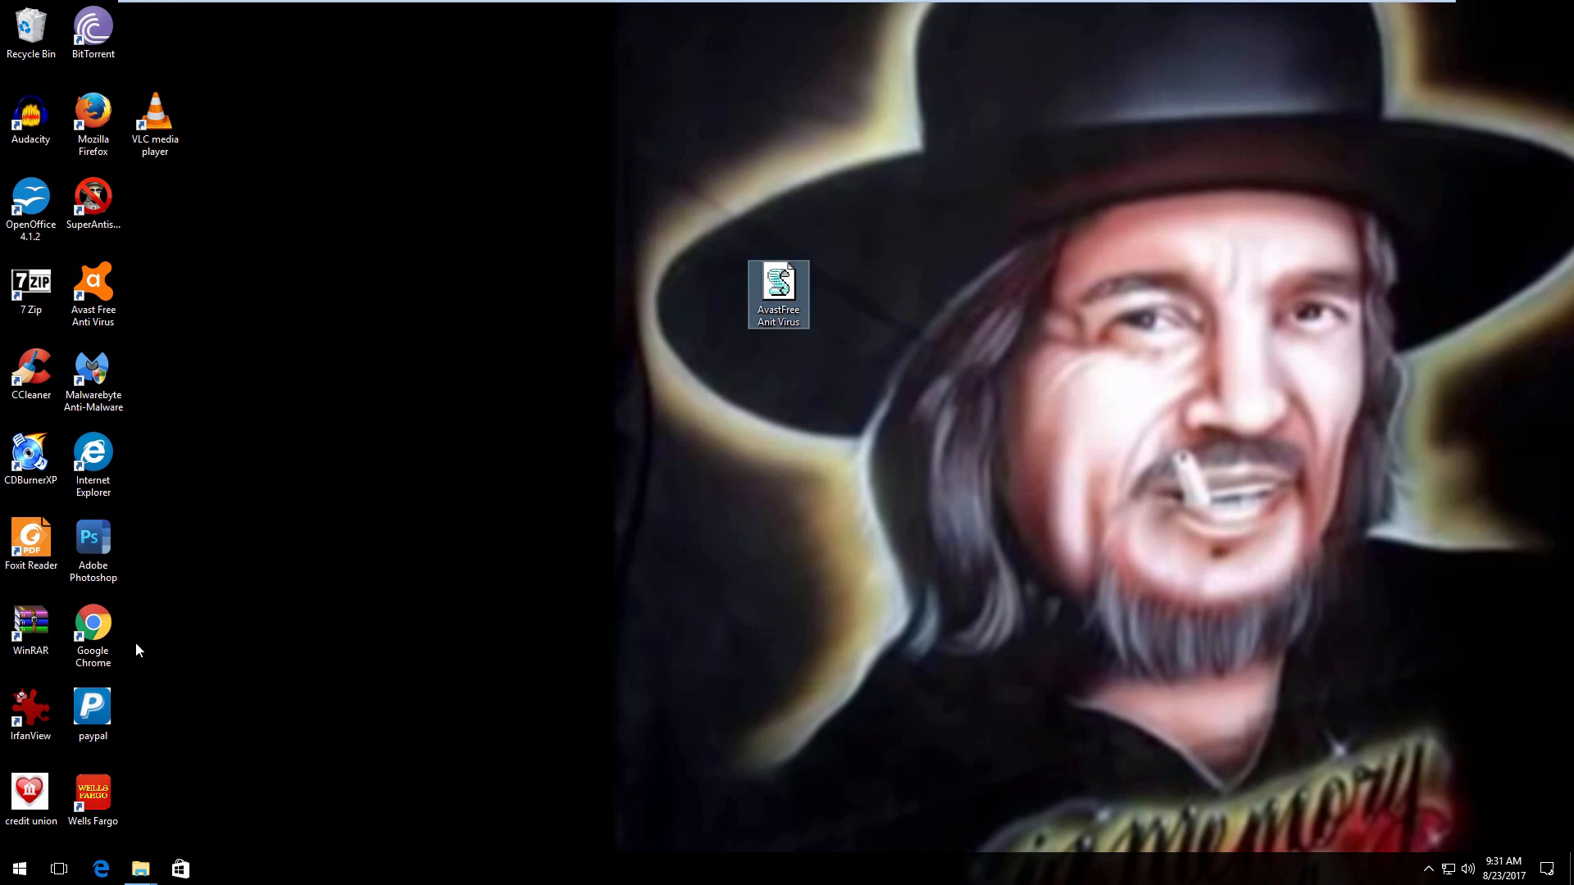
{"action": "left_click", "coordinate": [19, 868]}
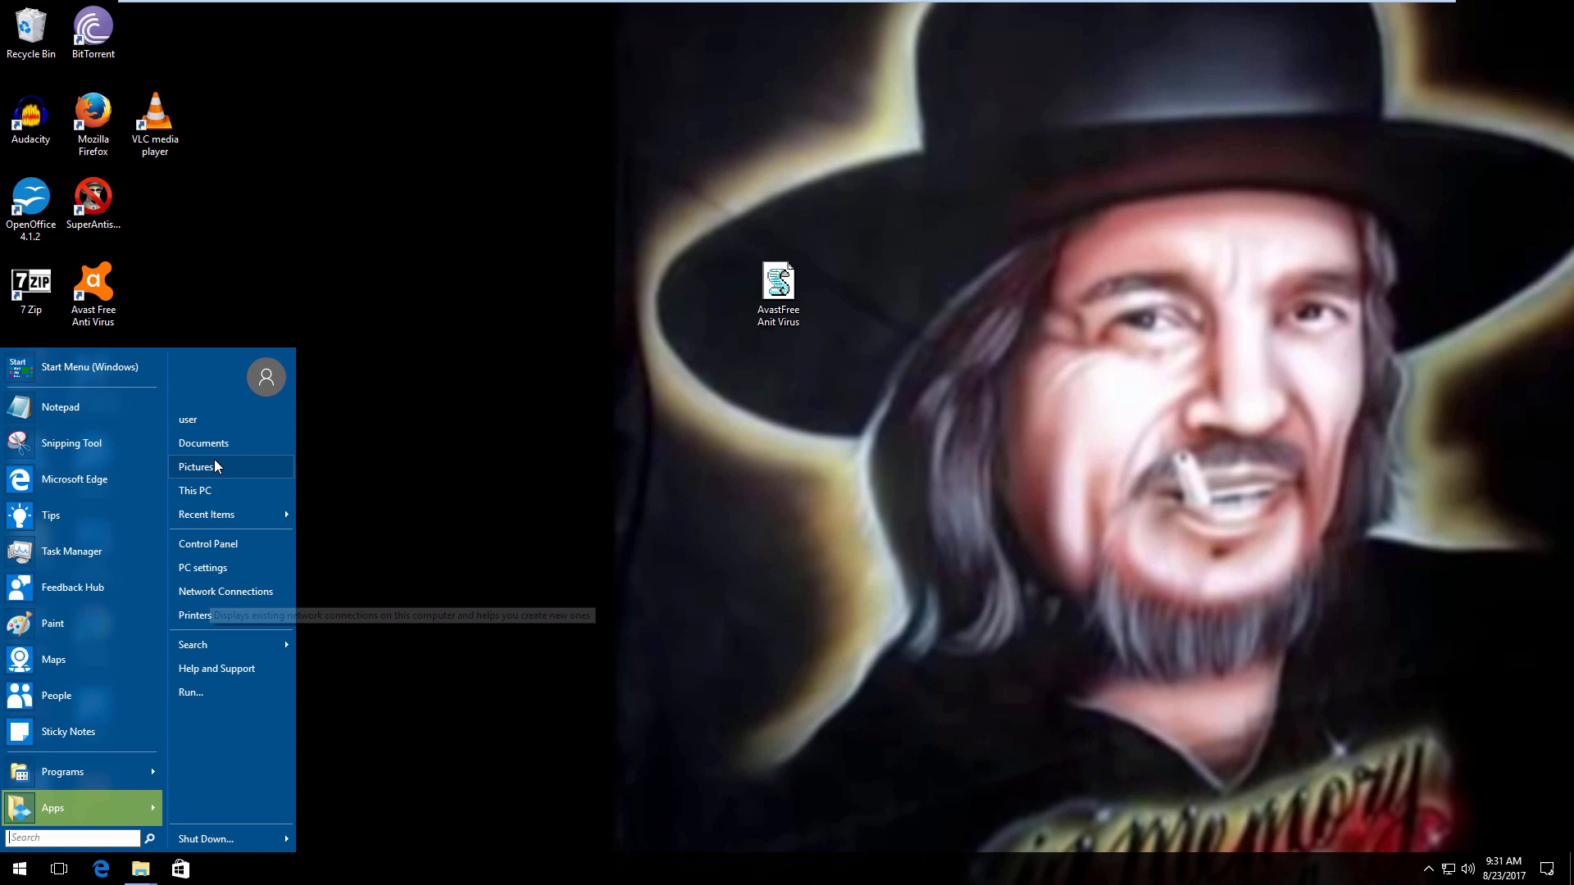
Cut the script from the desktop into Documents and send a shortcut back to the desktop
{"action": "left_click", "coordinate": [204, 442]}
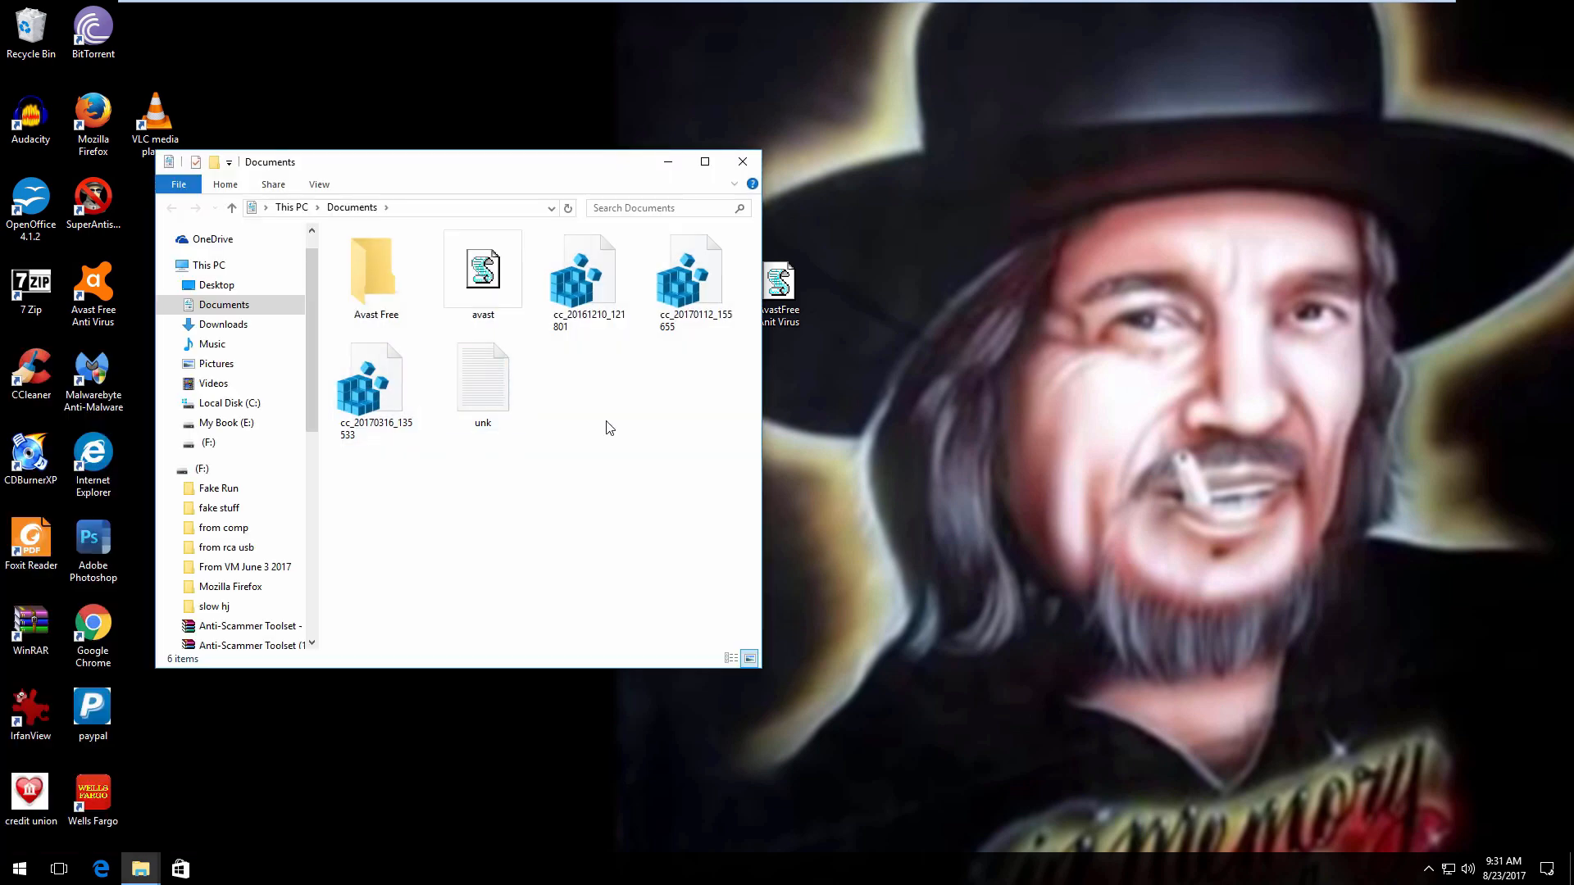
{"action": "right_click", "coordinate": [780, 291]}
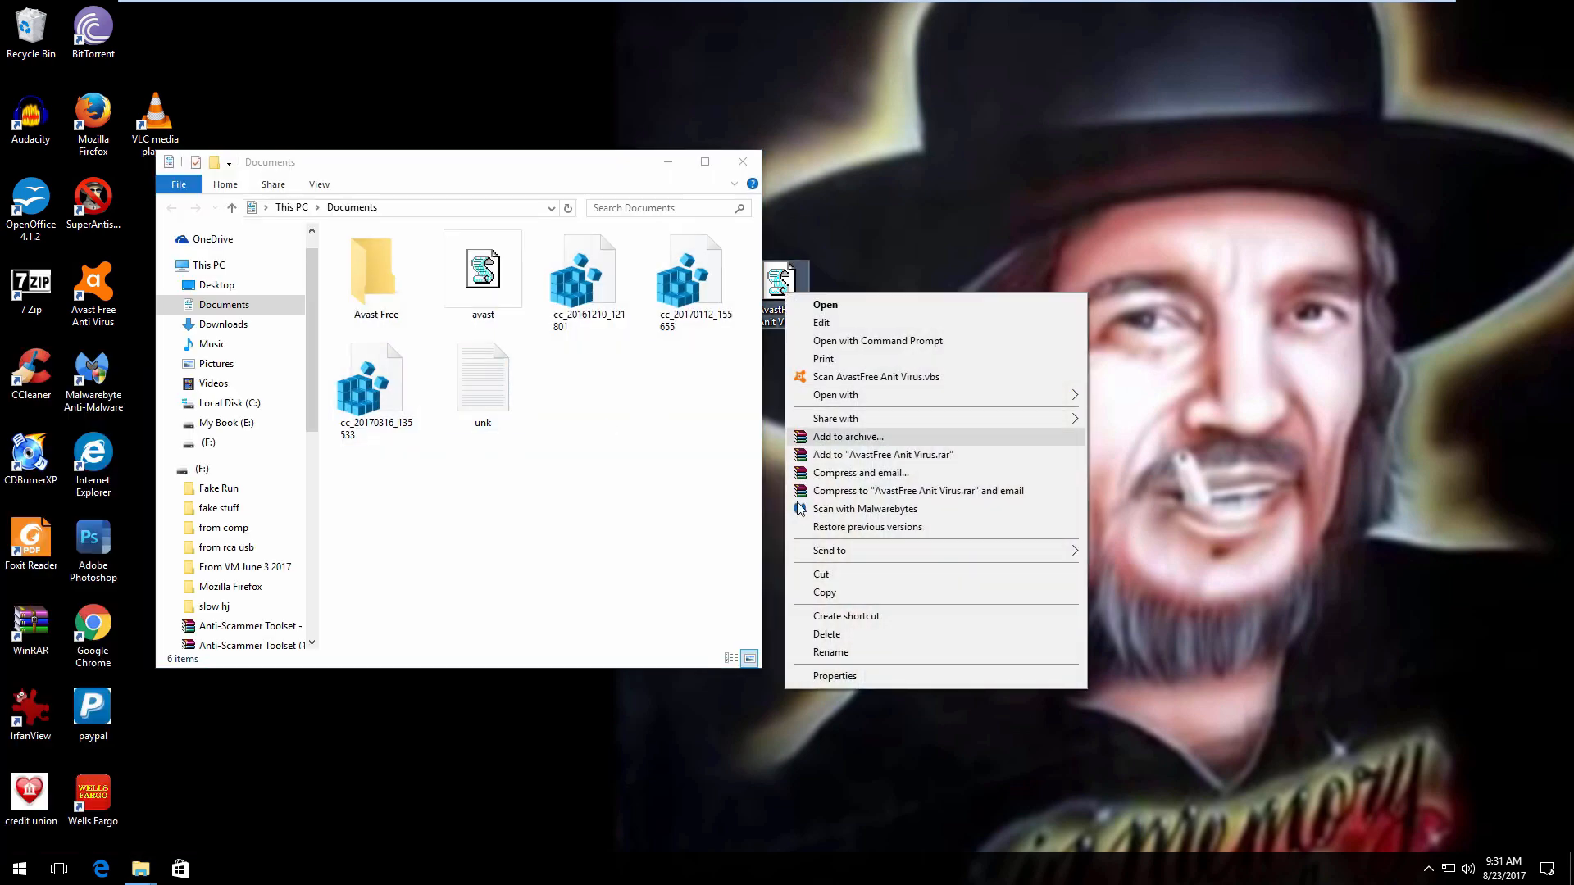
{"action": "right_click", "coordinate": [560, 473]}
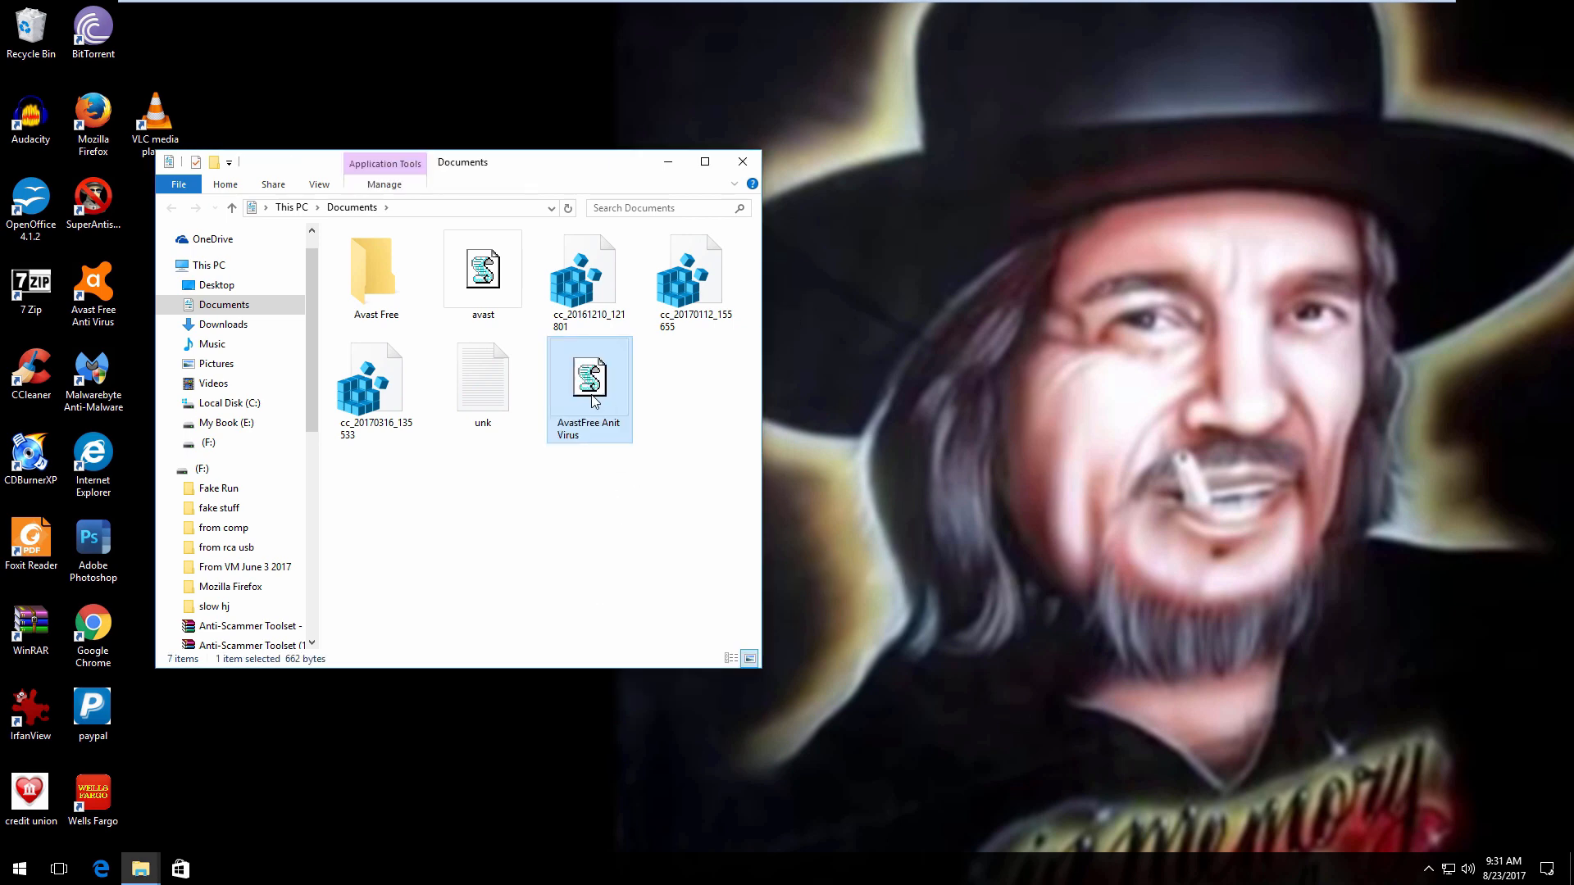
{"action": "right_click", "coordinate": [589, 380]}
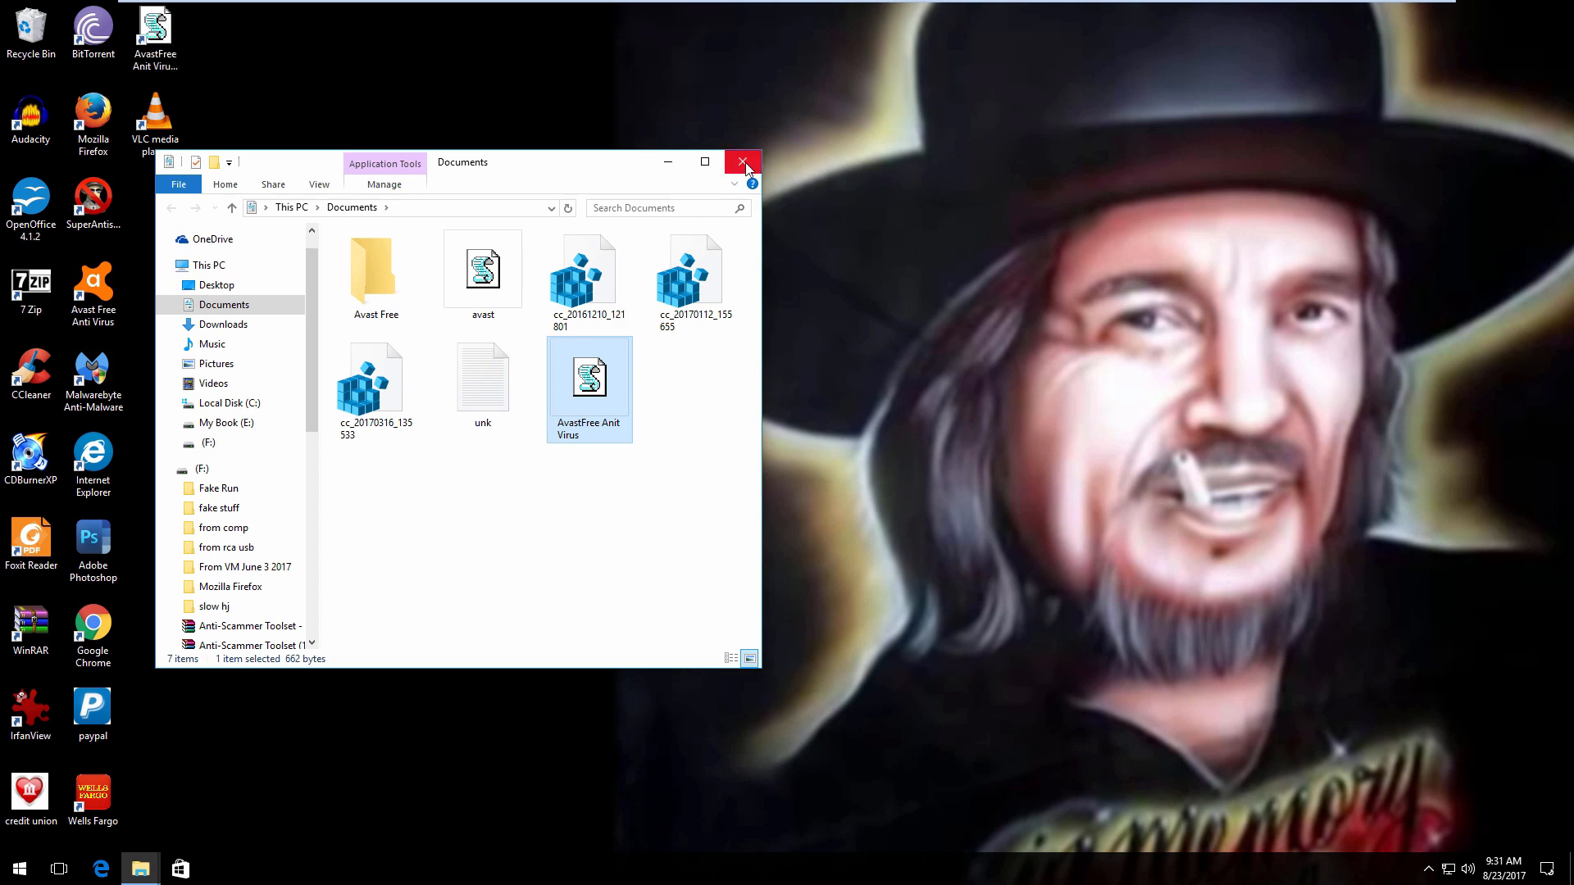
Drag the AvastFree shortcut from the top icon row to the middle of the desktop
{"action": "left_click", "coordinate": [743, 162]}
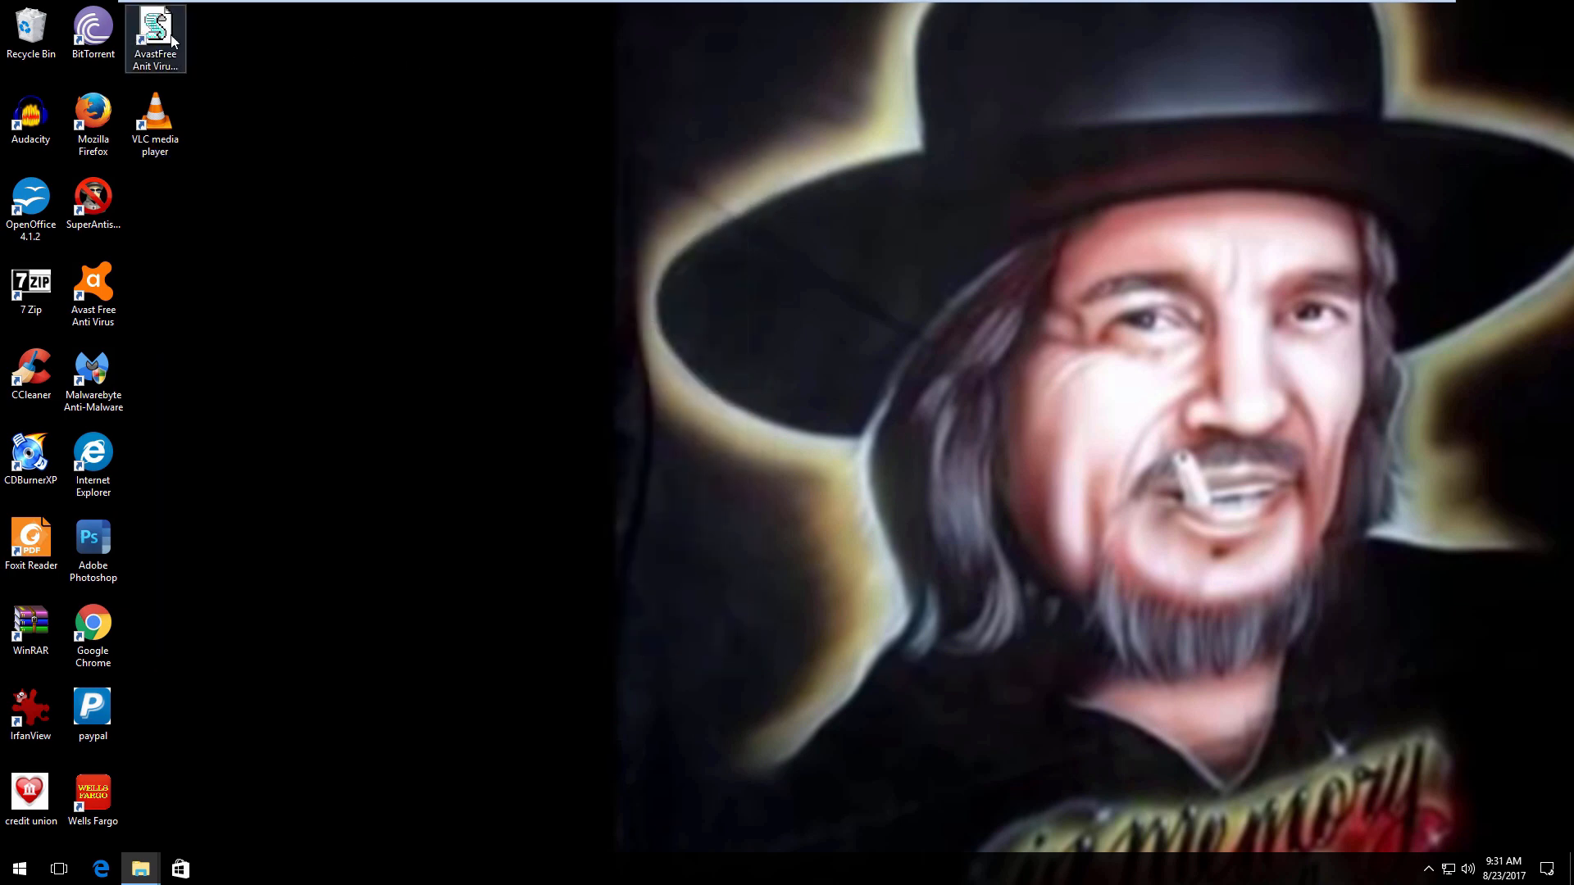
{"action": "left_click_drag", "start_coordinate": [156, 39], "coordinate": [654, 301]}
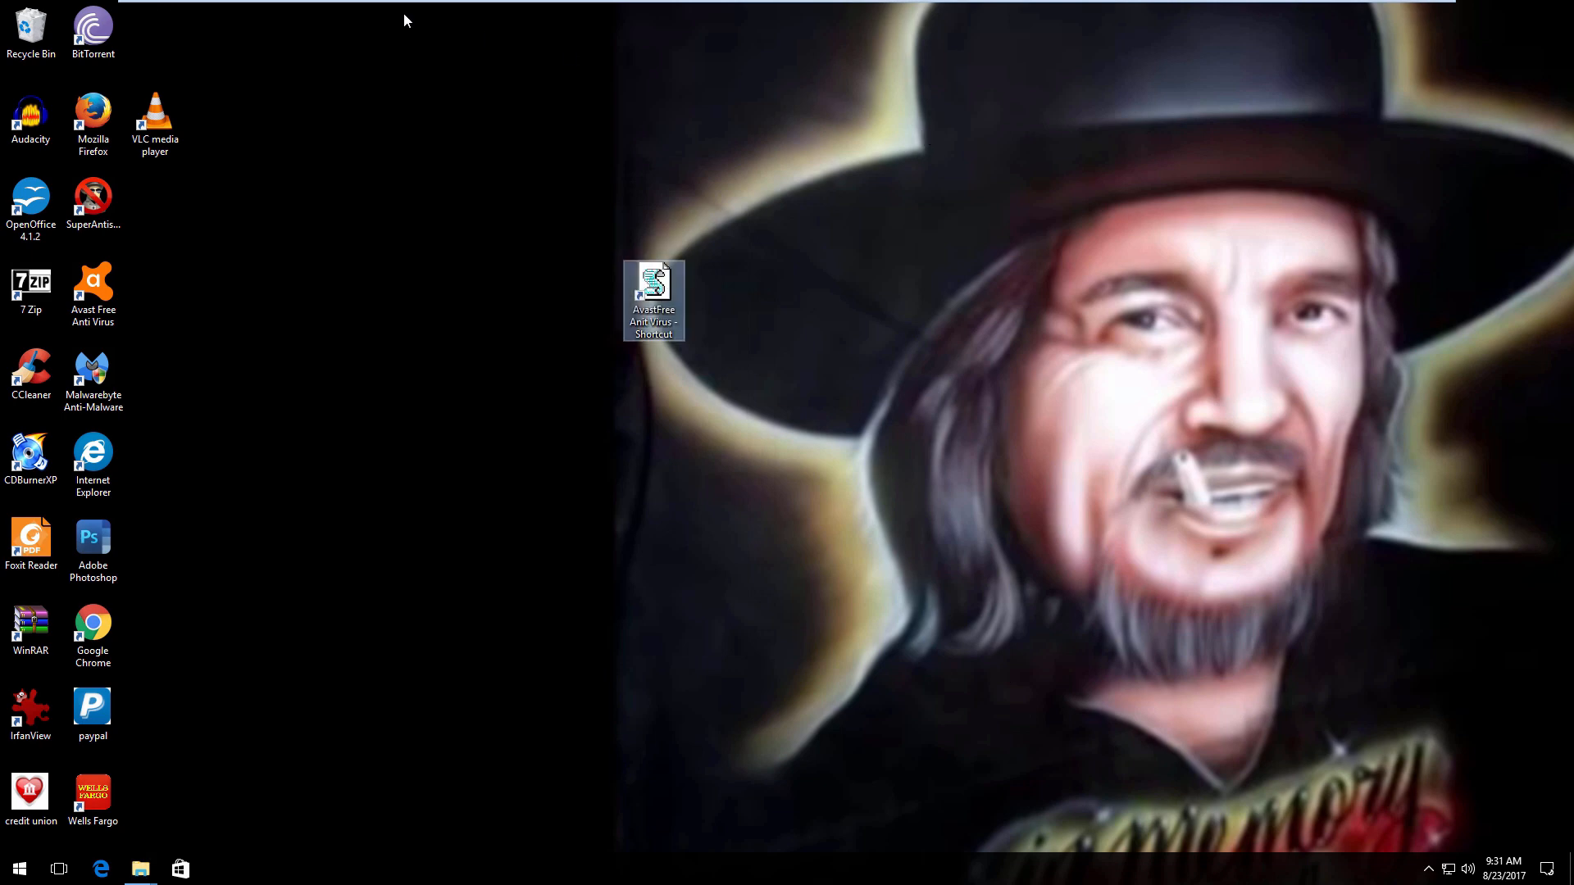
{"action": "mouse_move", "coordinate": [247, 336]}
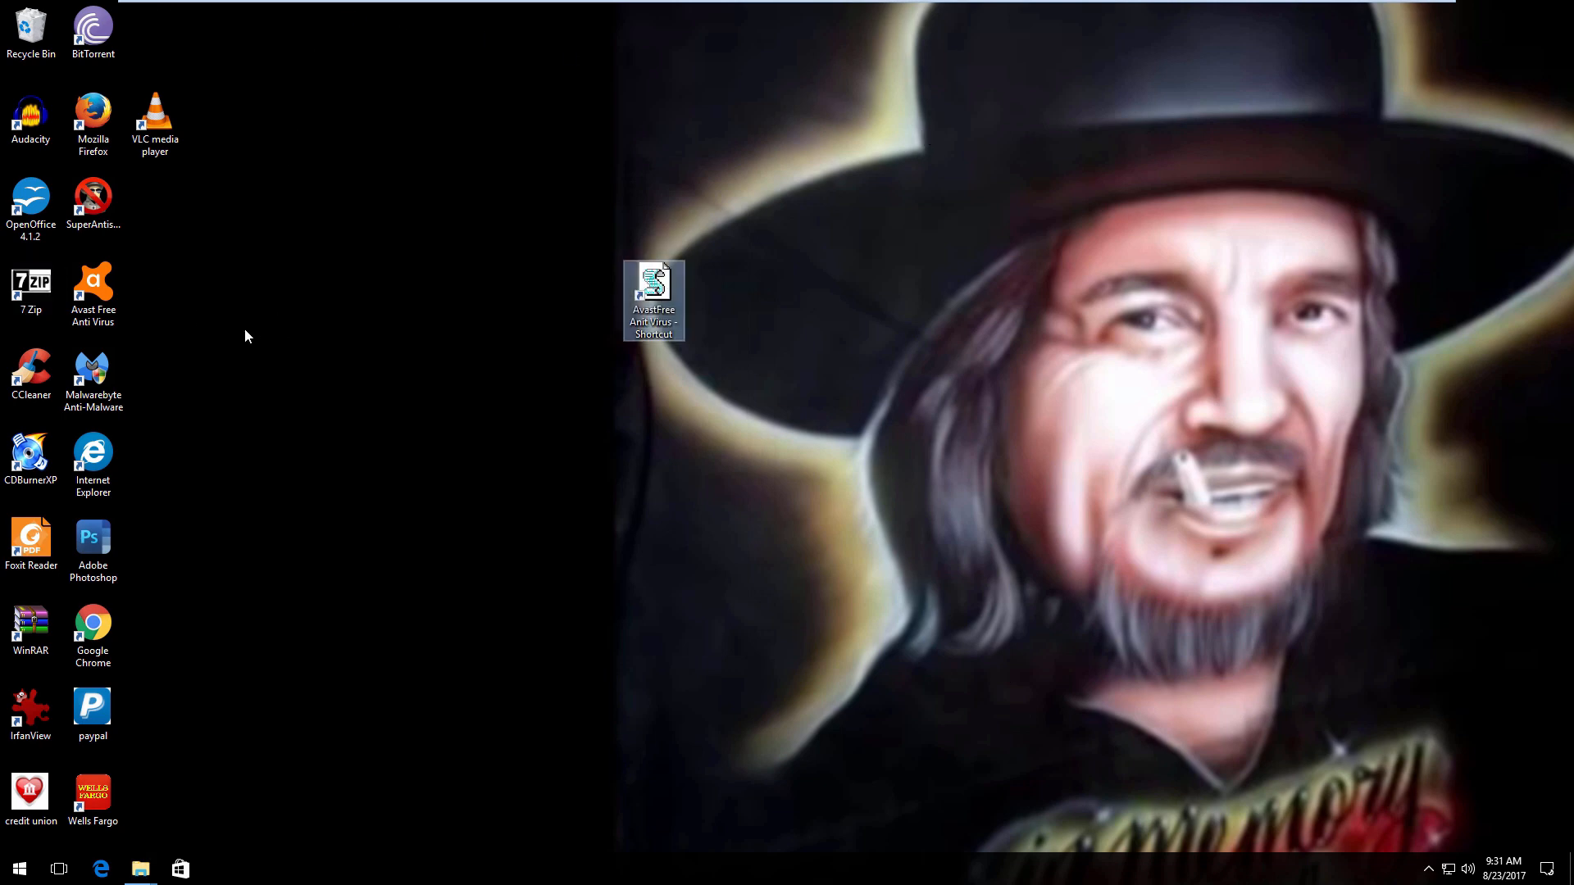
{"action": "mouse_move", "coordinate": [254, 346]}
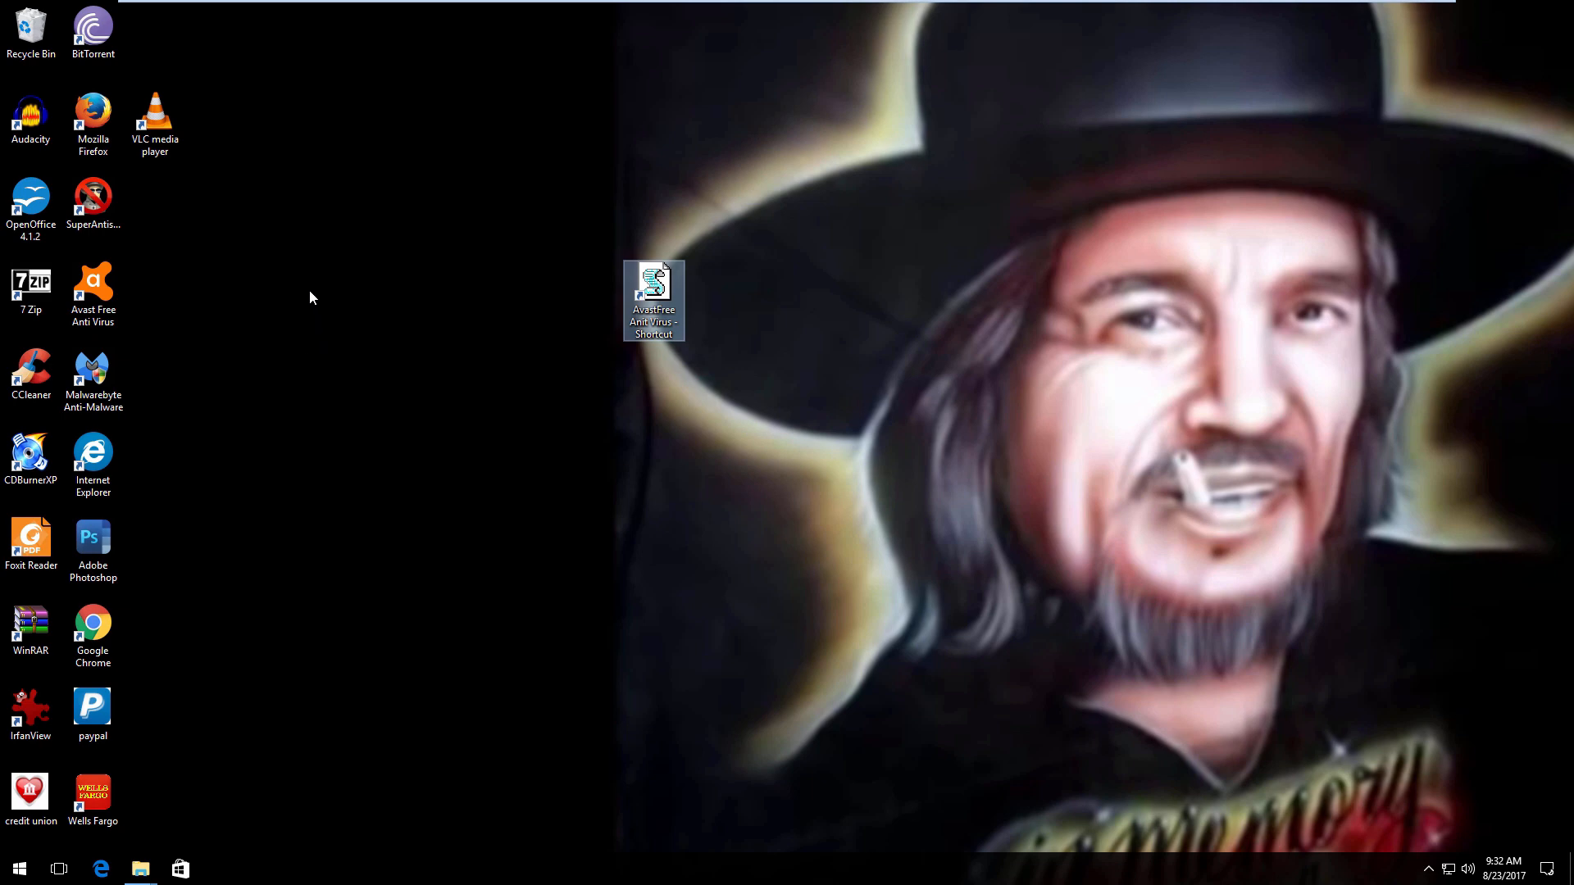
{"action": "mouse_move", "coordinate": [25, 867]}
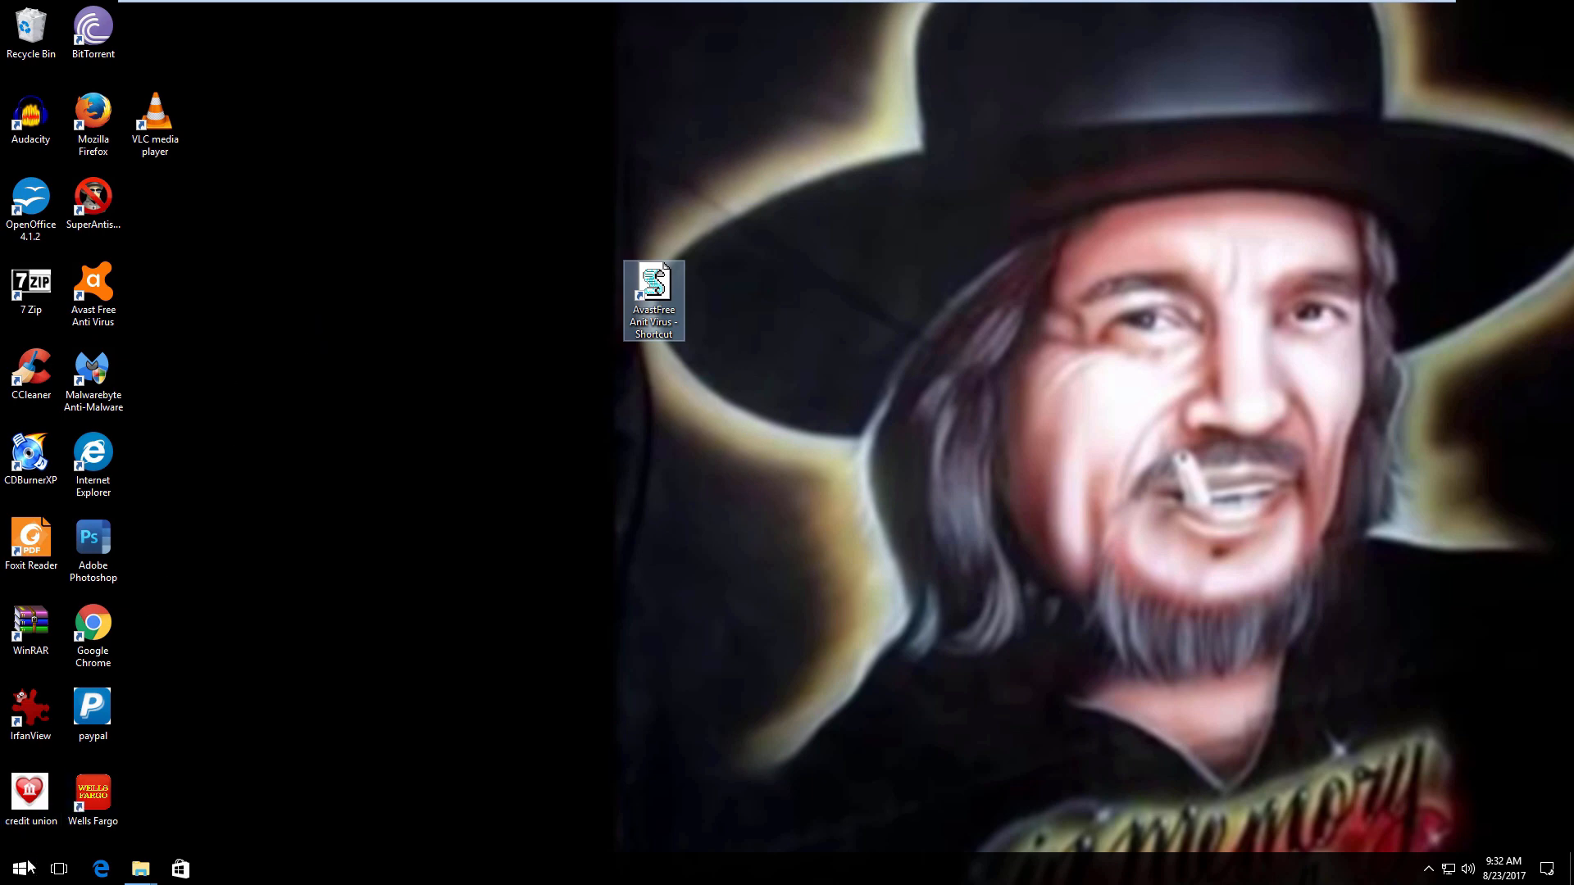
Place the Dakirby309 Avast icon file from Downloads on the desktop and close Explorer
{"action": "left_click", "coordinate": [18, 869]}
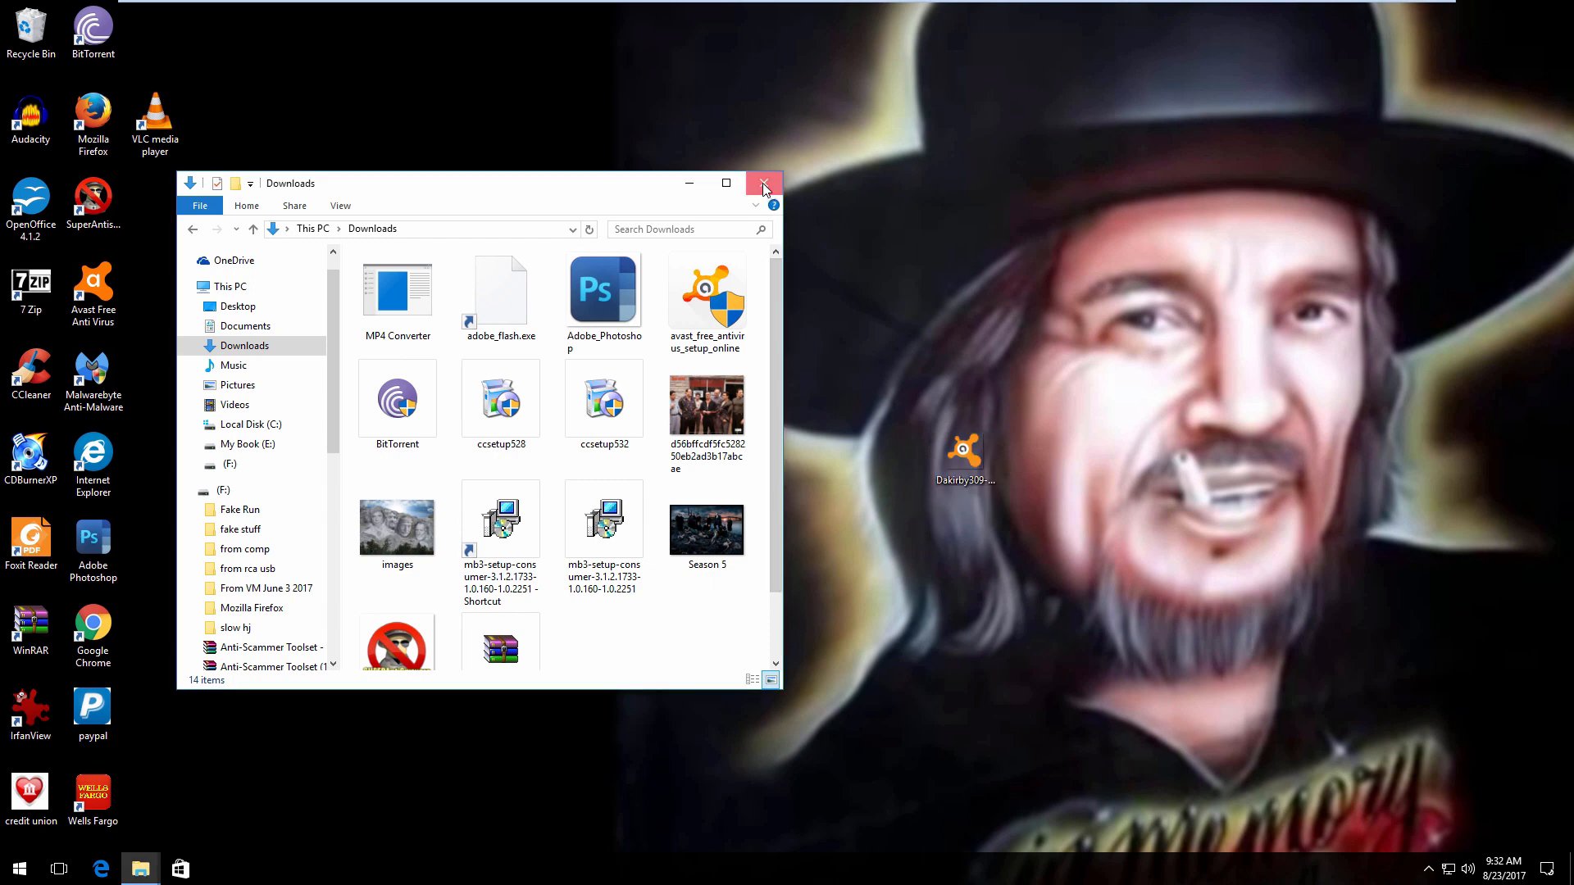
{"action": "left_click", "coordinate": [764, 184]}
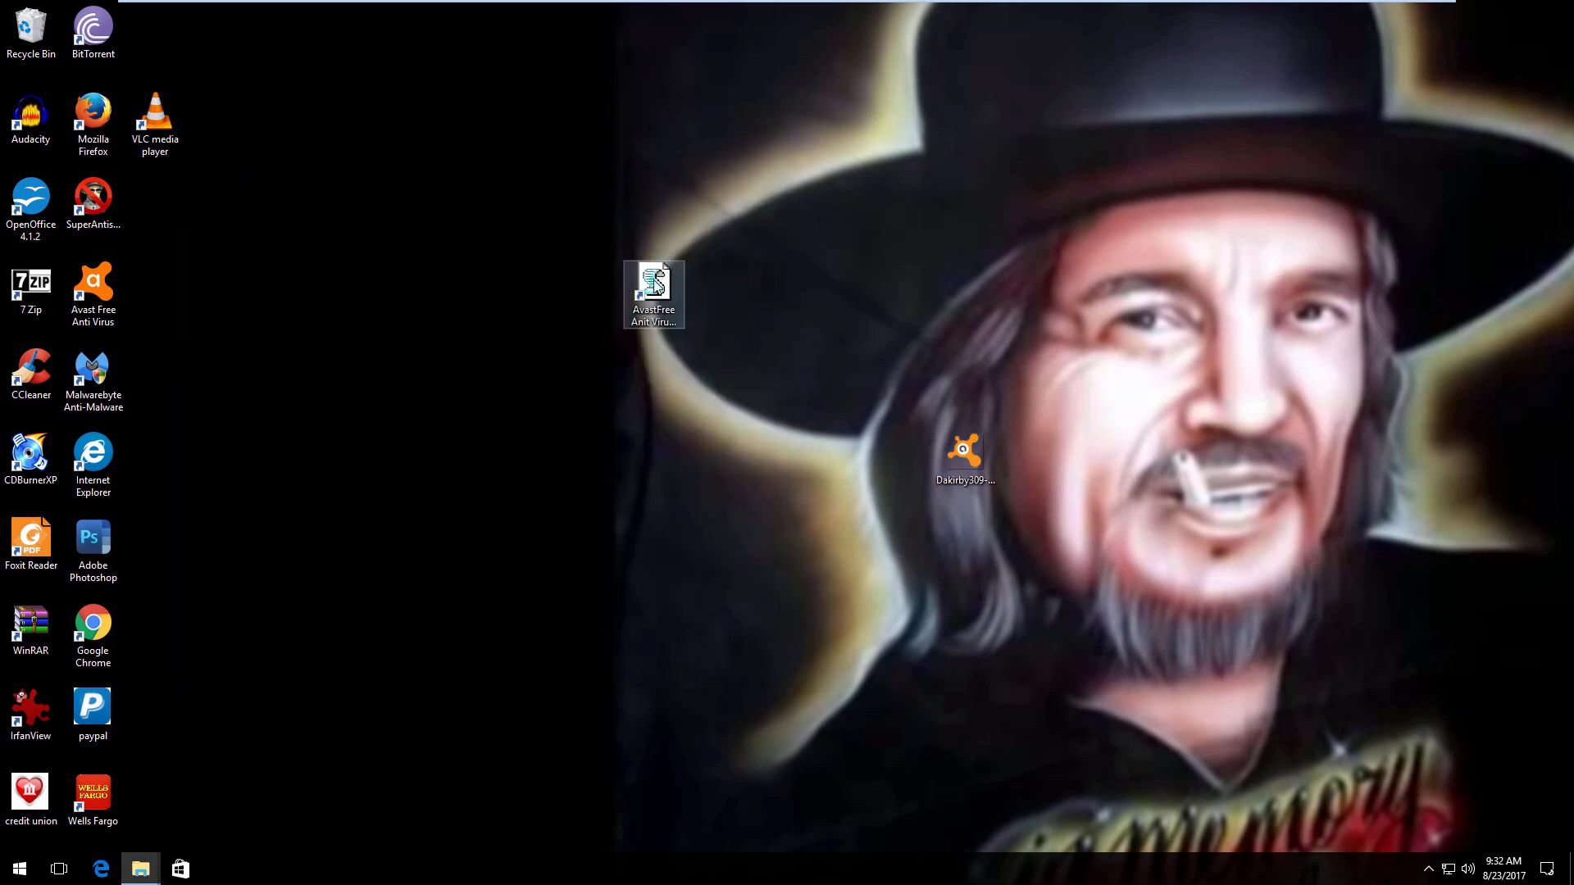
Browse for a new icon file from the shortcut's Properties Change Icon dialog
{"action": "right_click", "coordinate": [654, 293]}
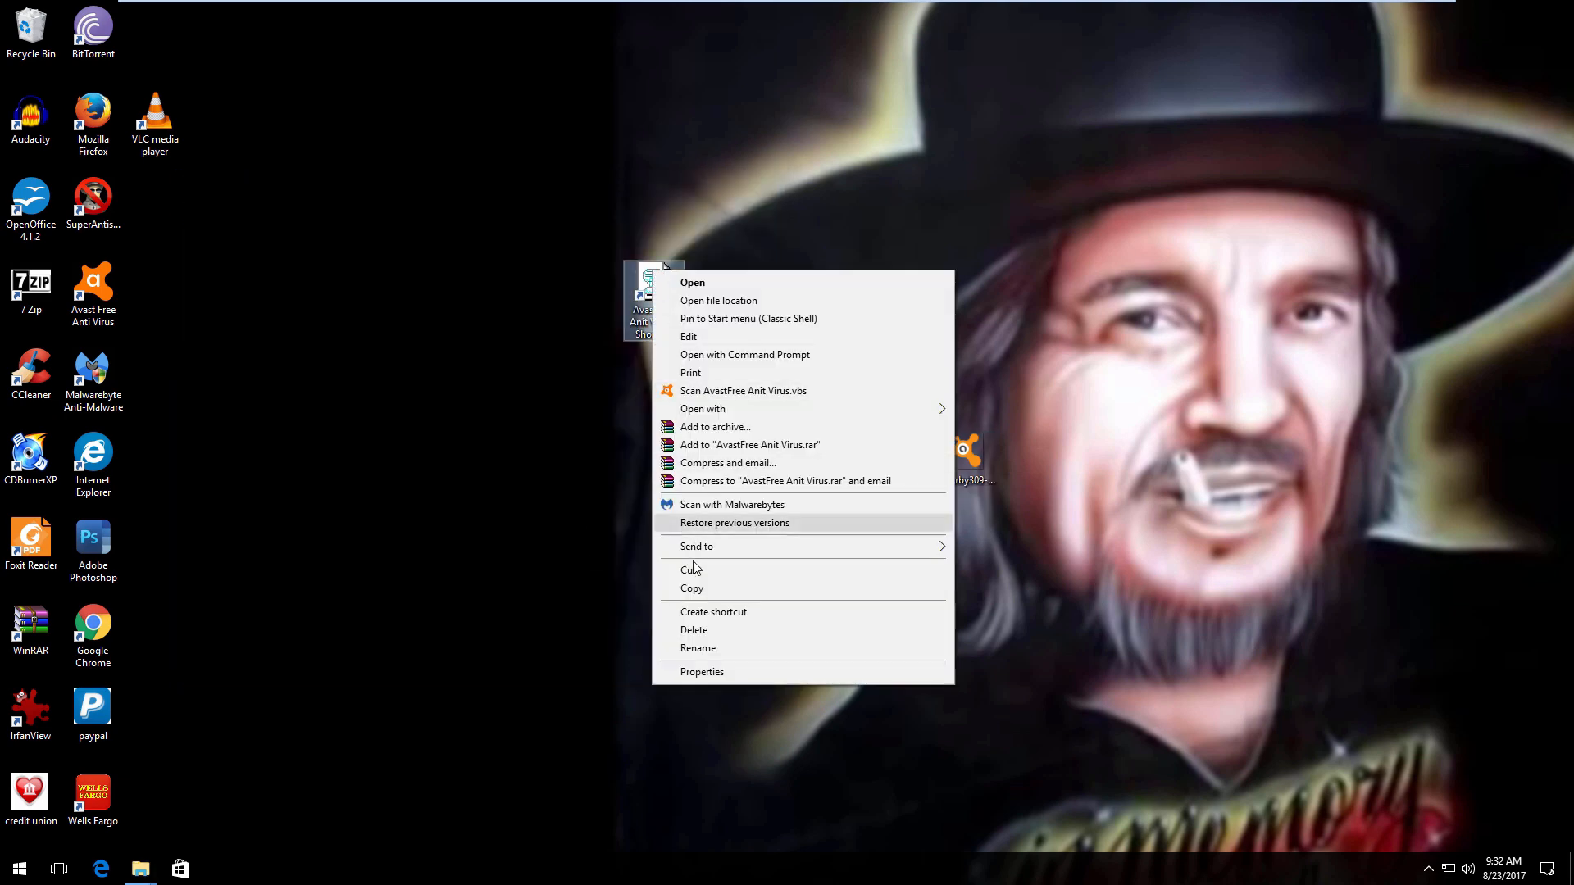
{"action": "left_click", "coordinate": [702, 671]}
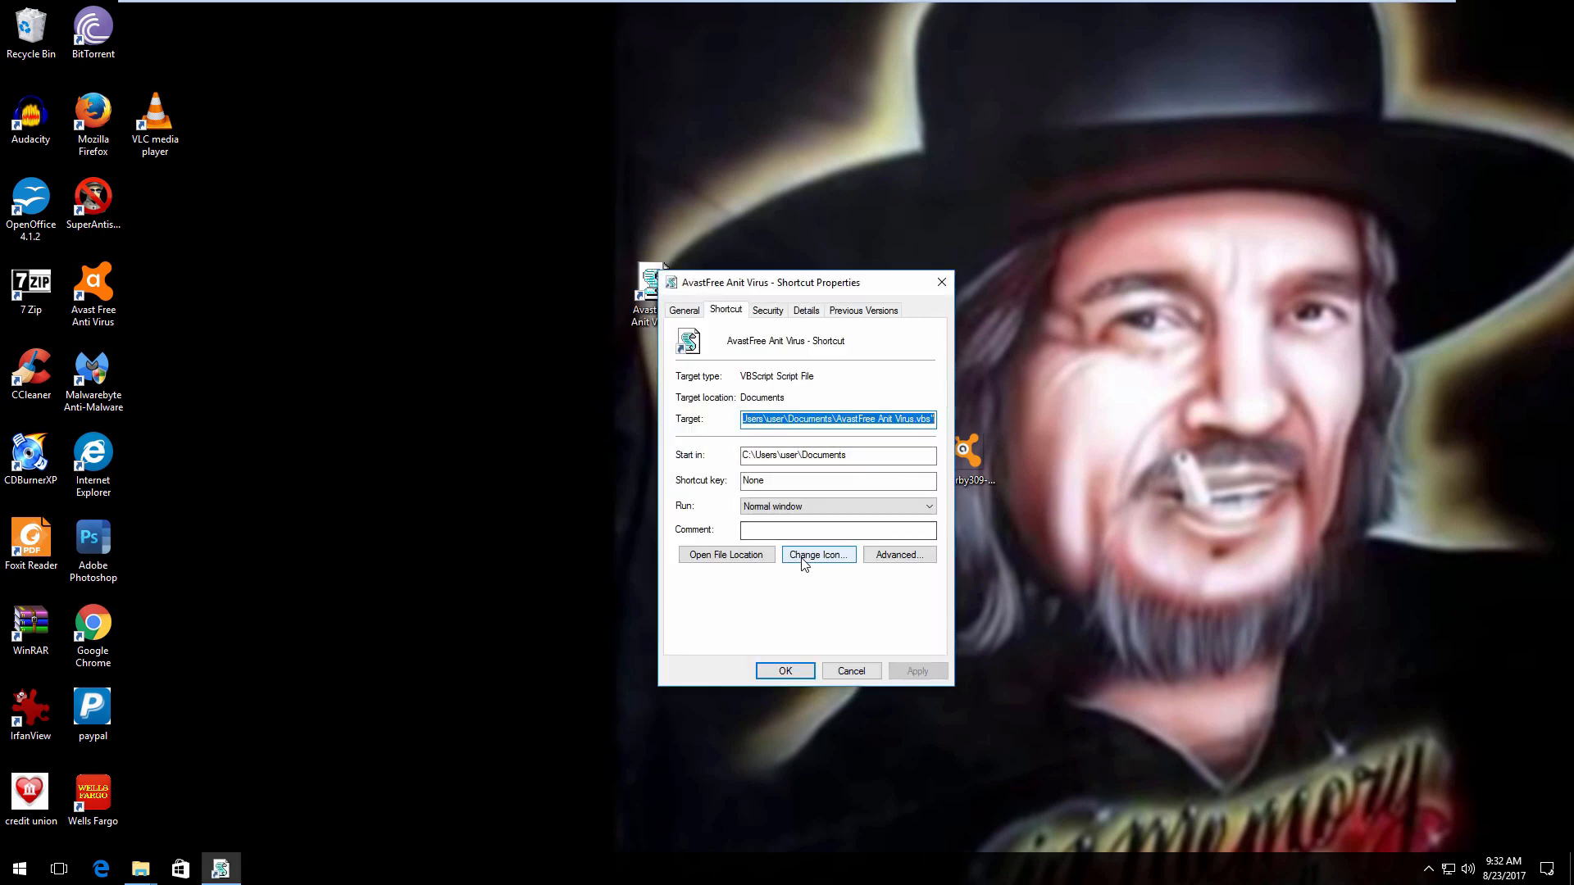
{"action": "left_click", "coordinate": [817, 554]}
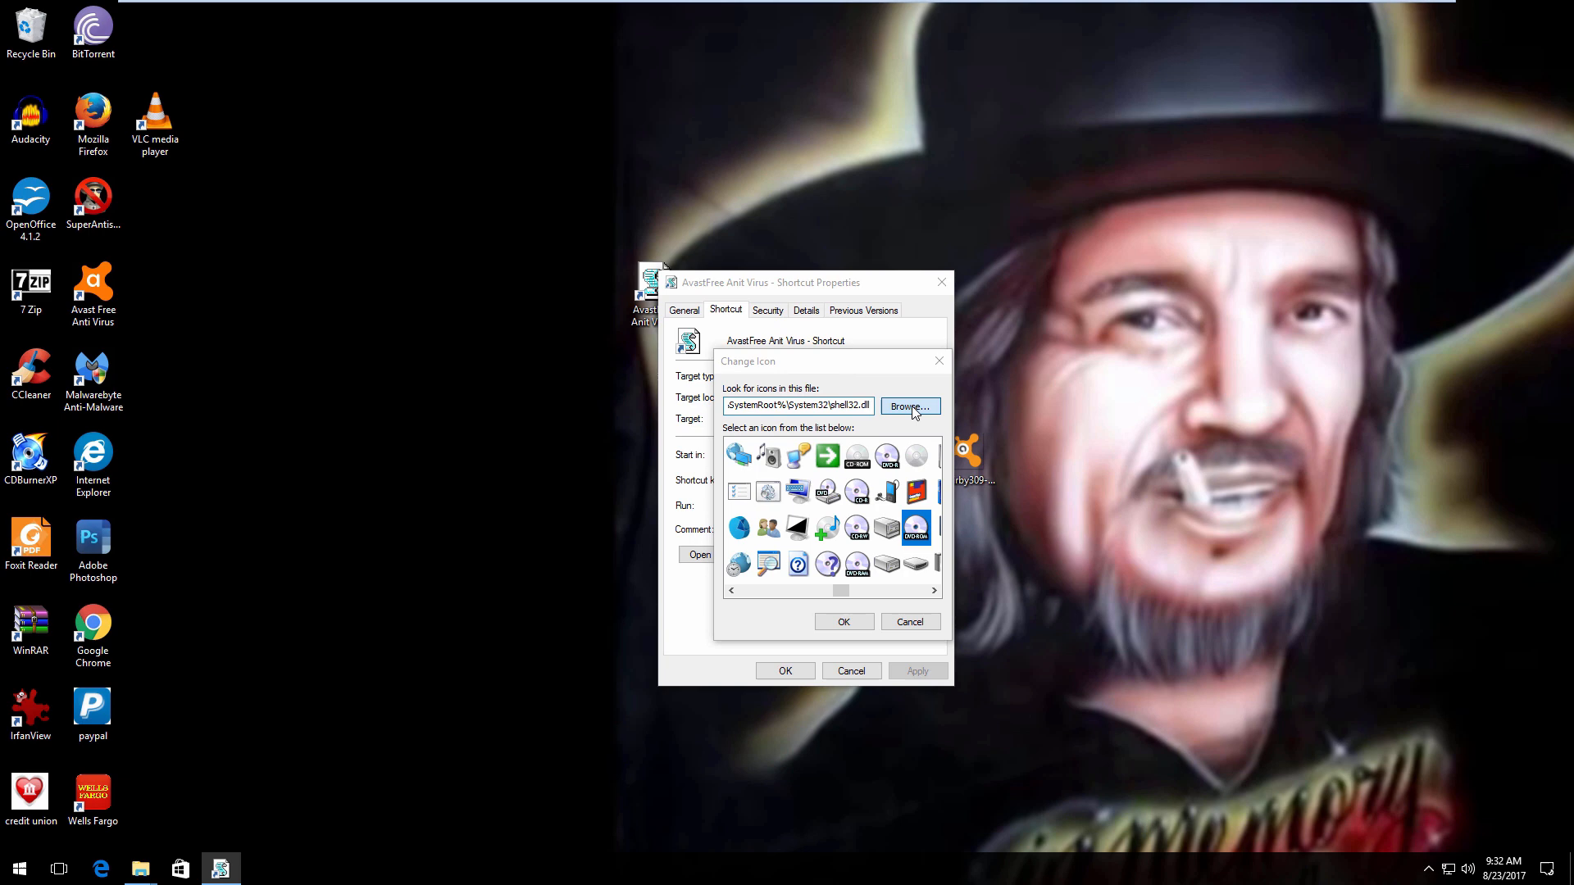
{"action": "left_click", "coordinate": [908, 406]}
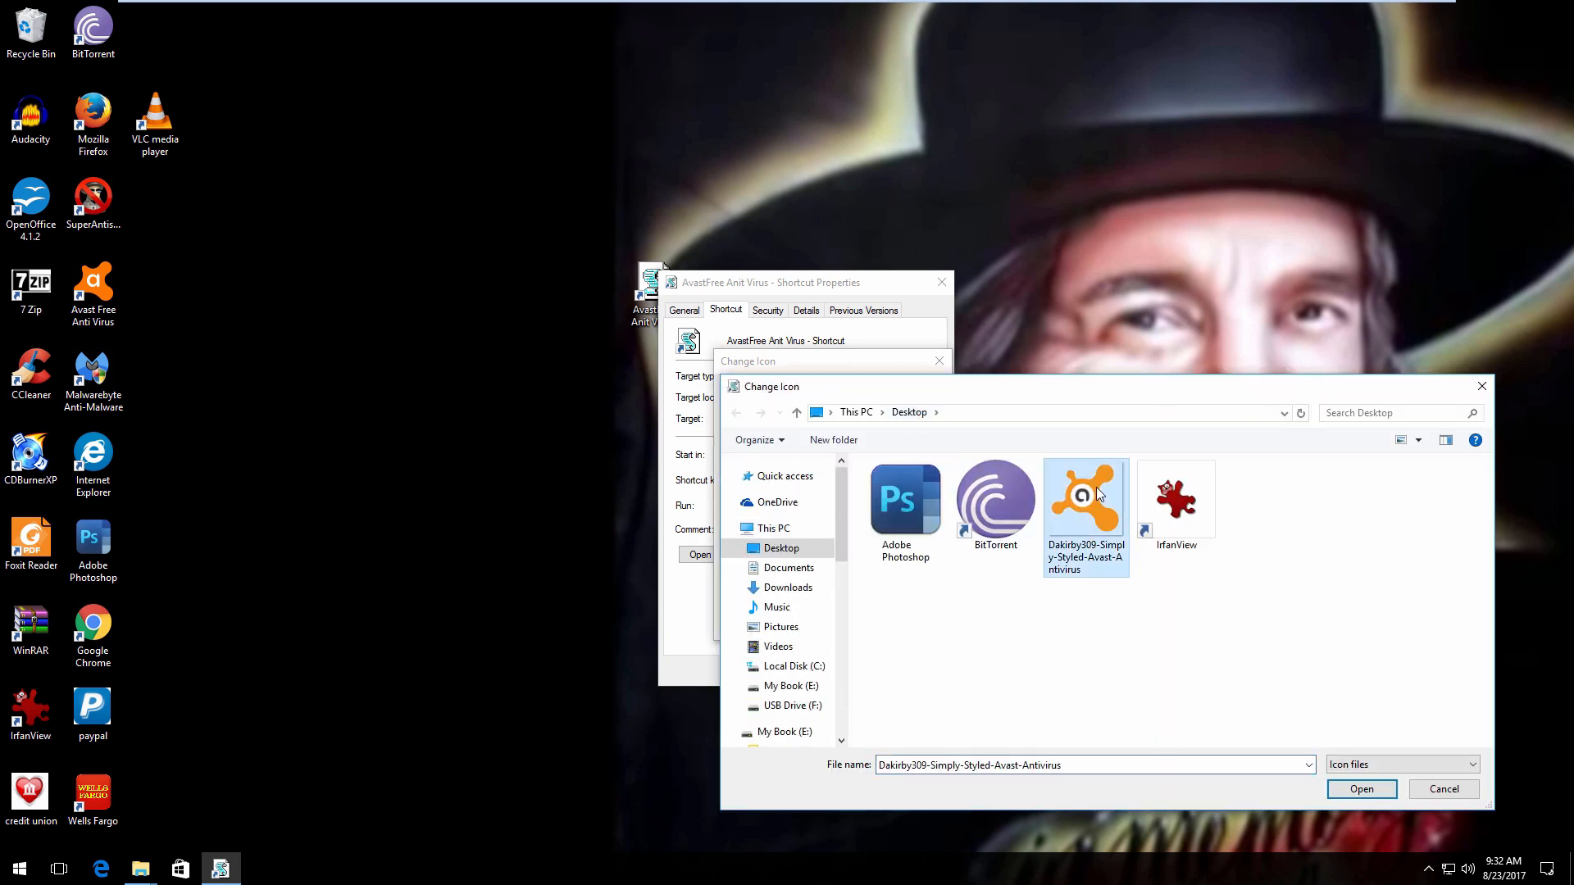
Choose the Dakirby309 Avast icon and apply it to the AvastFree shortcut
{"action": "left_click", "coordinate": [1360, 789]}
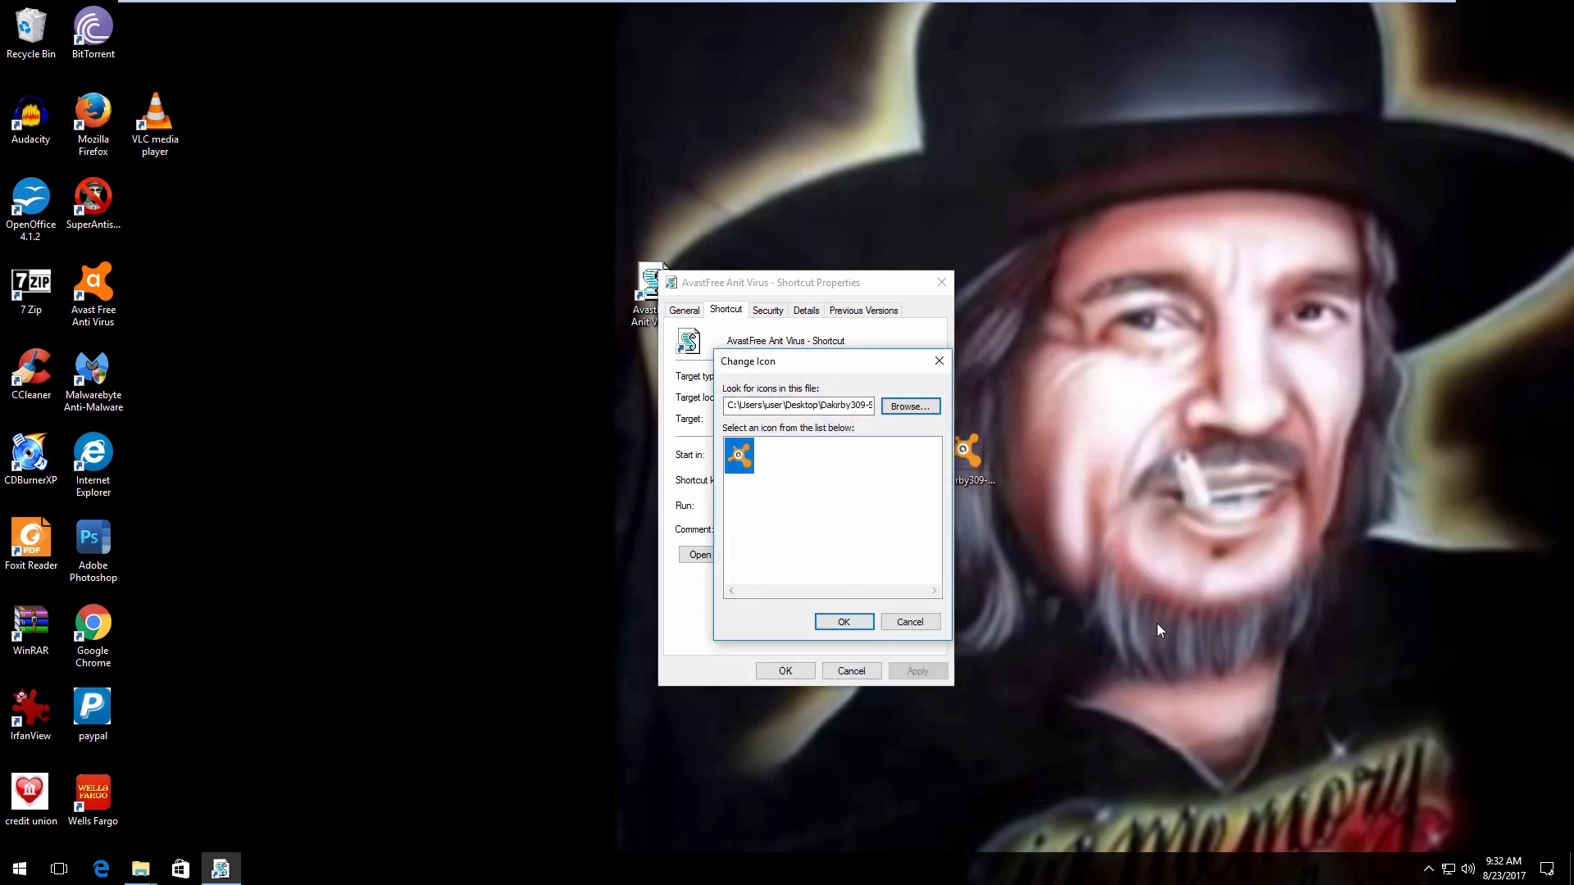
{"action": "left_click", "coordinate": [842, 622]}
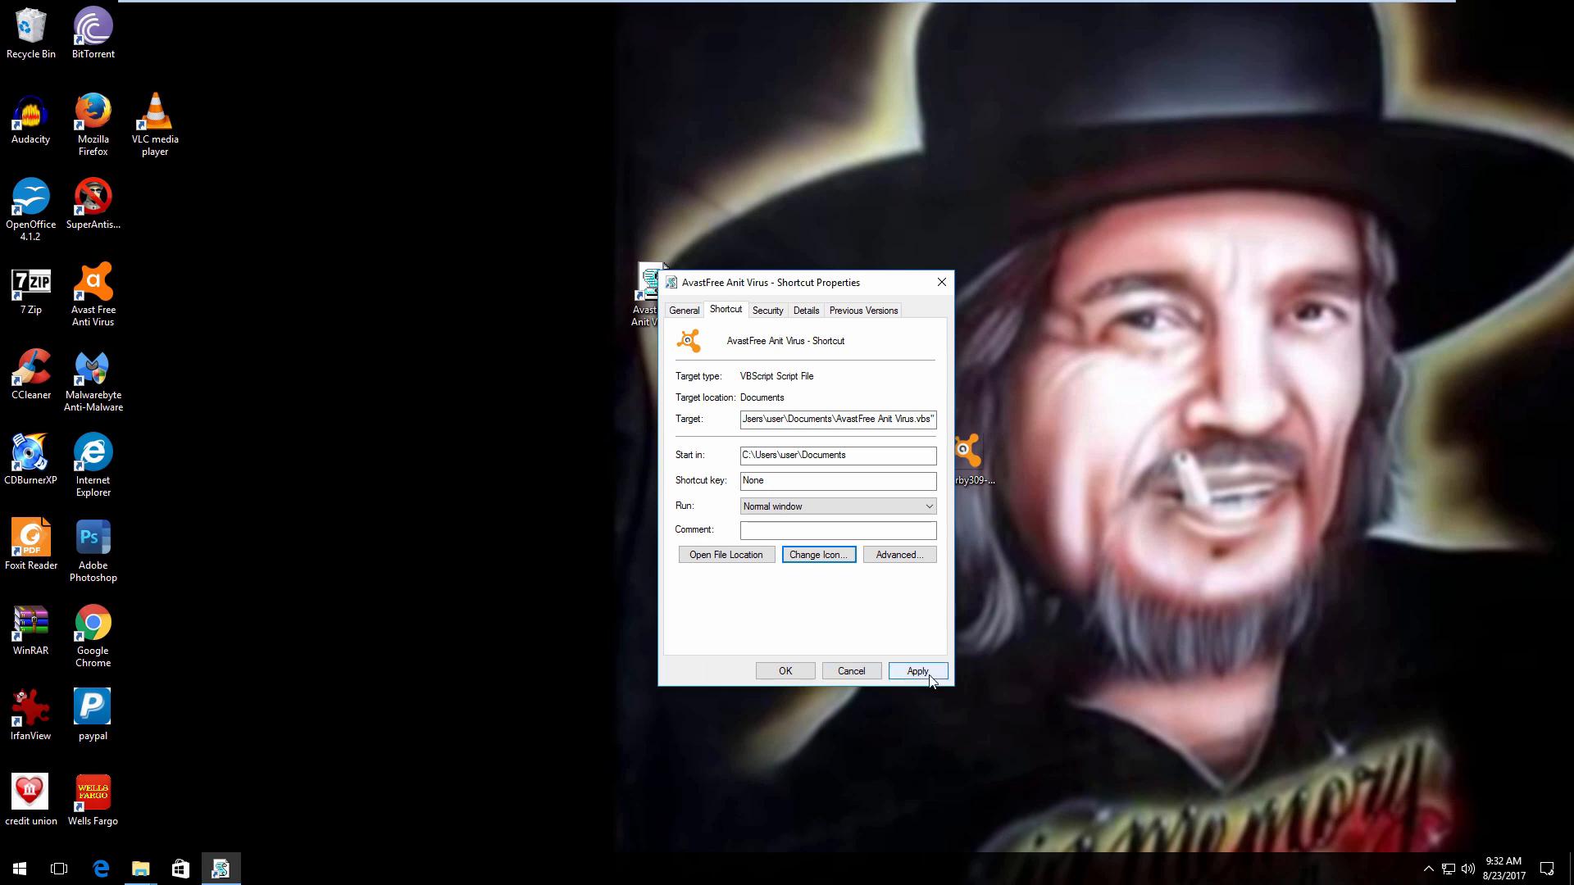
{"action": "left_click", "coordinate": [915, 671]}
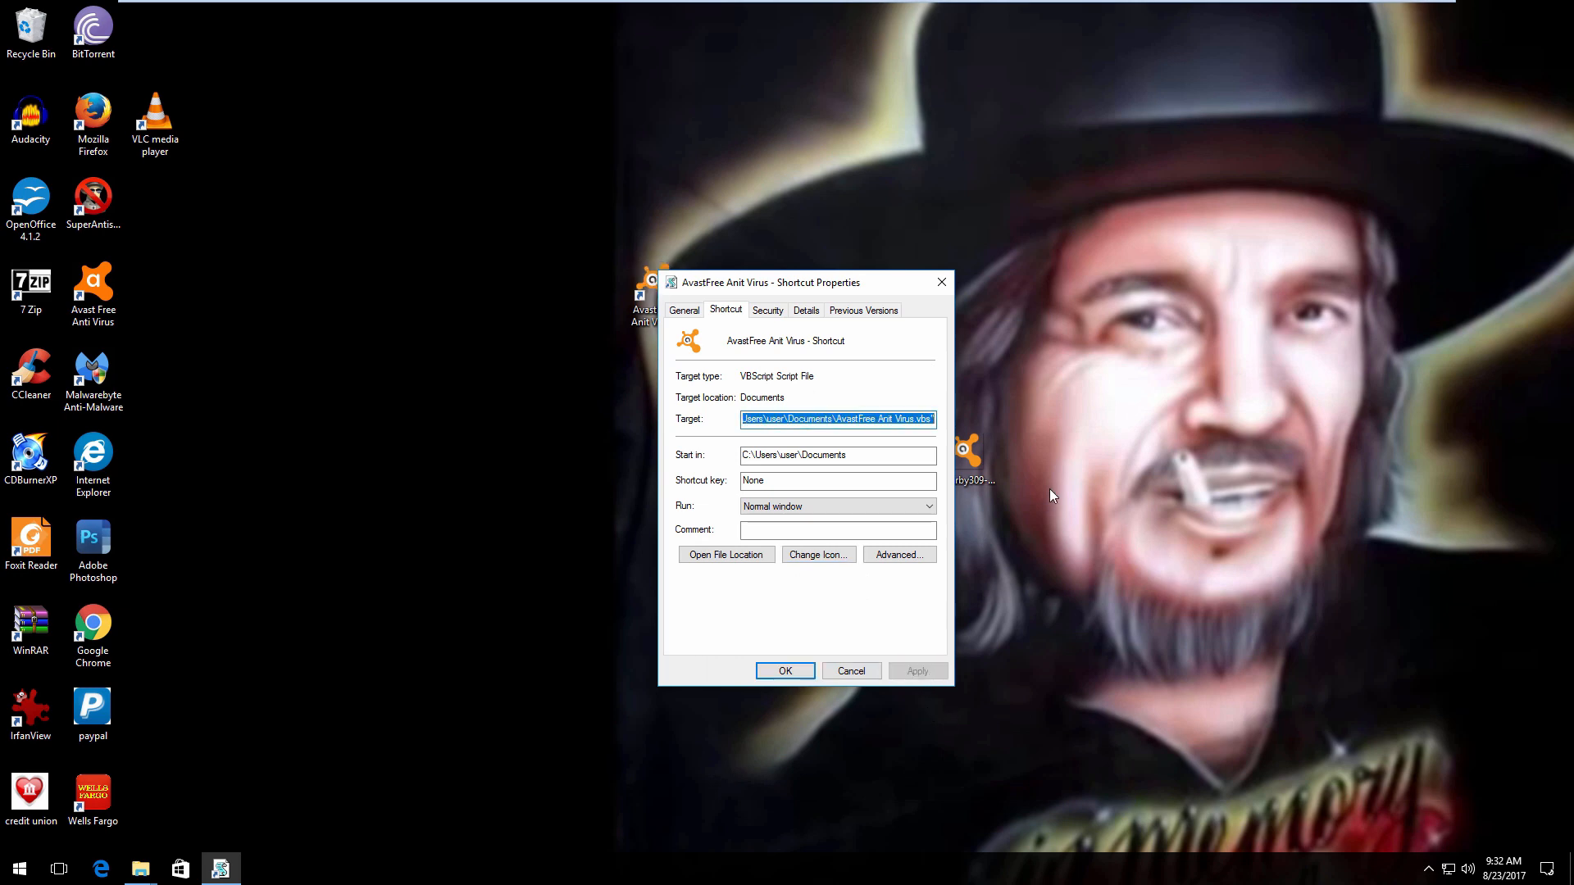
{"action": "left_click", "coordinate": [851, 670]}
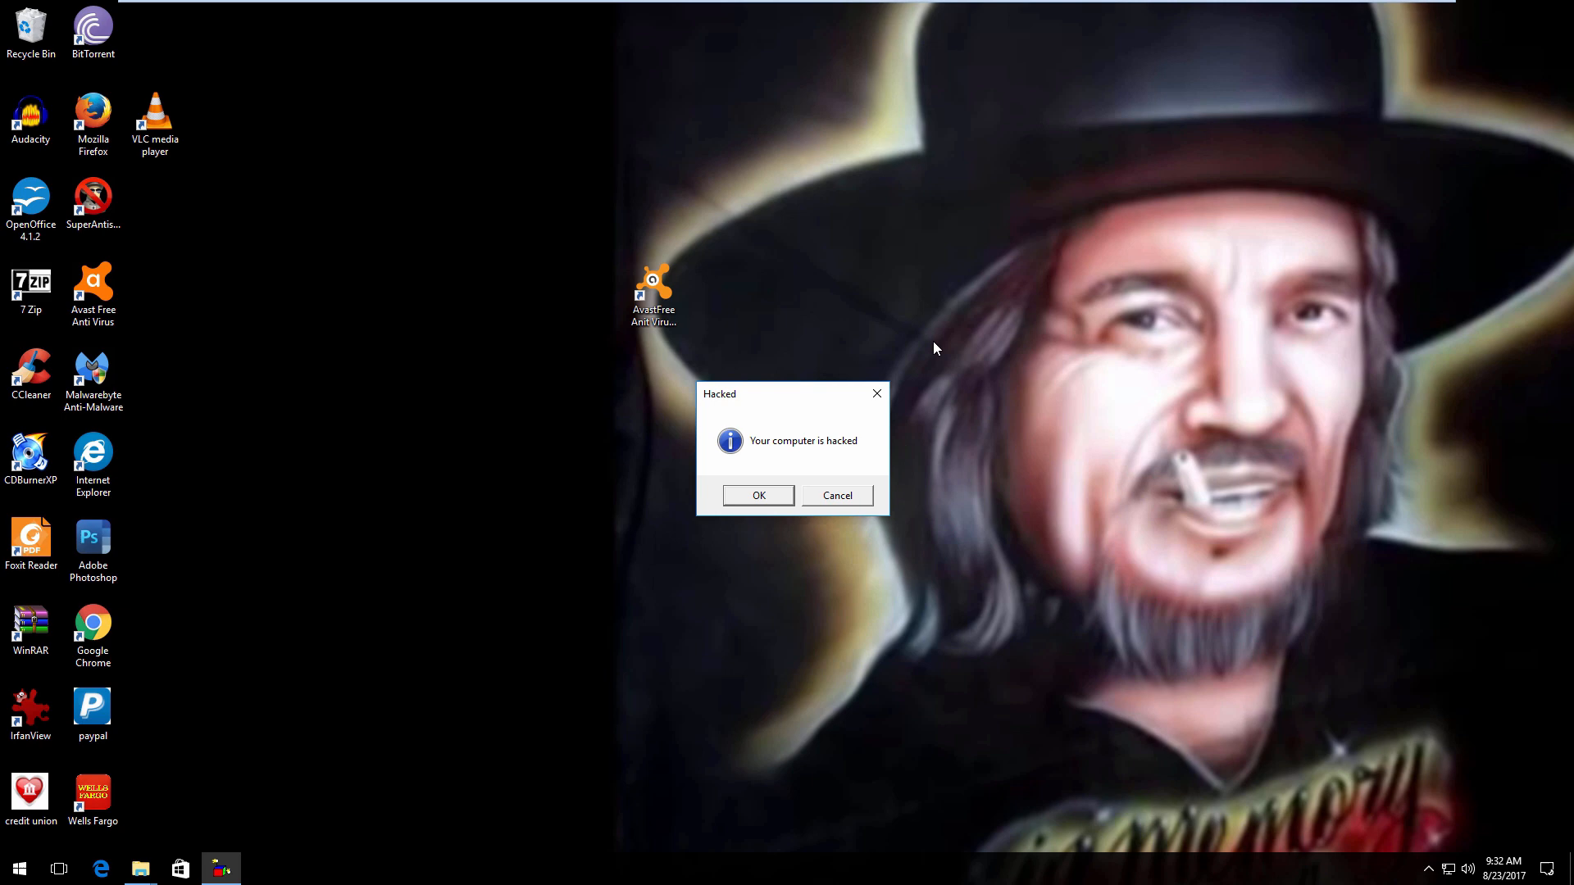
{"action": "left_click", "coordinate": [759, 495]}
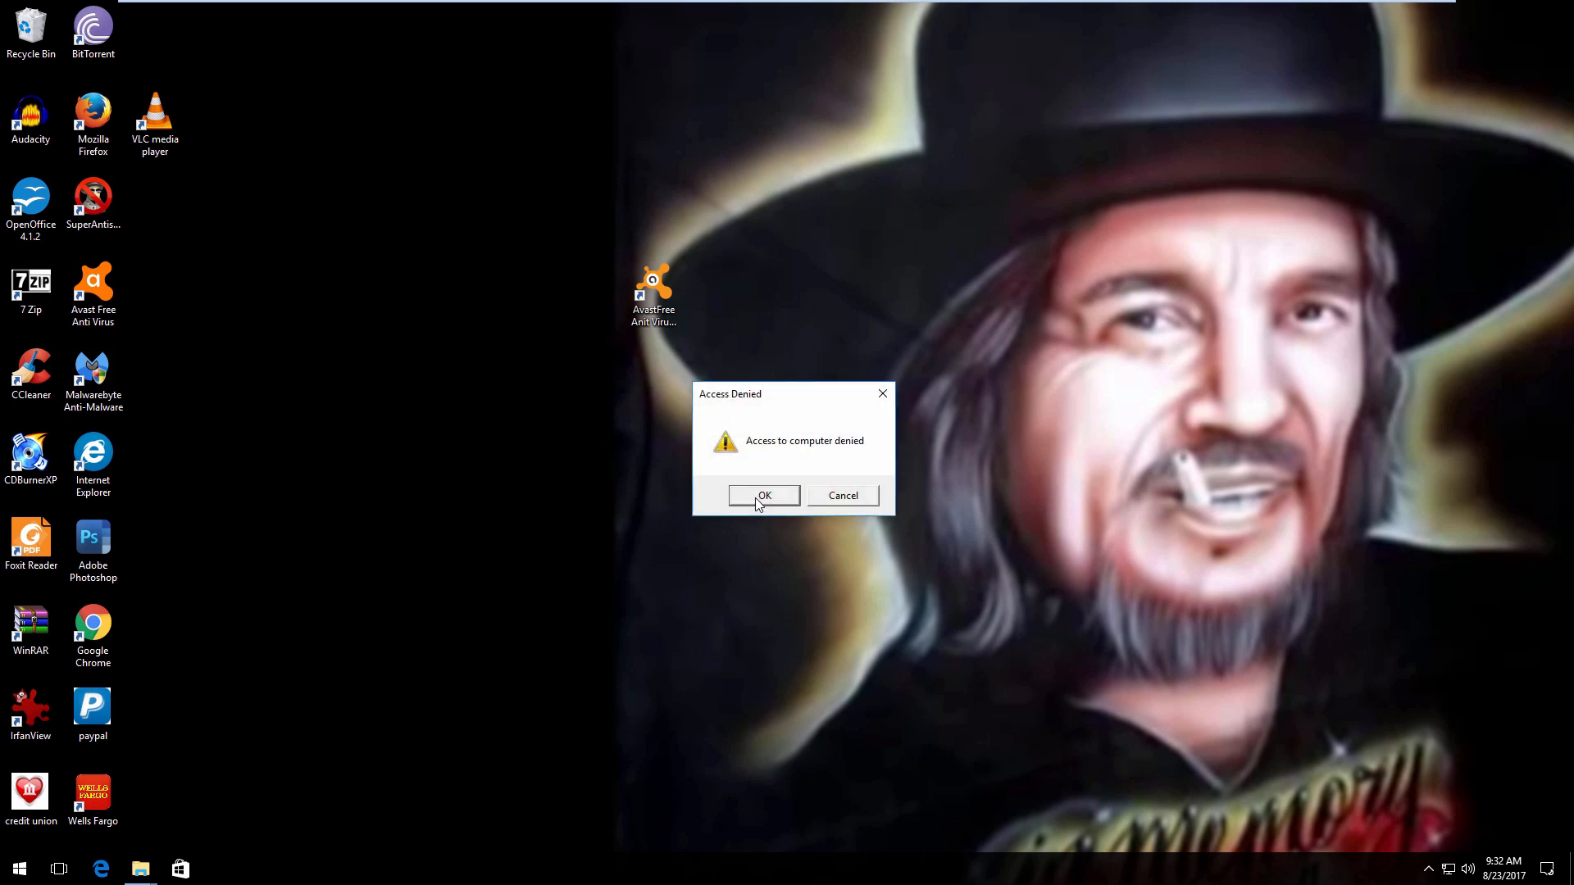
{"action": "left_click", "coordinate": [763, 496]}
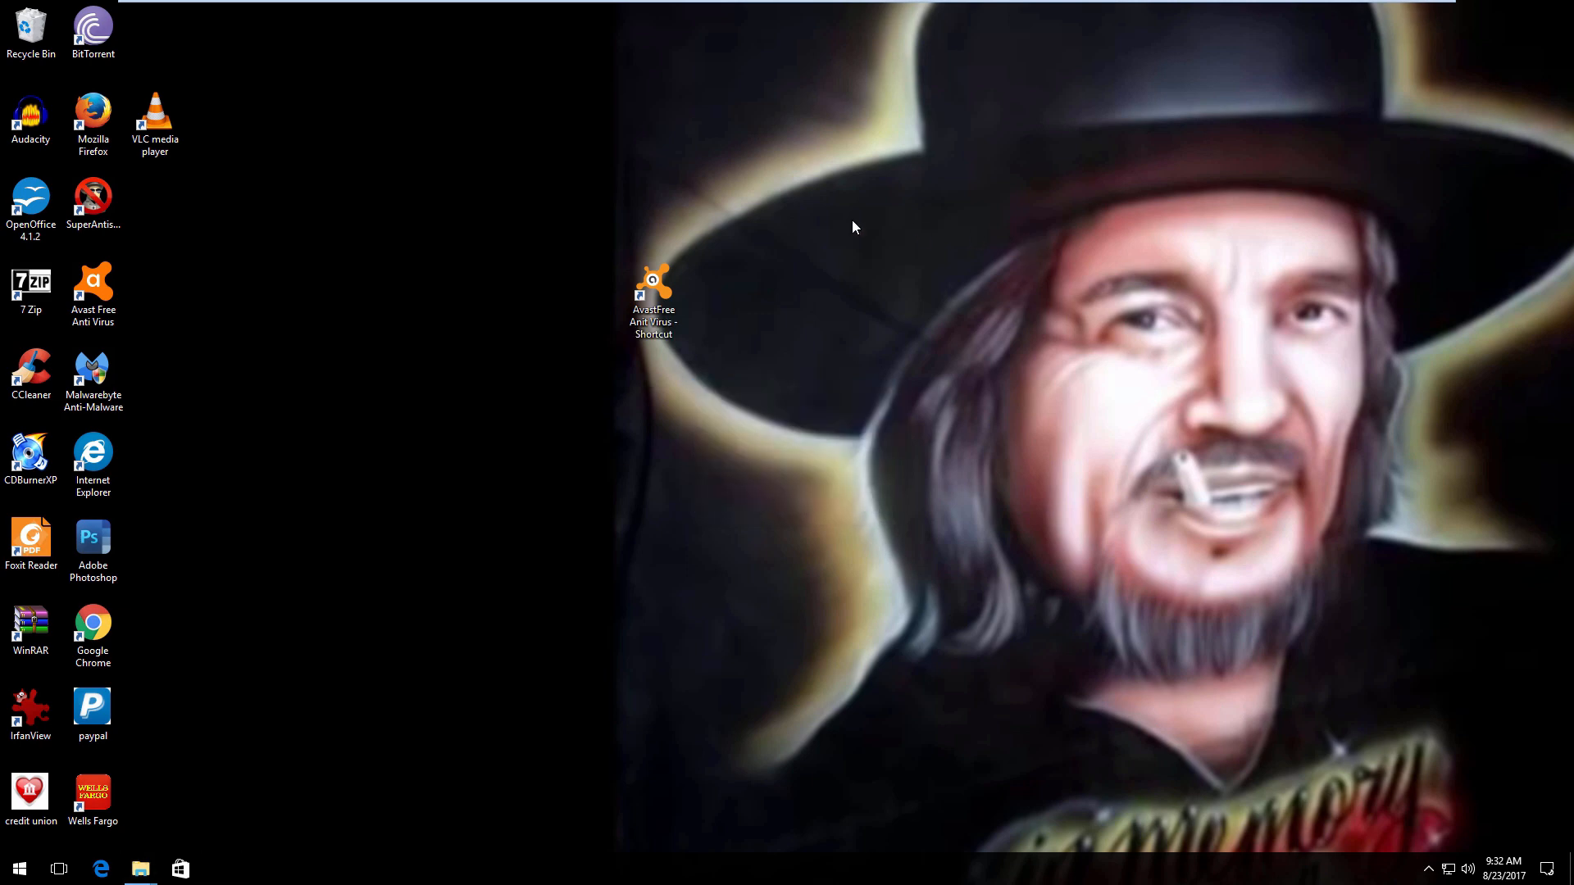
{"action": "mouse_move", "coordinate": [549, 297]}
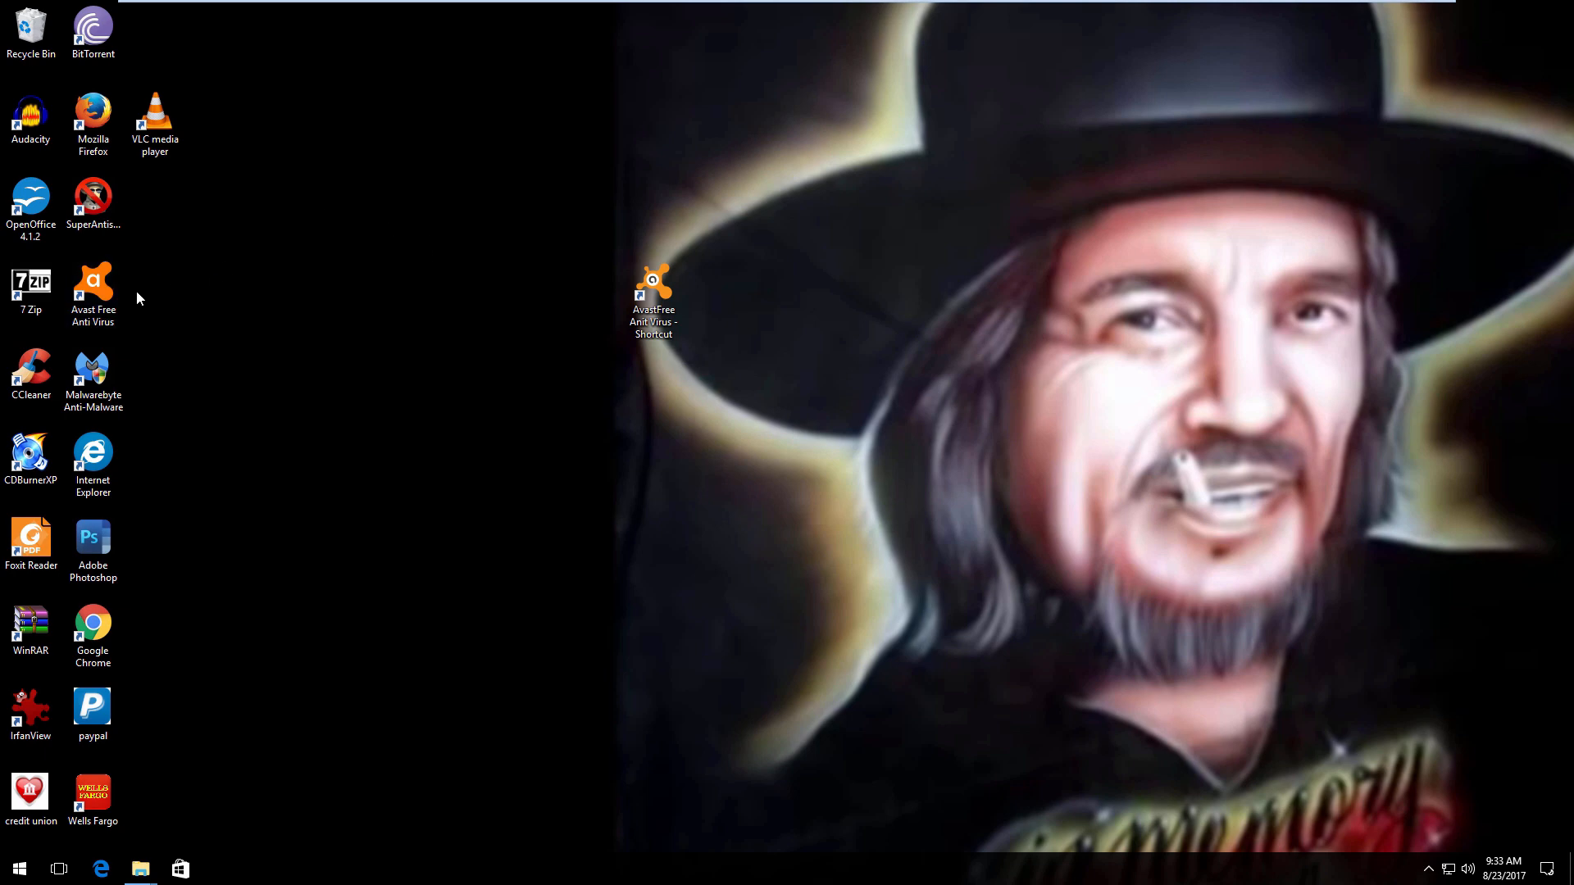
{"action": "mouse_move", "coordinate": [370, 380]}
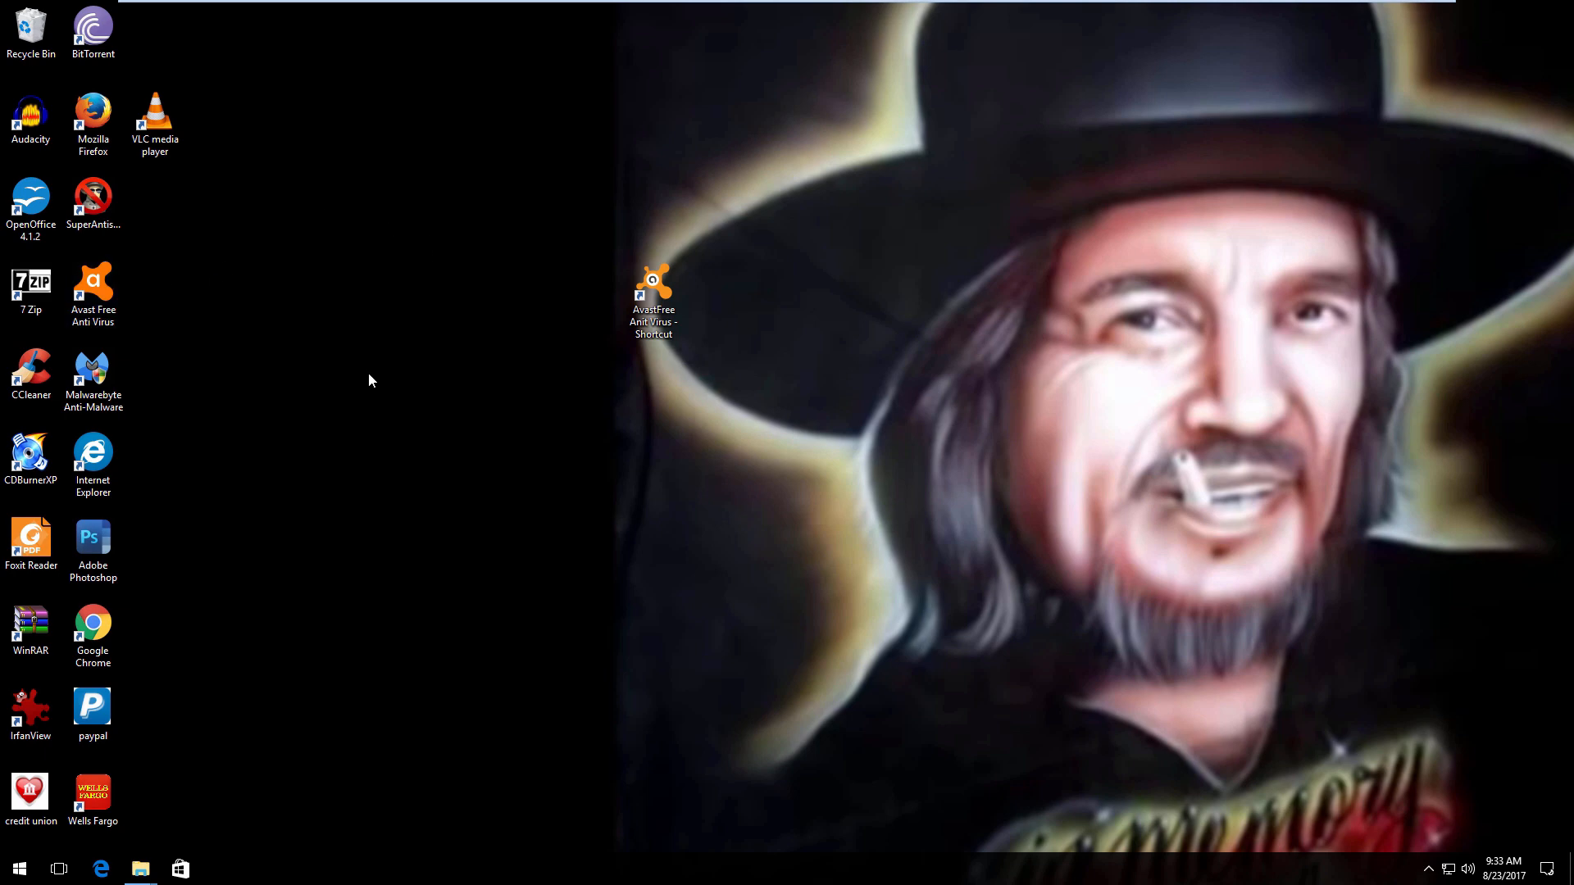
{"action": "mouse_move", "coordinate": [402, 380]}
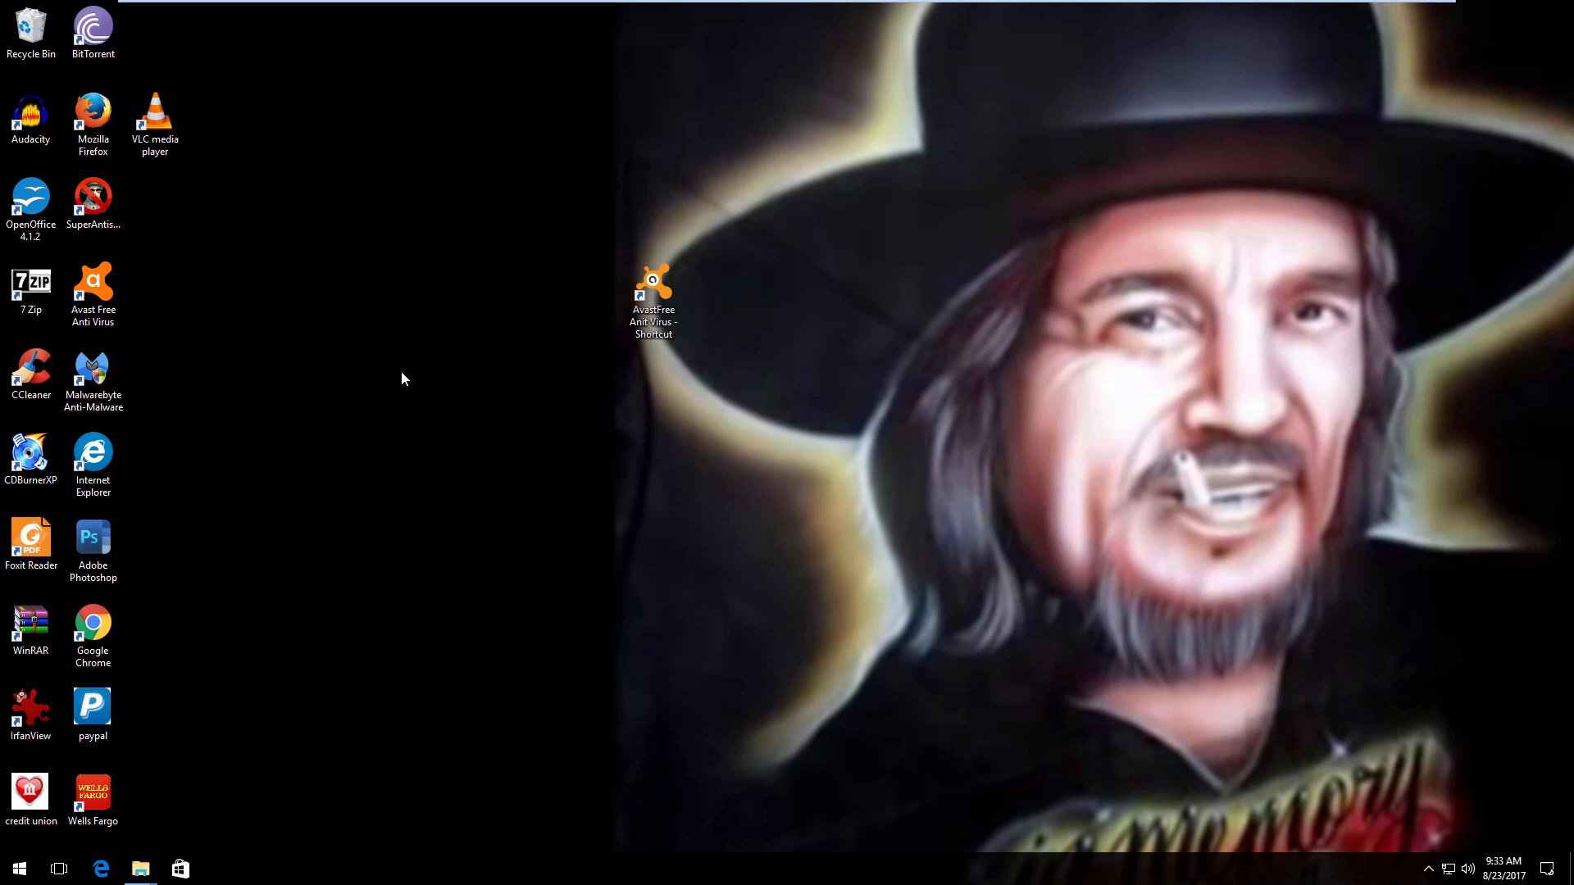
{"action": "mouse_move", "coordinate": [403, 251]}
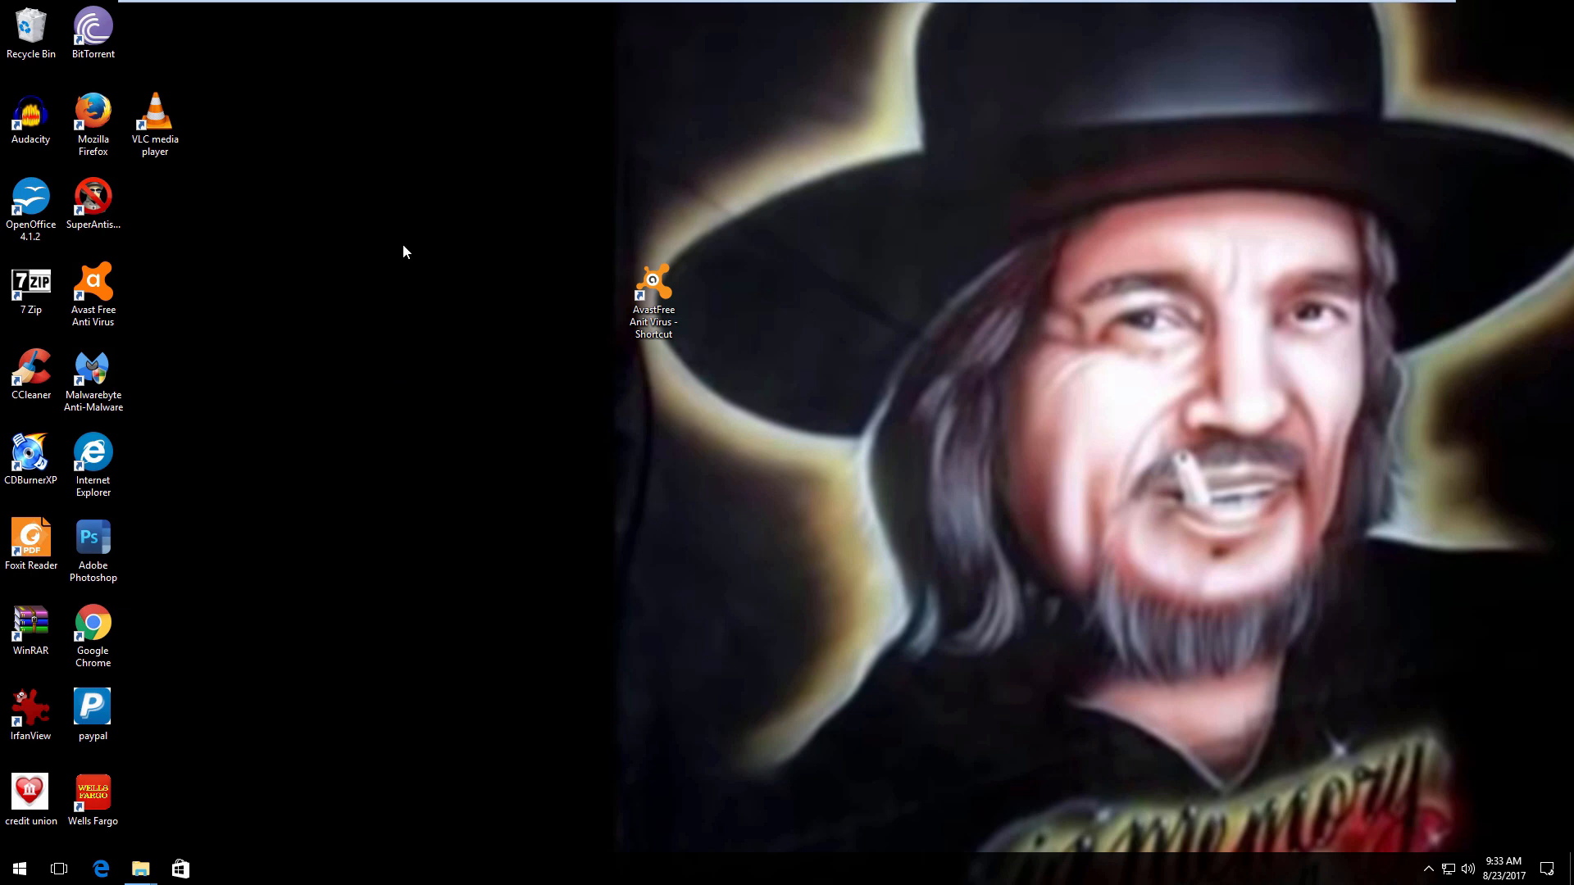
{"action": "mouse_move", "coordinate": [573, 244]}
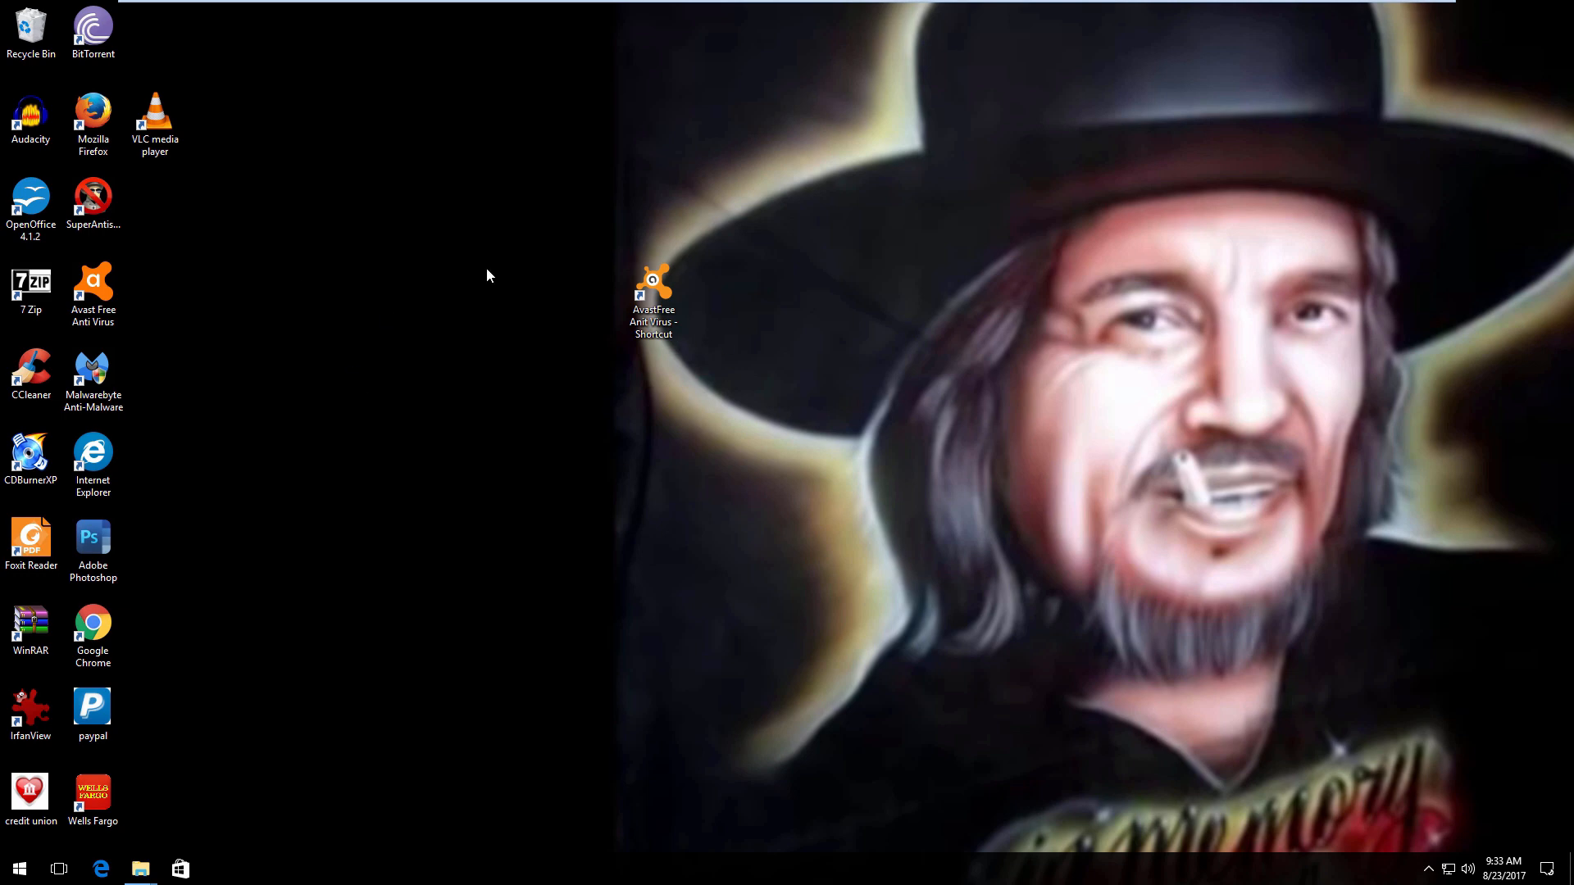
{"action": "mouse_move", "coordinate": [472, 678]}
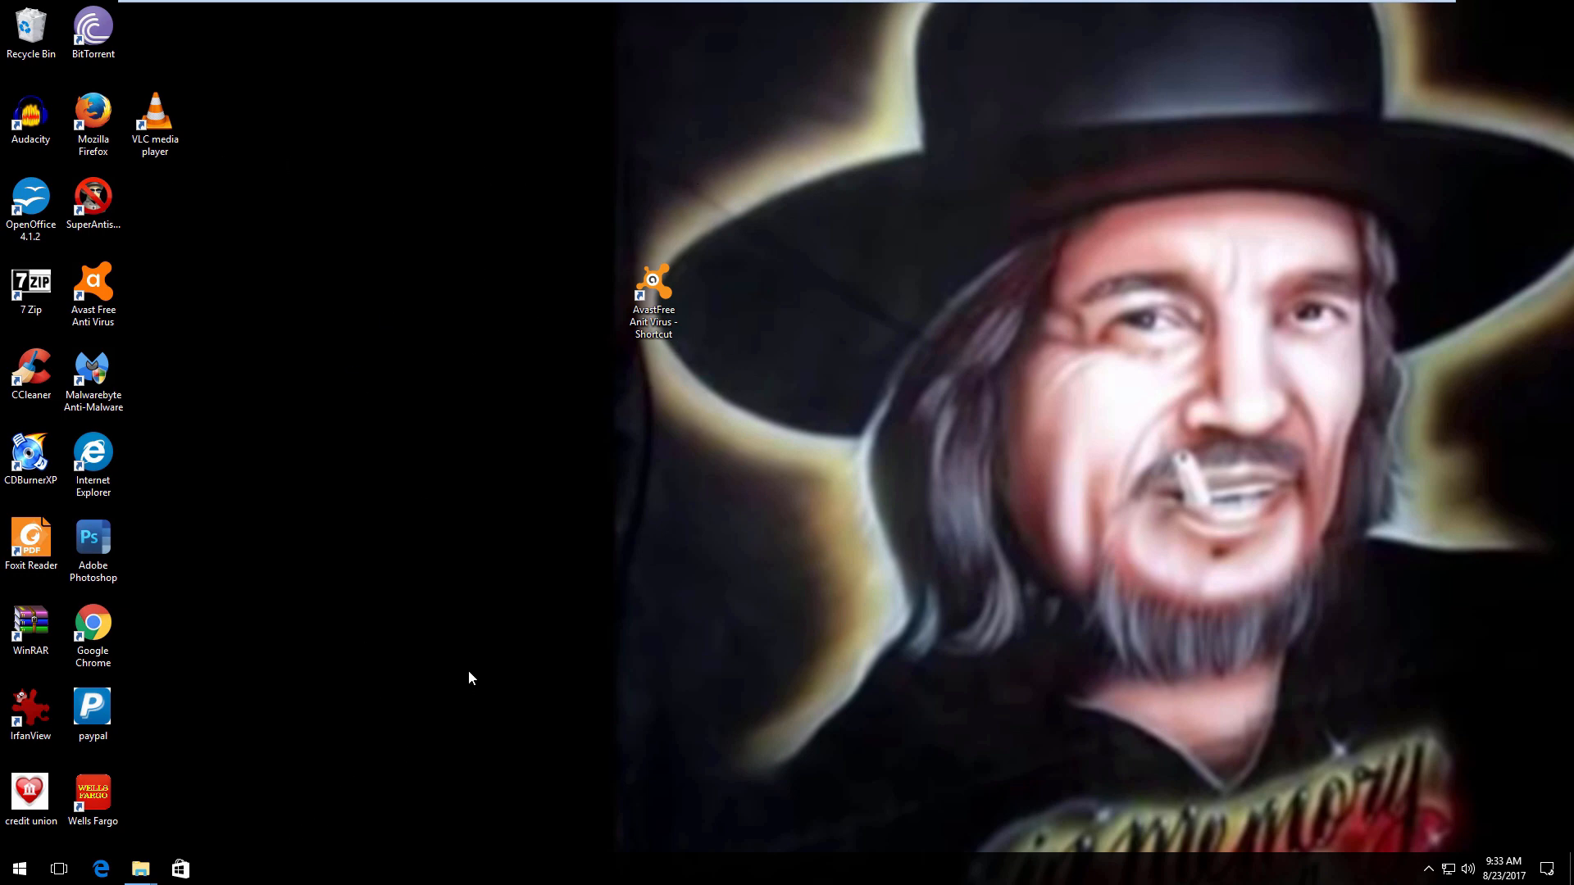
{"action": "mouse_move", "coordinate": [551, 634]}
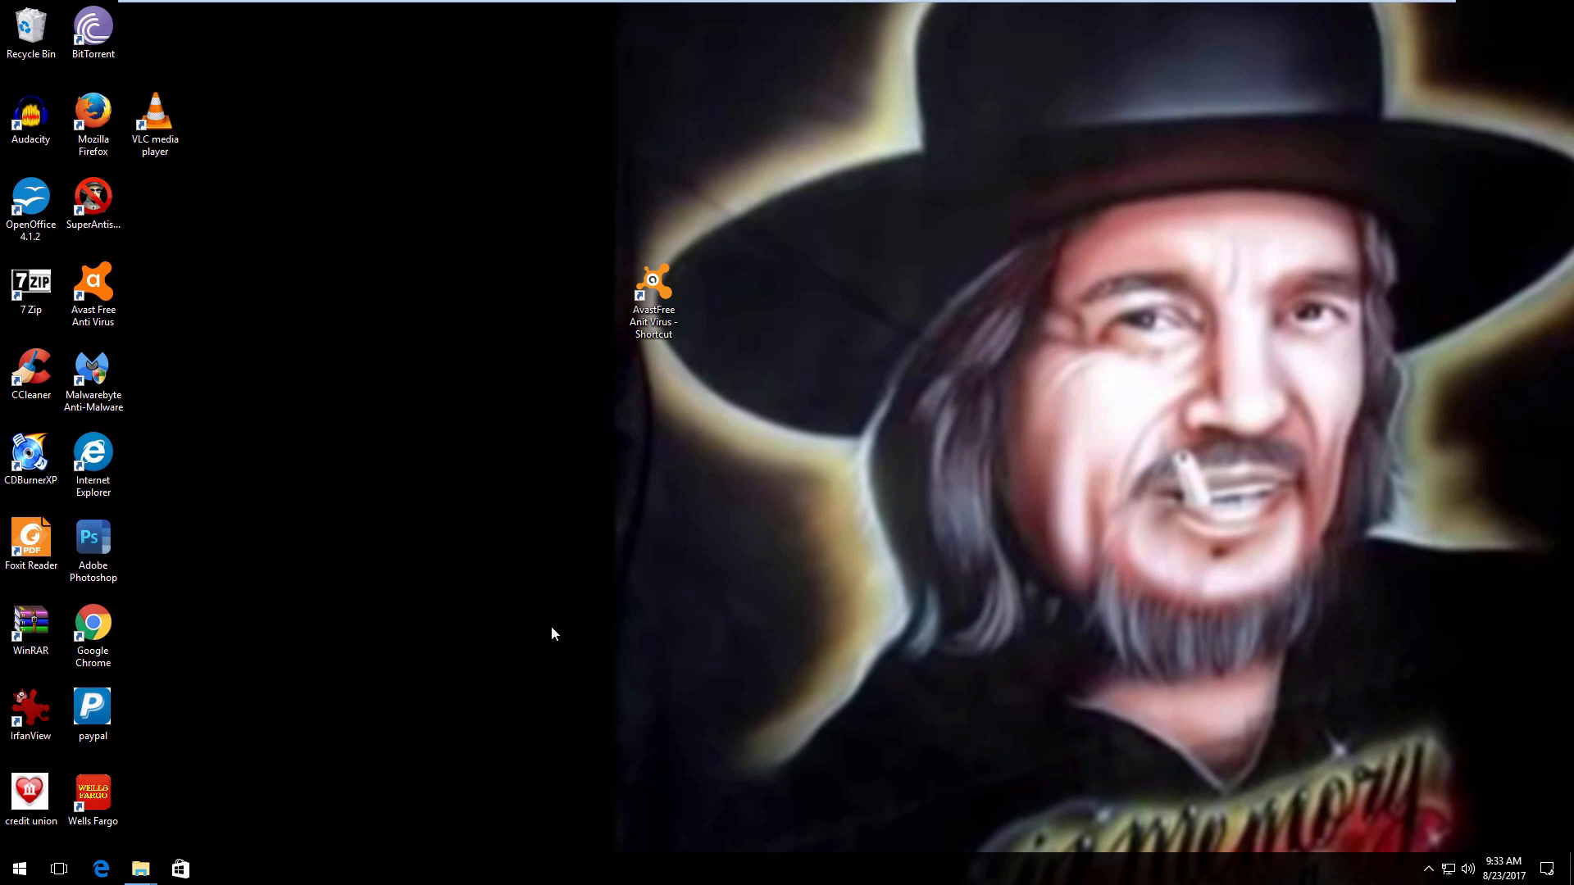
{"action": "mouse_move", "coordinate": [510, 639]}
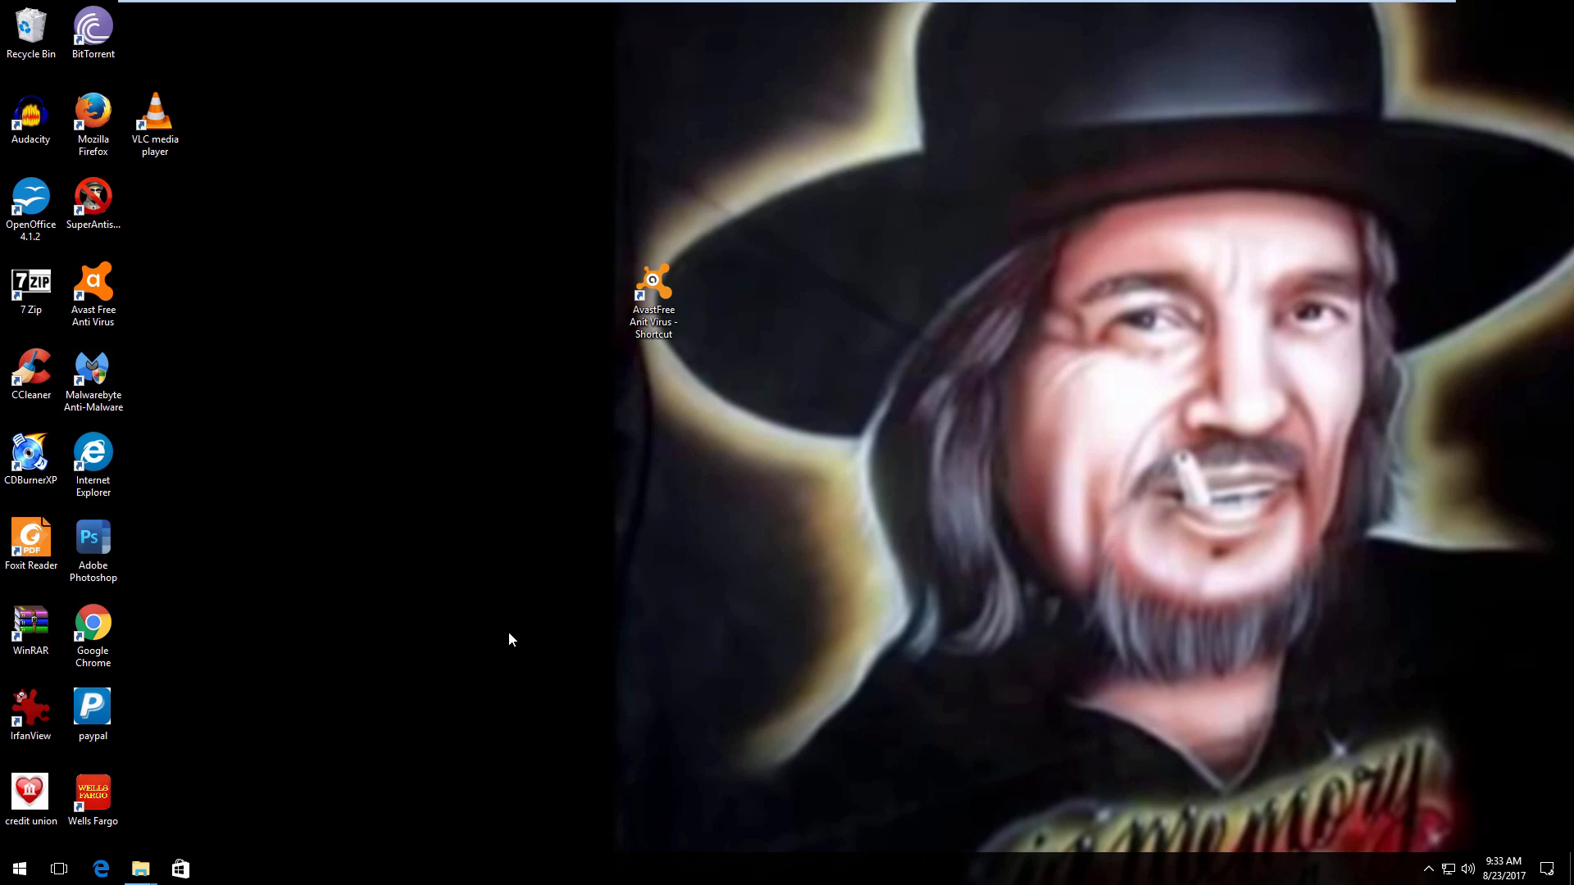
{"action": "mouse_move", "coordinate": [512, 653]}
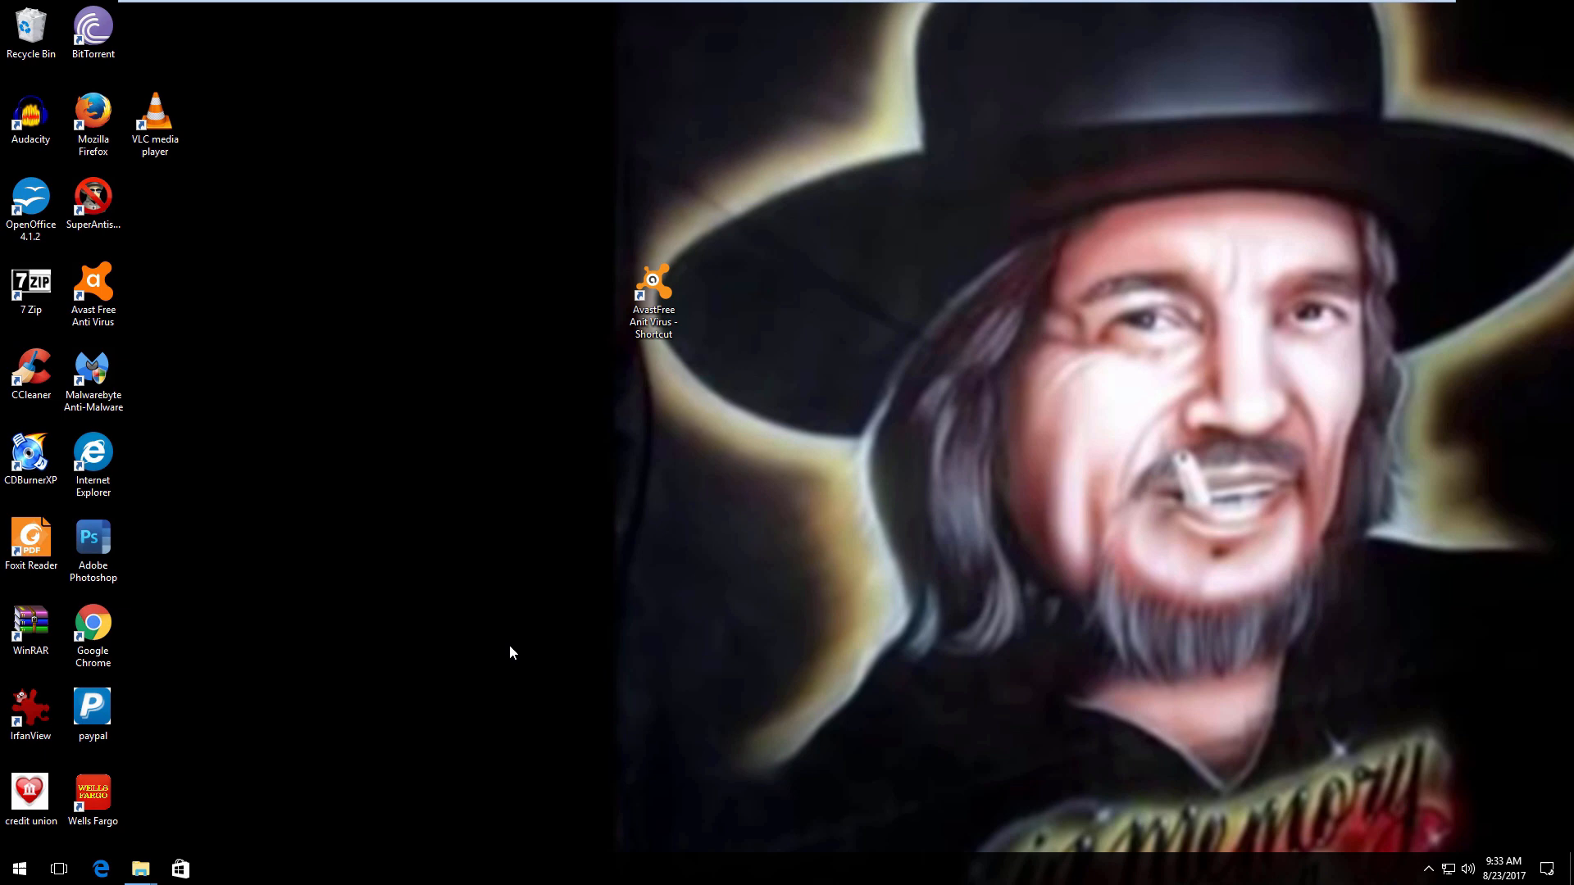
{"action": "mouse_move", "coordinate": [631, 346]}
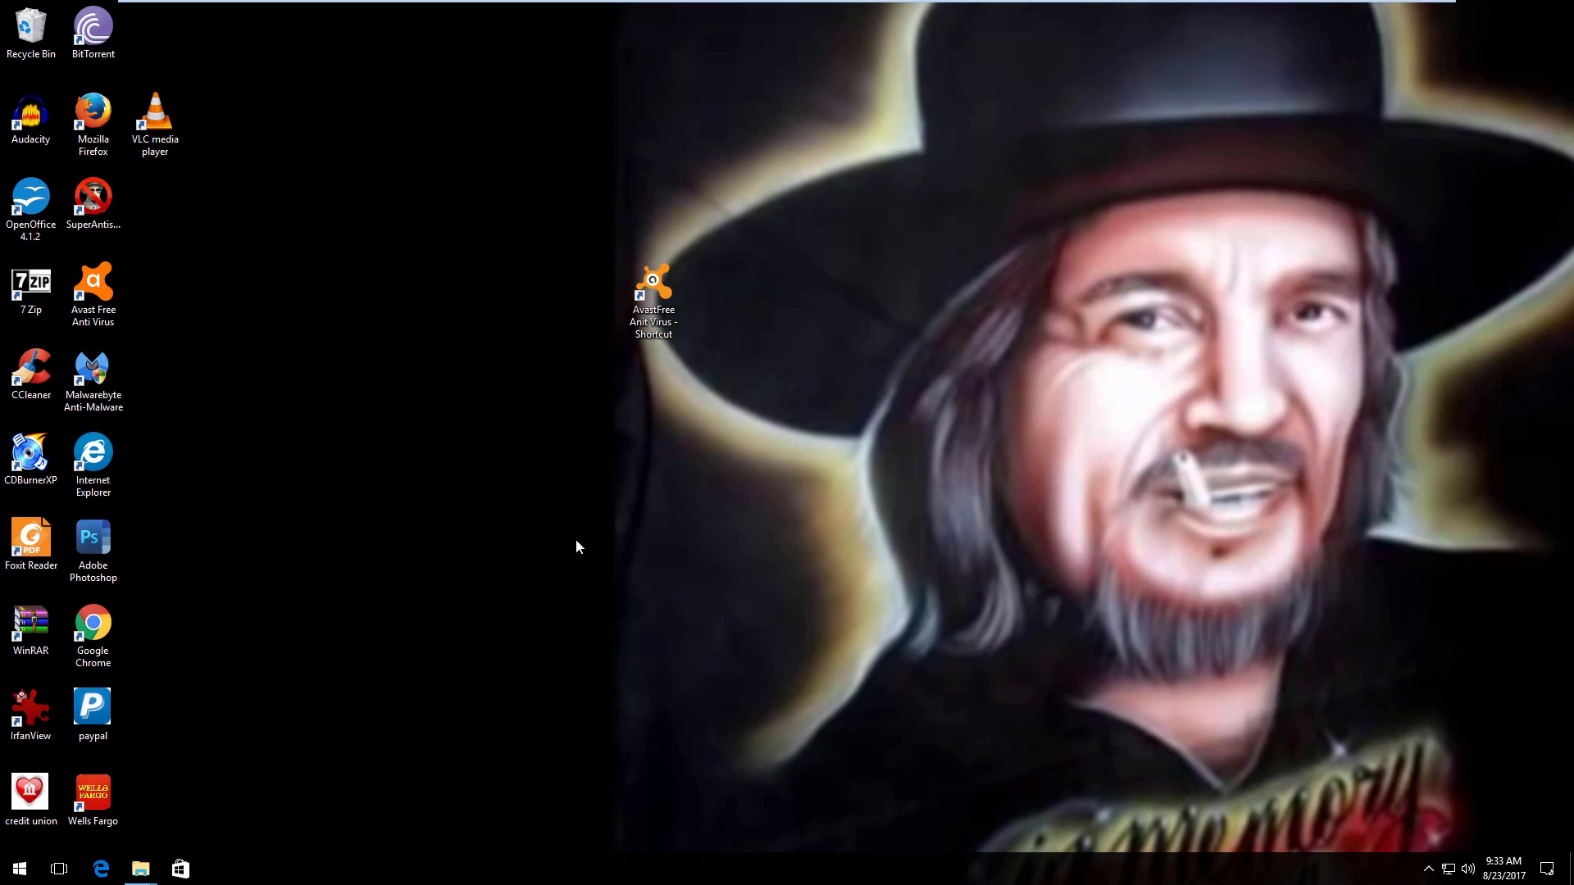
{"action": "mouse_move", "coordinate": [625, 501]}
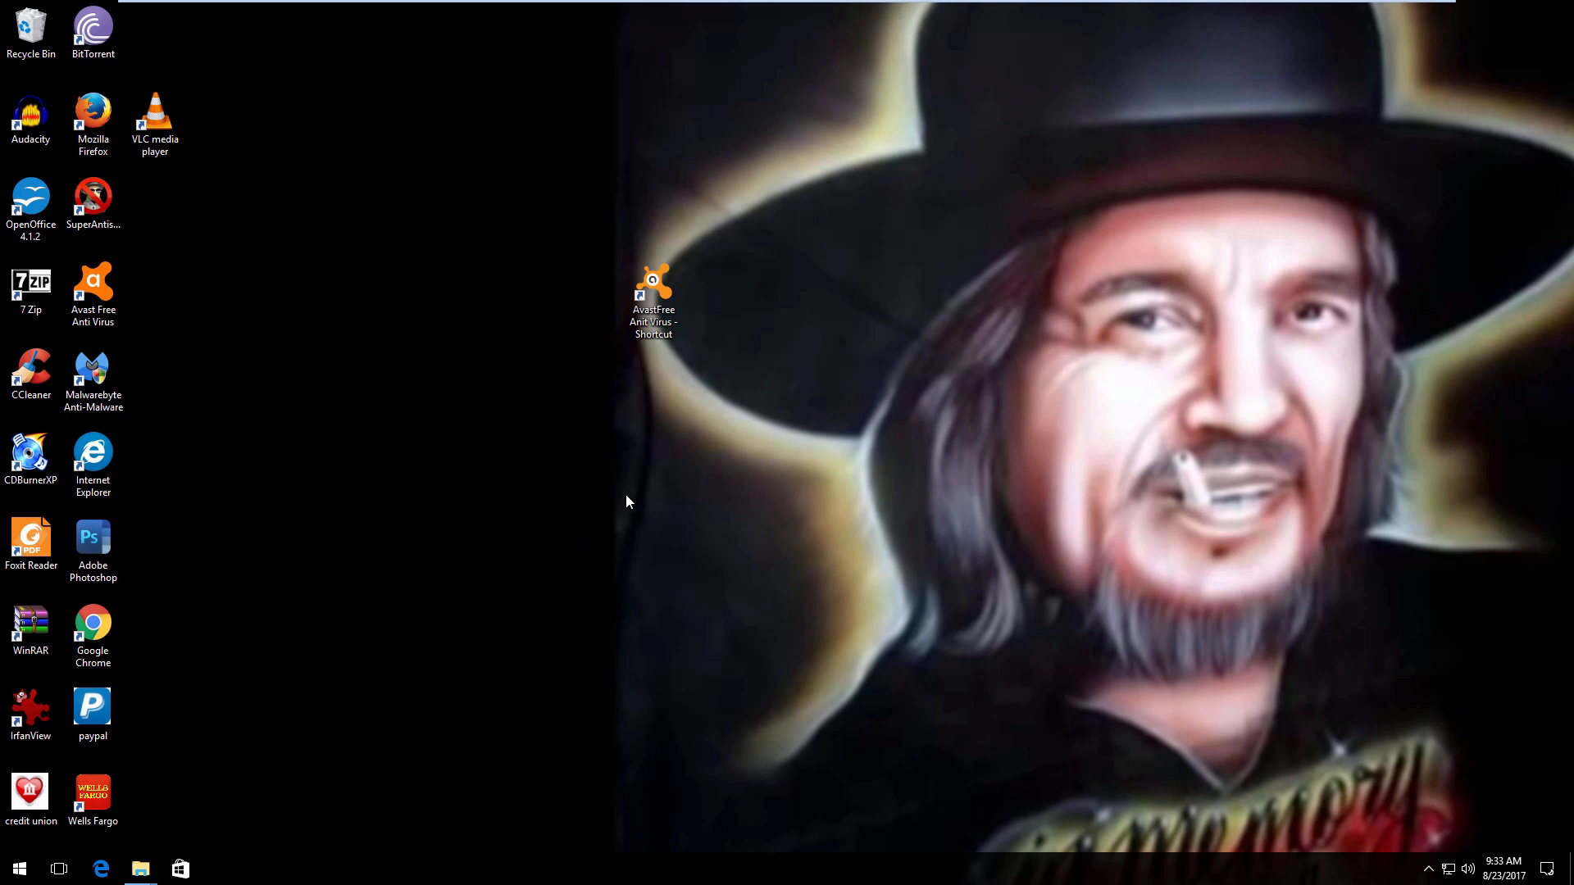
{"action": "mouse_move", "coordinate": [225, 785]}
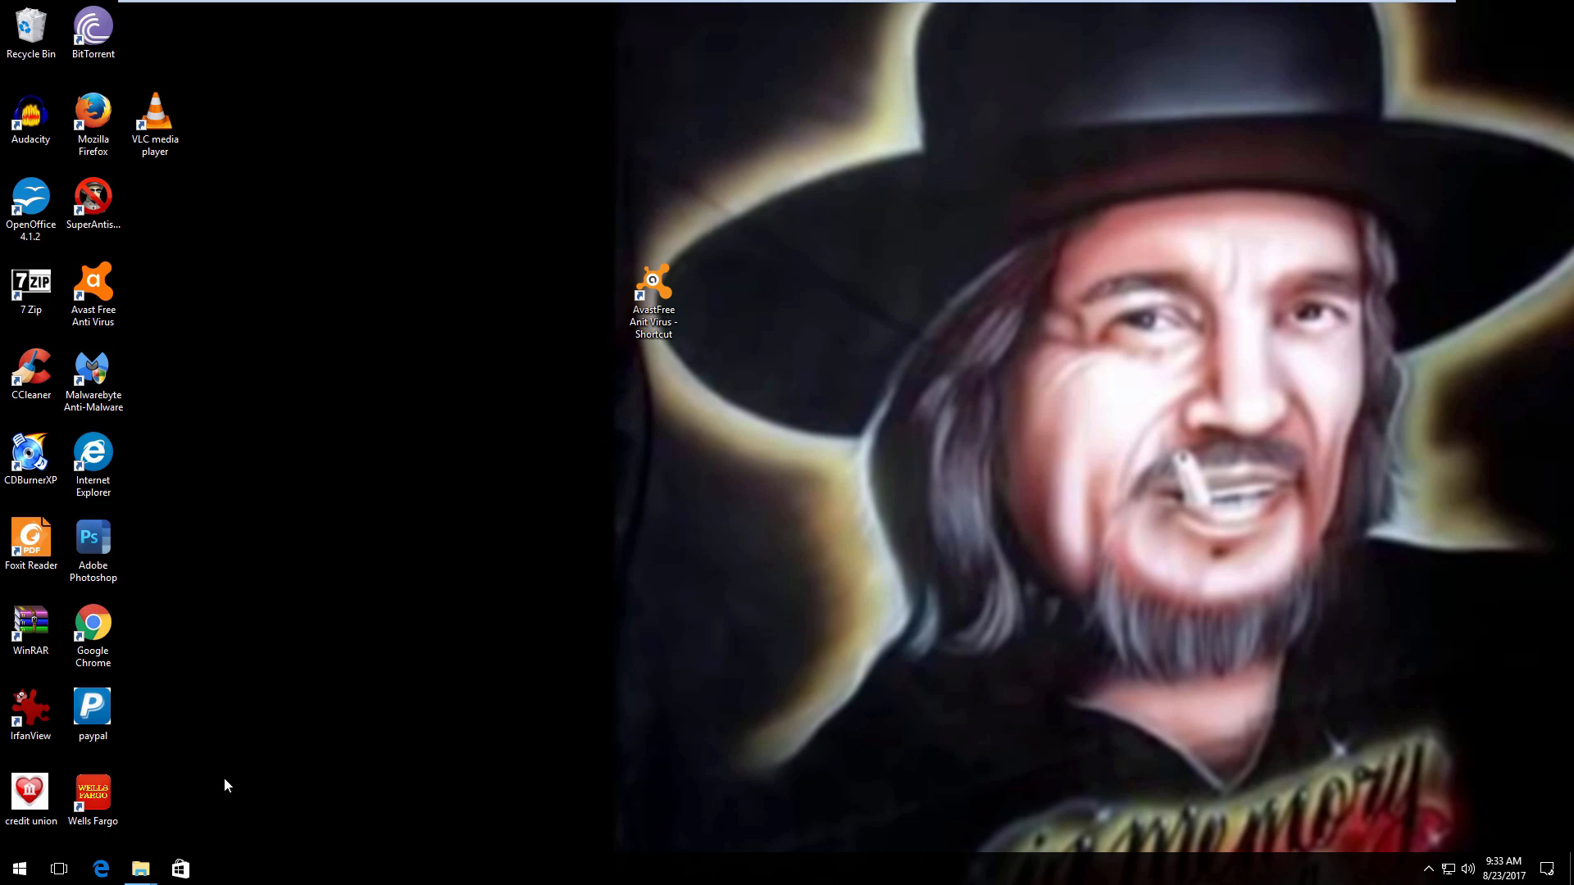